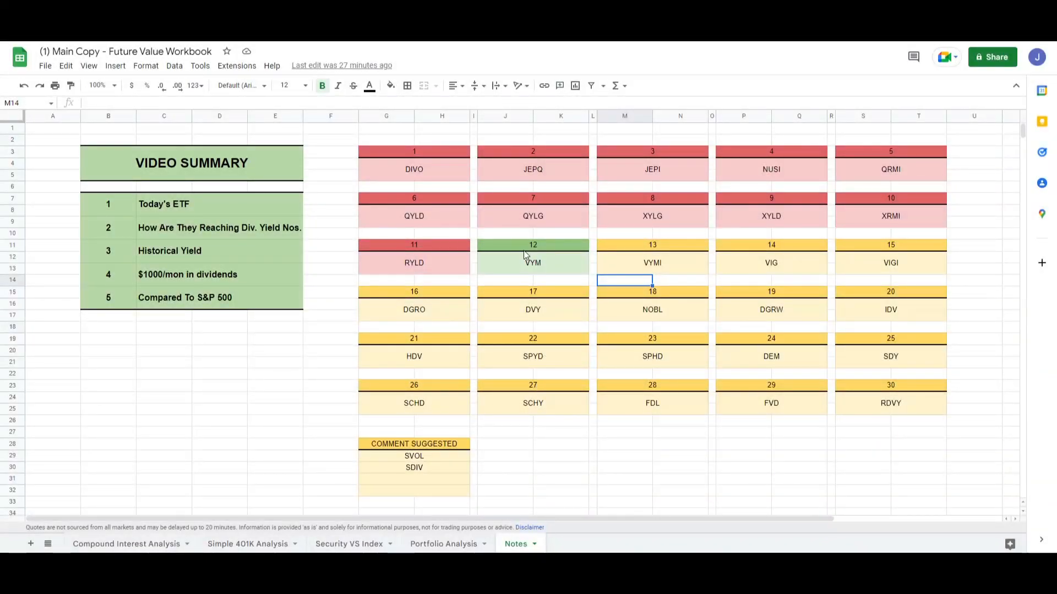
{"action": "mouse_move", "coordinate": [527, 278]}
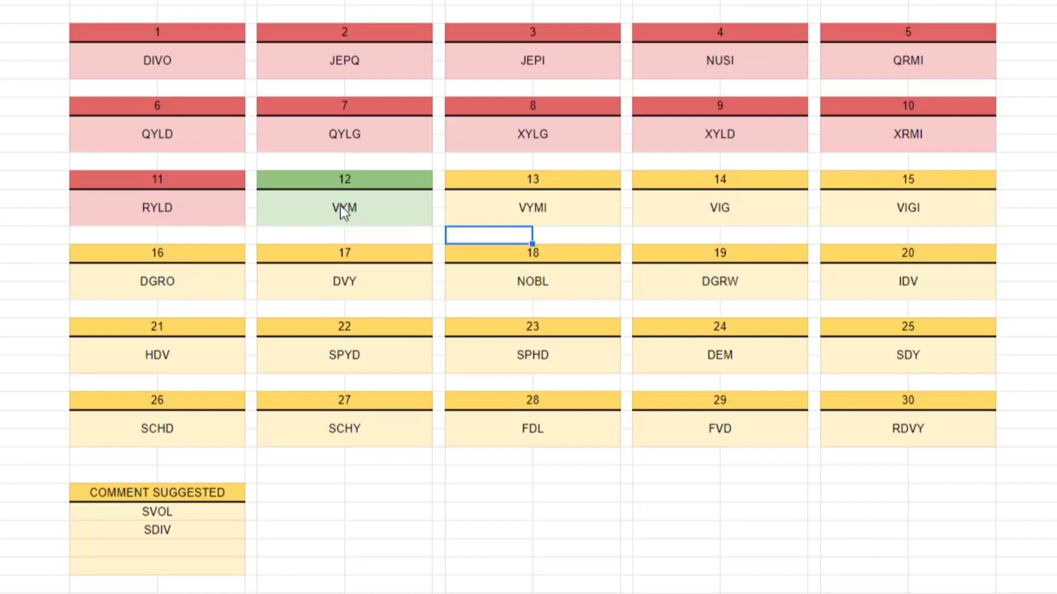
{"action": "mouse_move", "coordinate": [361, 229]}
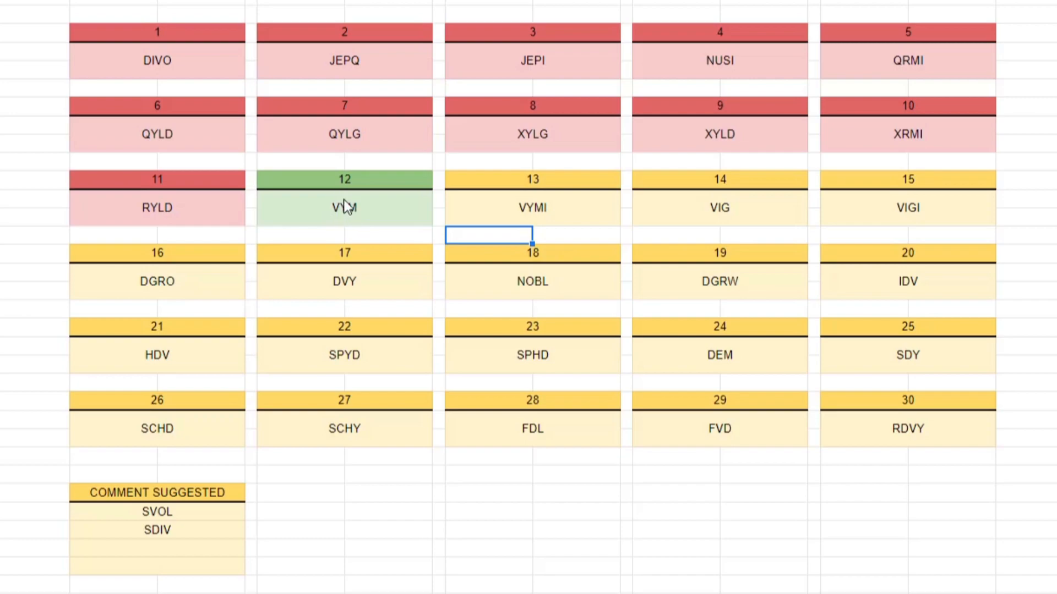
{"action": "mouse_move", "coordinate": [317, 214]}
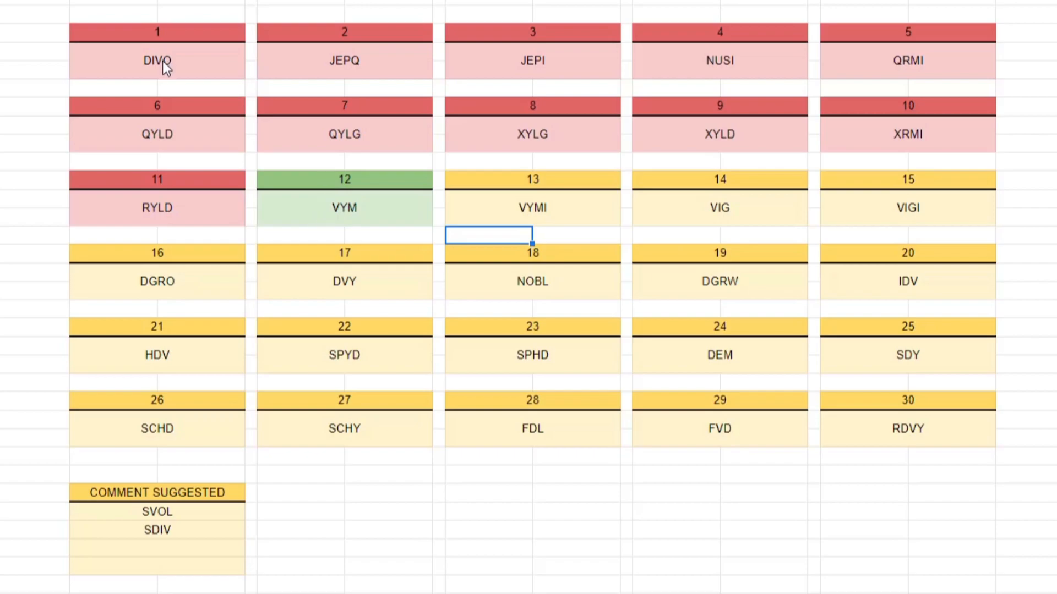
{"action": "mouse_move", "coordinate": [164, 221]}
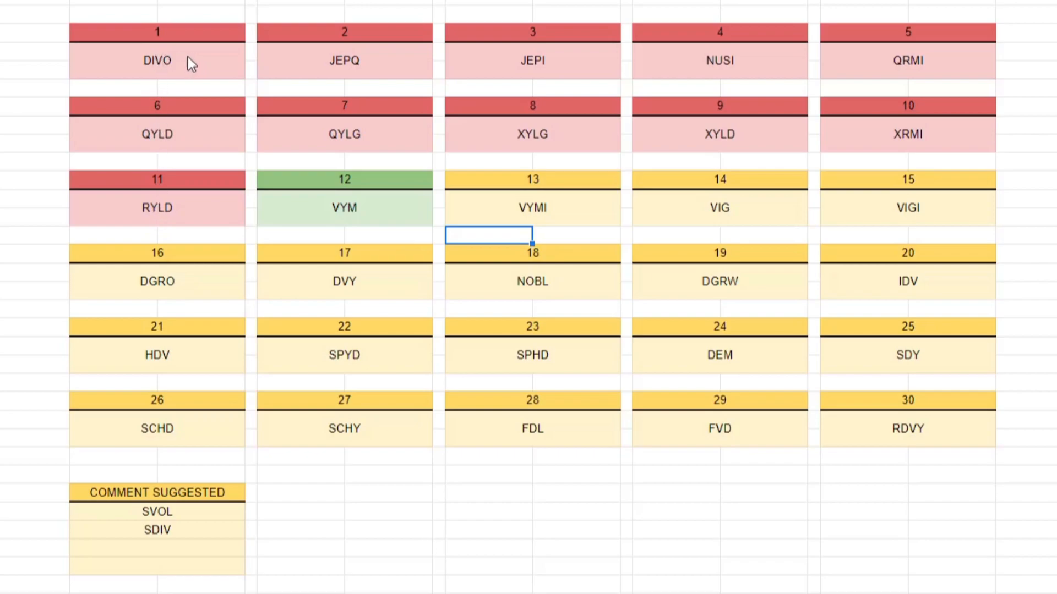
{"action": "mouse_move", "coordinate": [182, 67]}
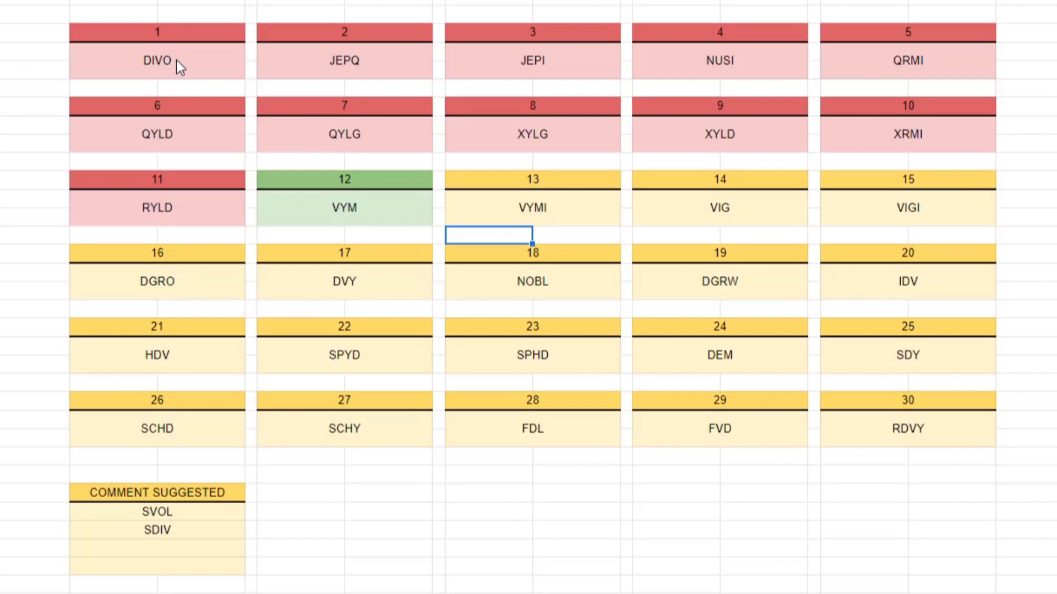
{"action": "mouse_move", "coordinate": [340, 80]}
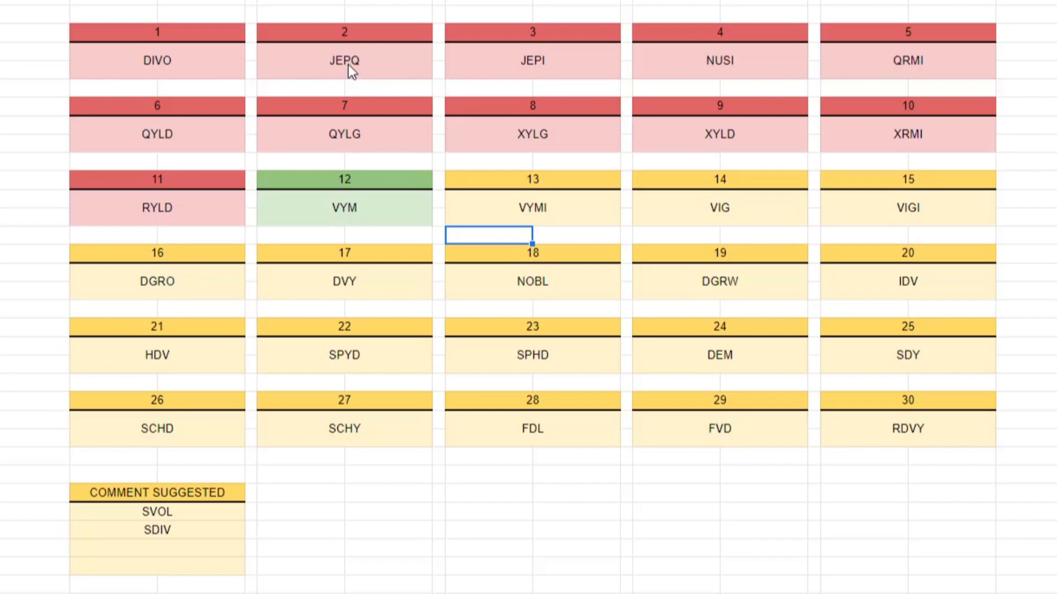
{"action": "mouse_move", "coordinate": [347, 219]}
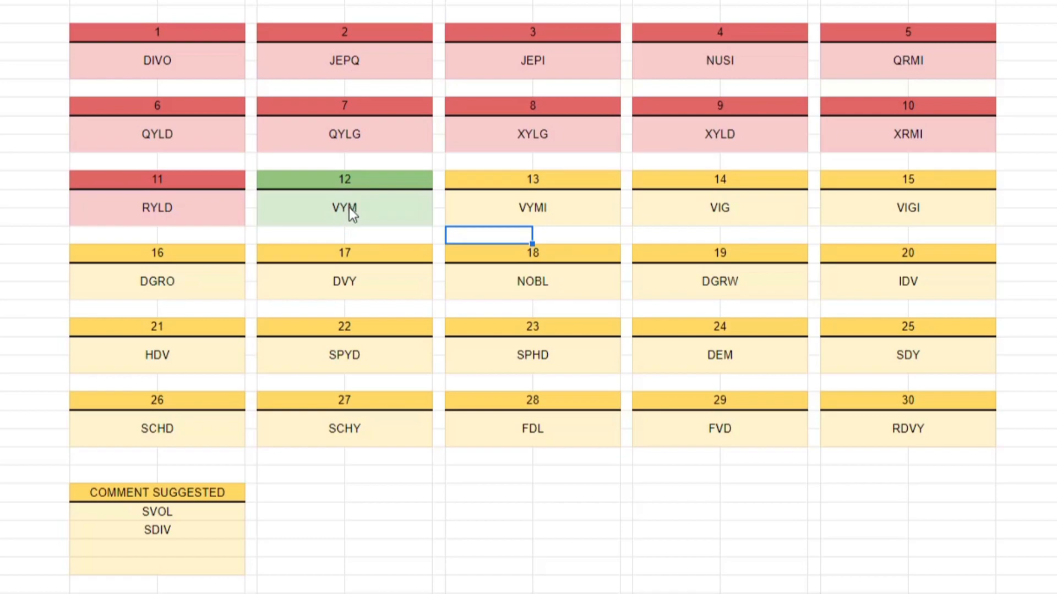
{"action": "mouse_move", "coordinate": [916, 432]}
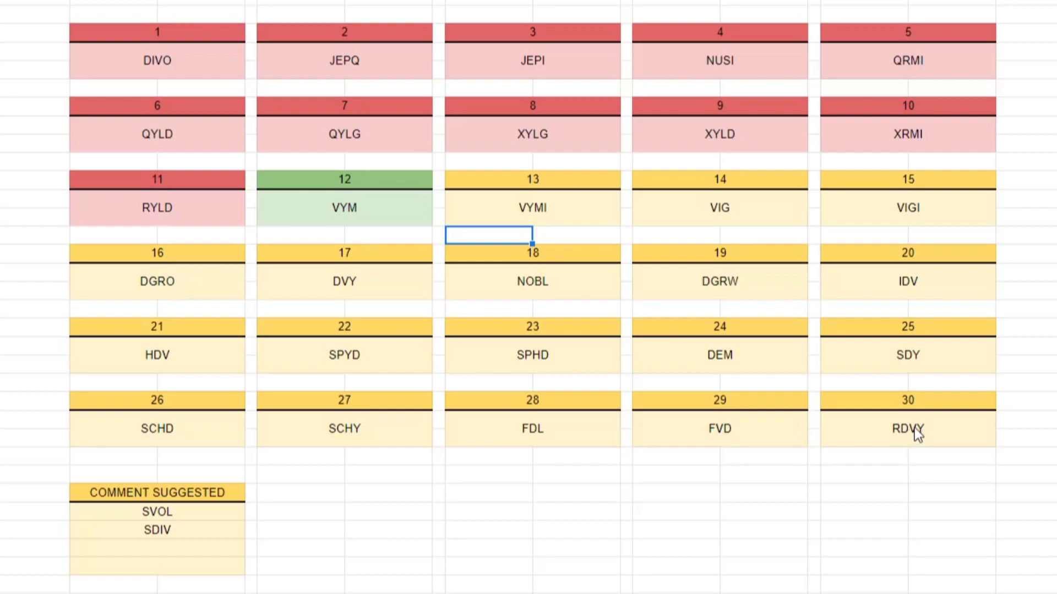
{"action": "mouse_move", "coordinate": [524, 197]}
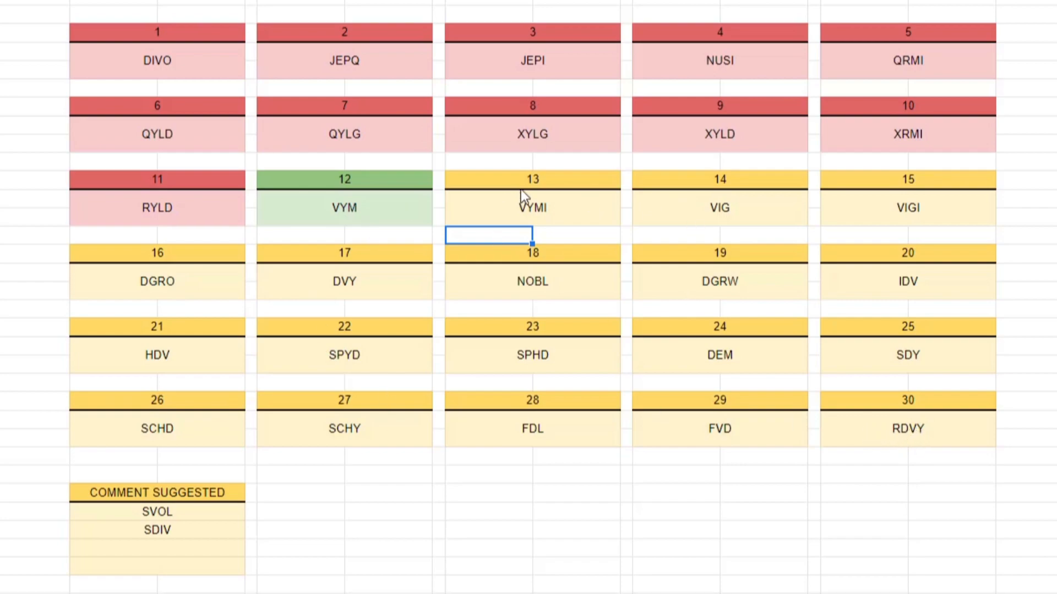
{"action": "mouse_move", "coordinate": [516, 225]}
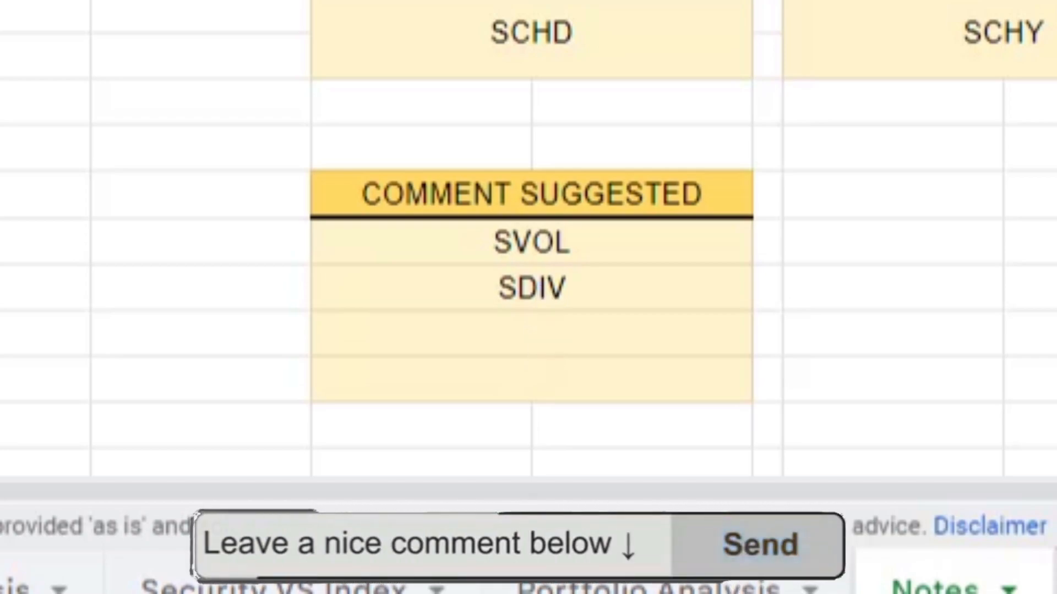
- Review the suggested tickers SVOL and SDIV and the summary topics, then move to the Compound Interest Analysis sheet
{"action": "left_click", "coordinate": [531, 244]}
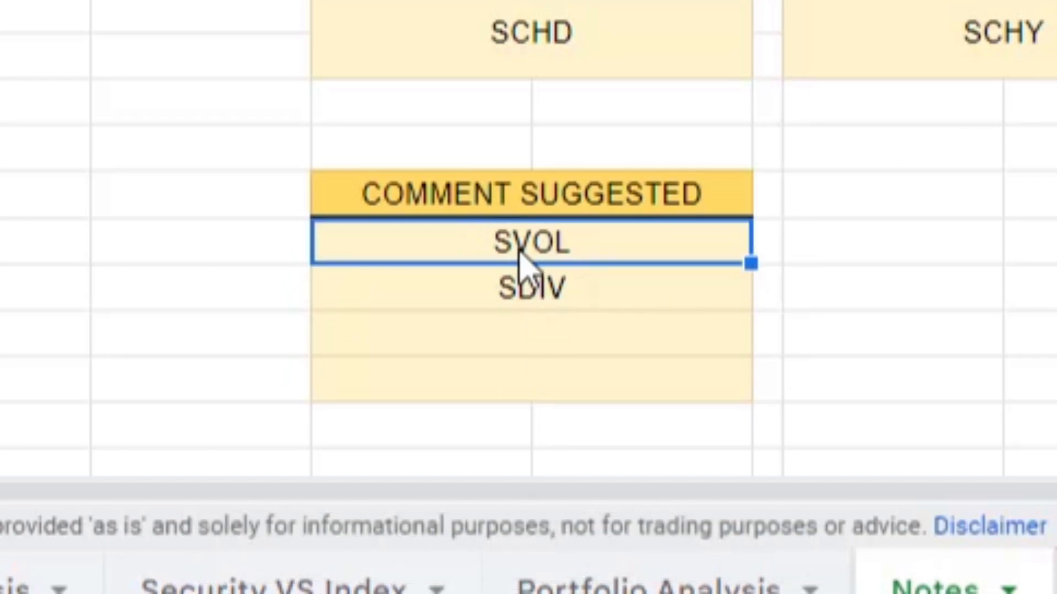
{"action": "left_click", "coordinate": [532, 286]}
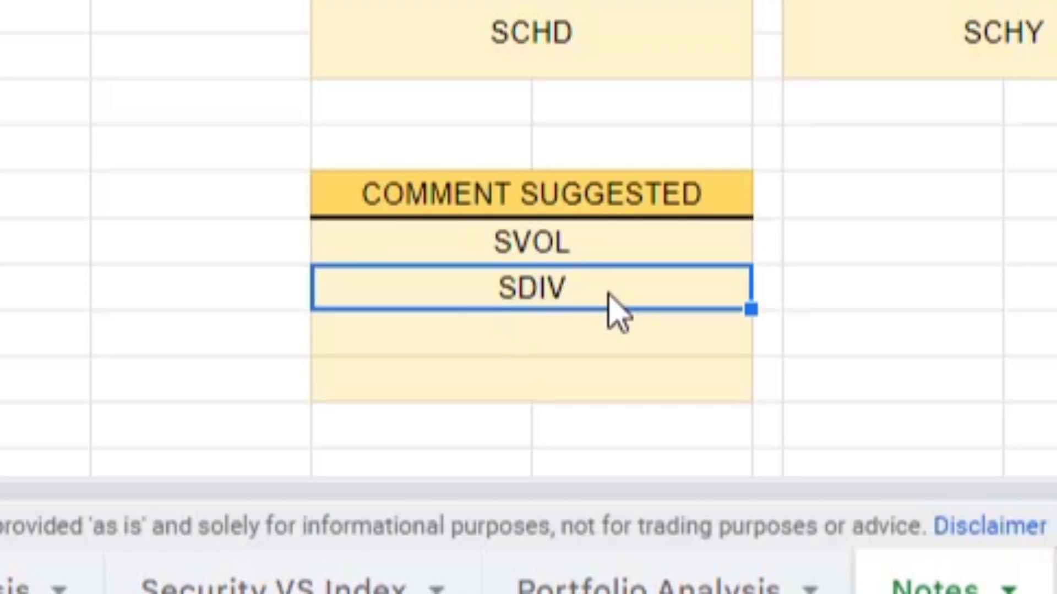
{"action": "mouse_move", "coordinate": [664, 192]}
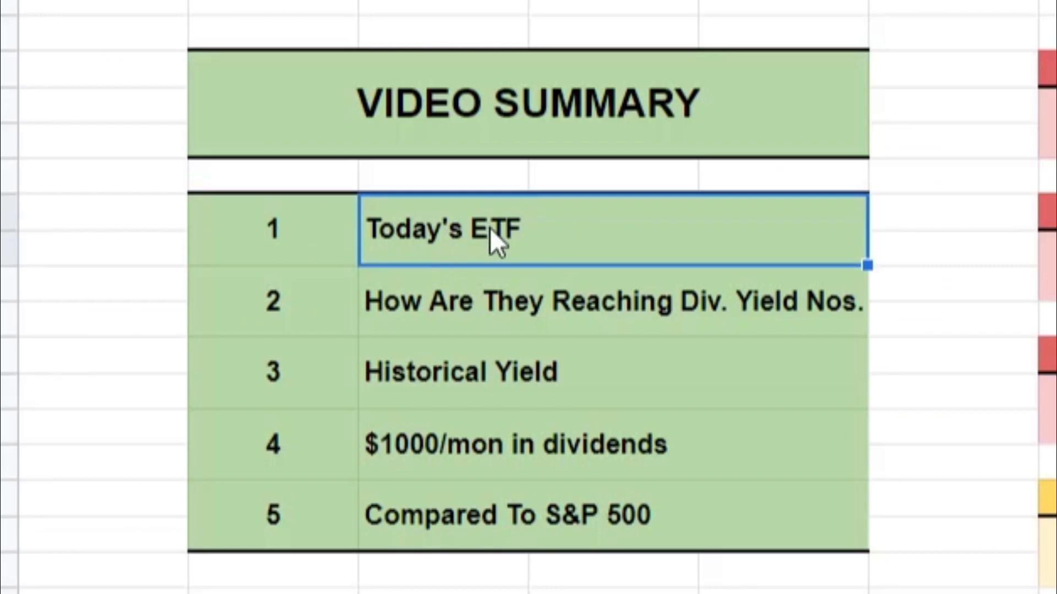
{"action": "left_click", "coordinate": [593, 301]}
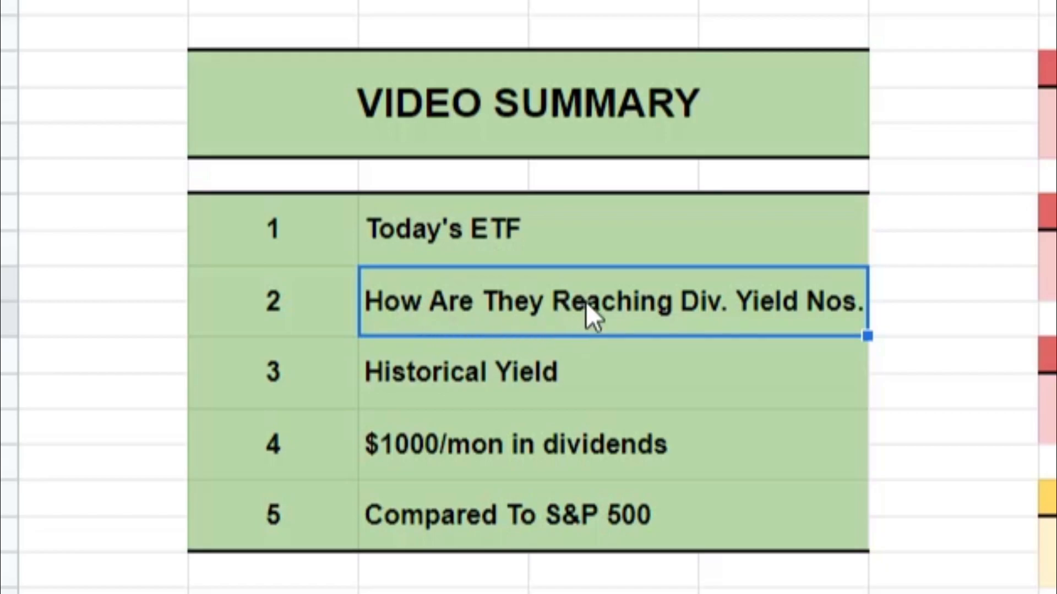
{"action": "mouse_move", "coordinate": [595, 327]}
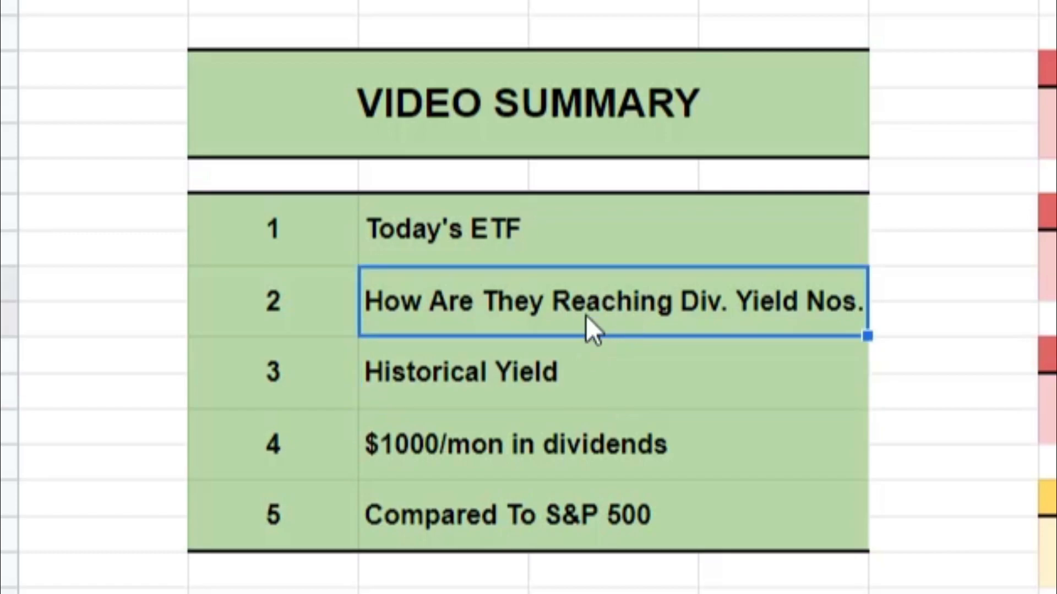
{"action": "mouse_move", "coordinate": [614, 320]}
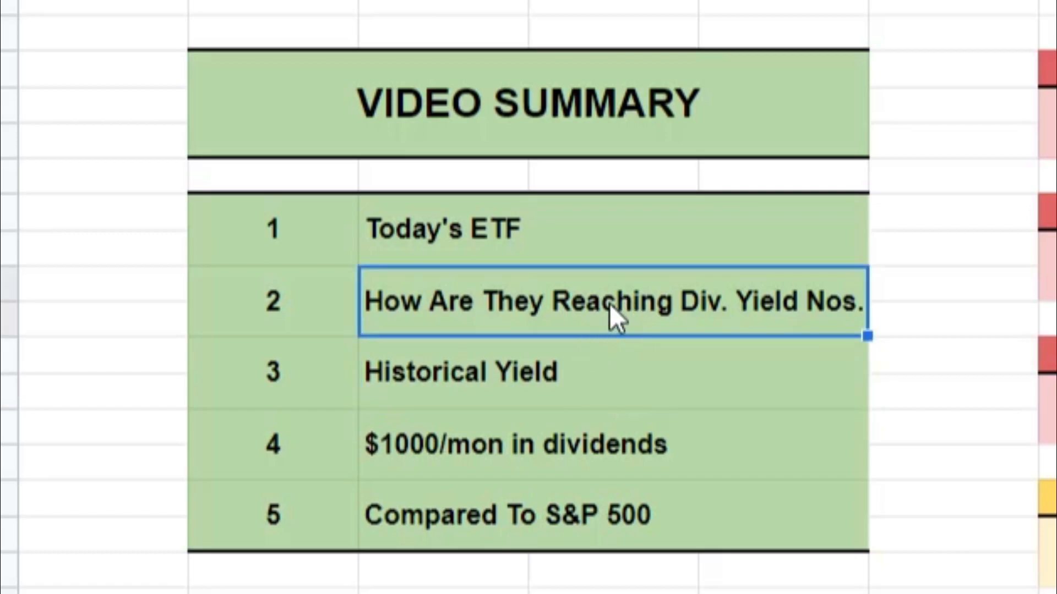
{"action": "mouse_move", "coordinate": [619, 361]}
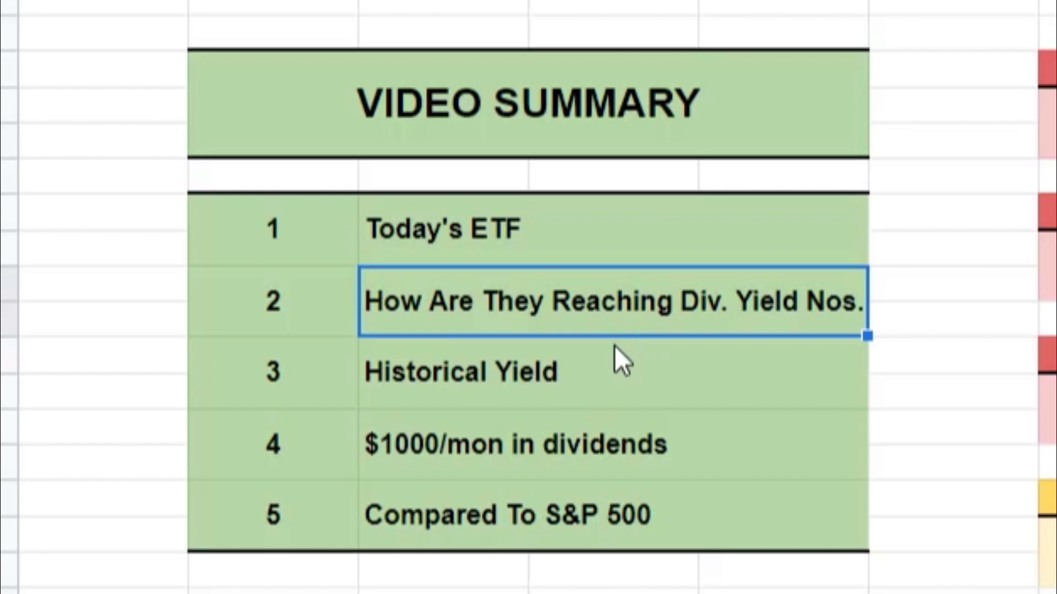
{"action": "left_click", "coordinate": [586, 372]}
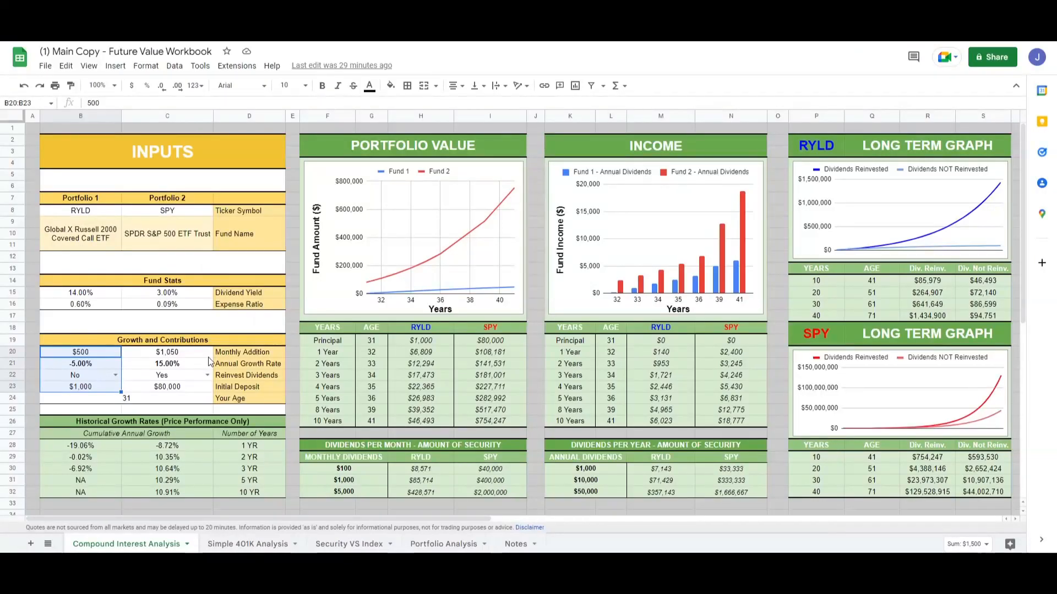
{"action": "mouse_move", "coordinate": [268, 308]}
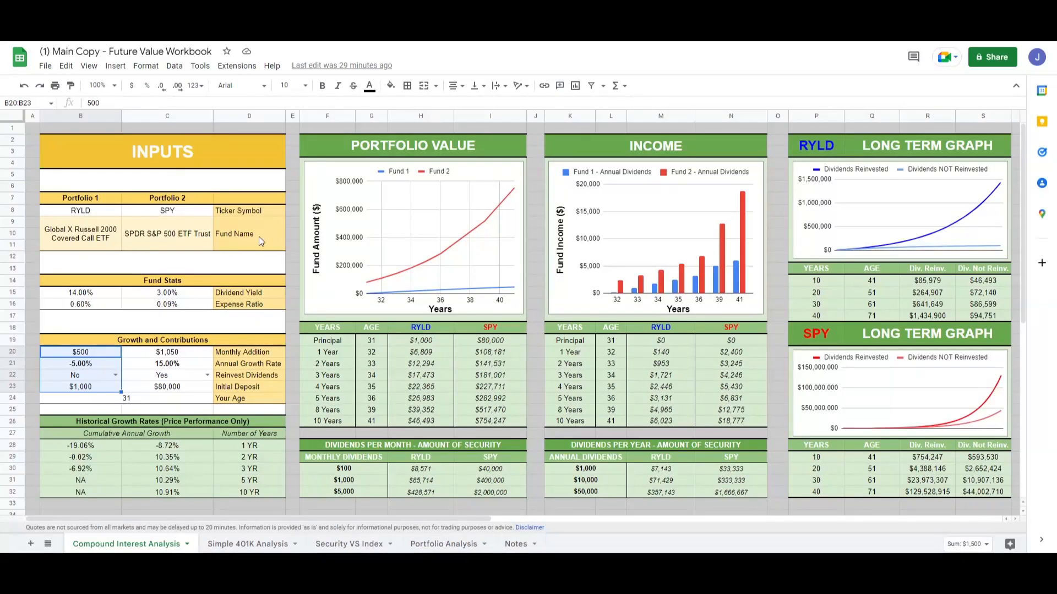
{"action": "mouse_move", "coordinate": [425, 242]}
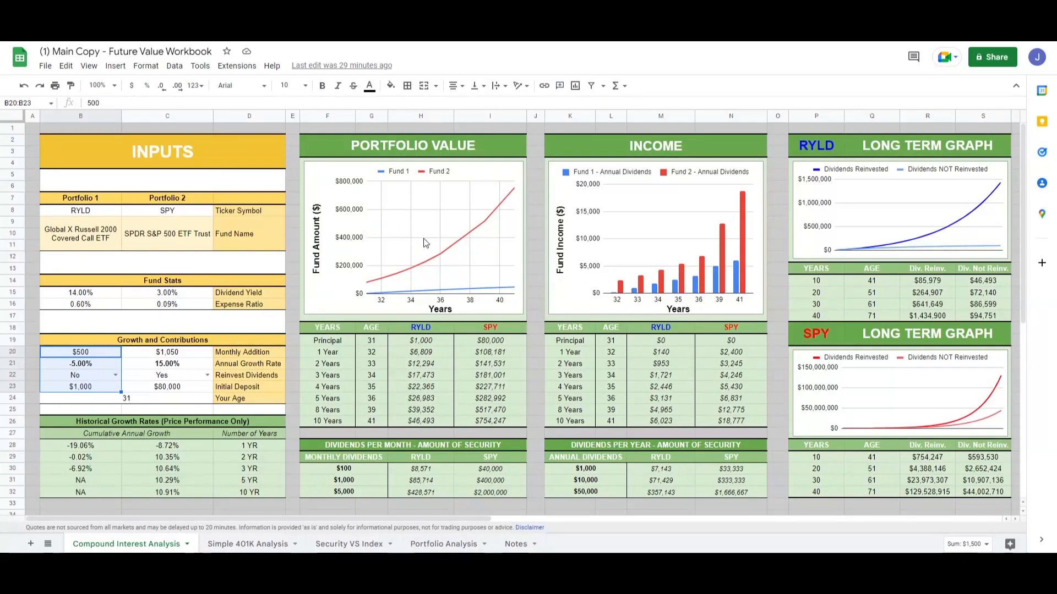
{"action": "left_click", "coordinate": [515, 543]}
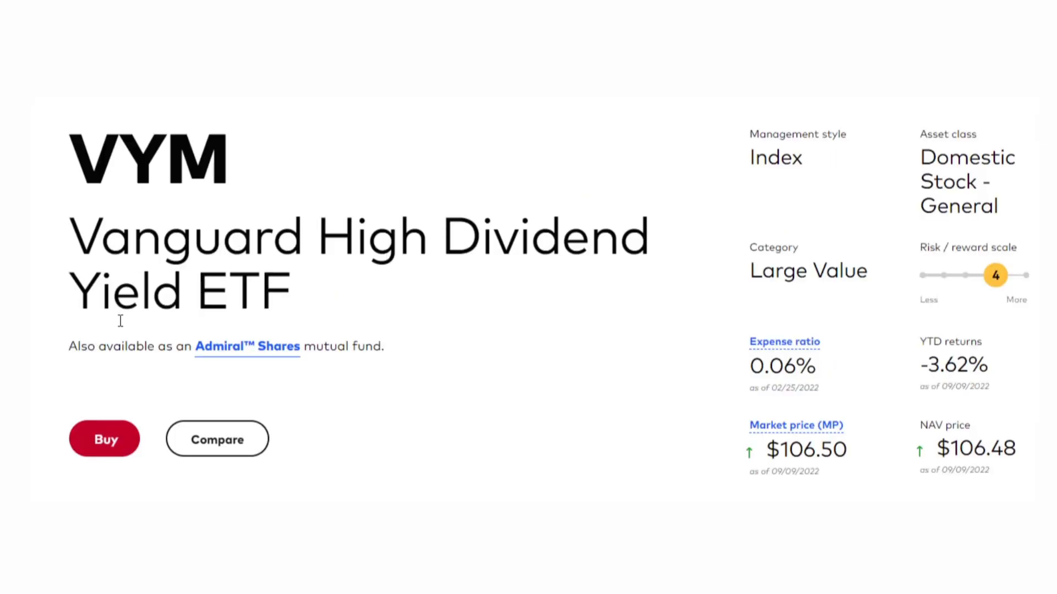
{"action": "mouse_move", "coordinate": [725, 377]}
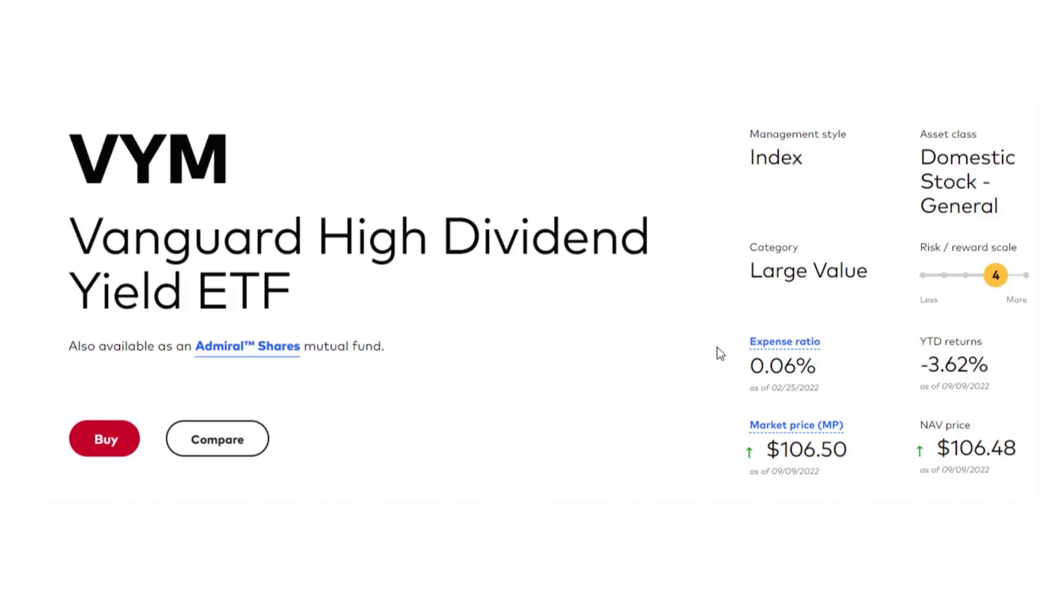
{"action": "mouse_move", "coordinate": [718, 374]}
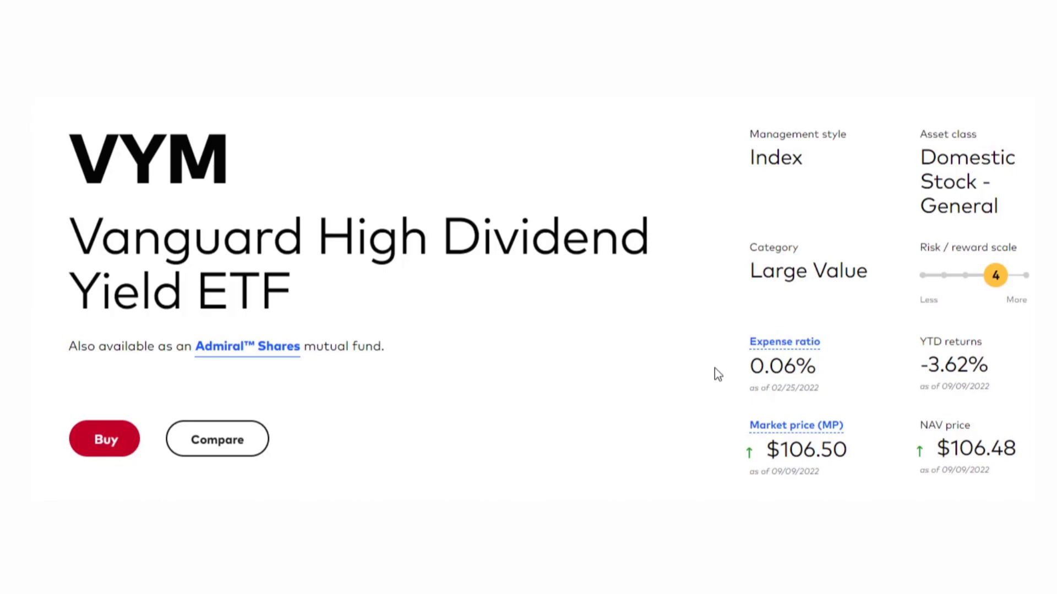
{"action": "mouse_move", "coordinate": [716, 371]}
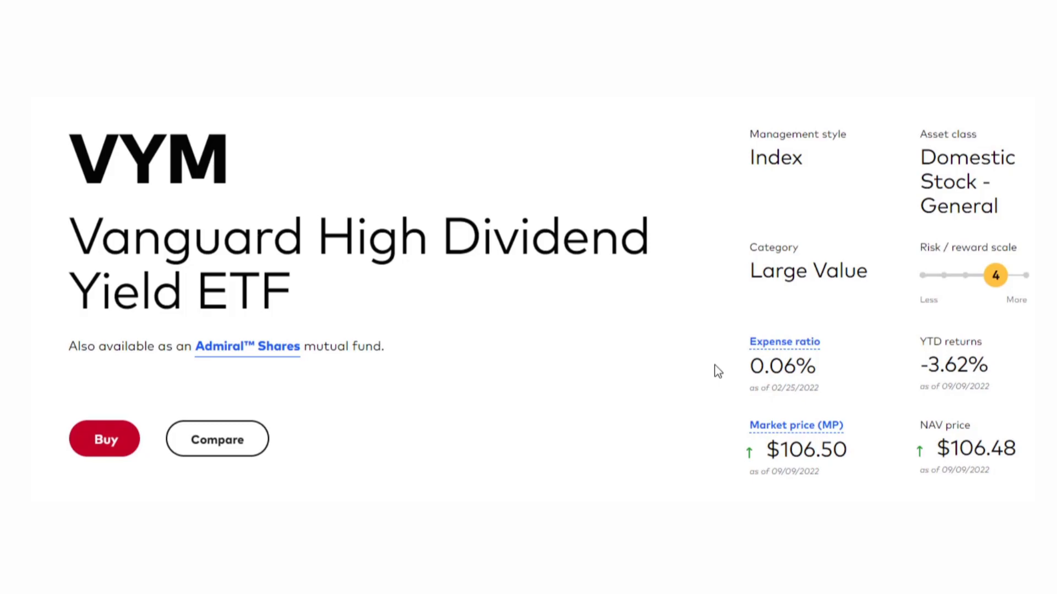
- Scroll the Vanguard VYM page to its 0.06% expense ratio, $106.50 price and YTD returns
{"action": "scroll", "scroll_direction": "down", "scroll_amount": 3}
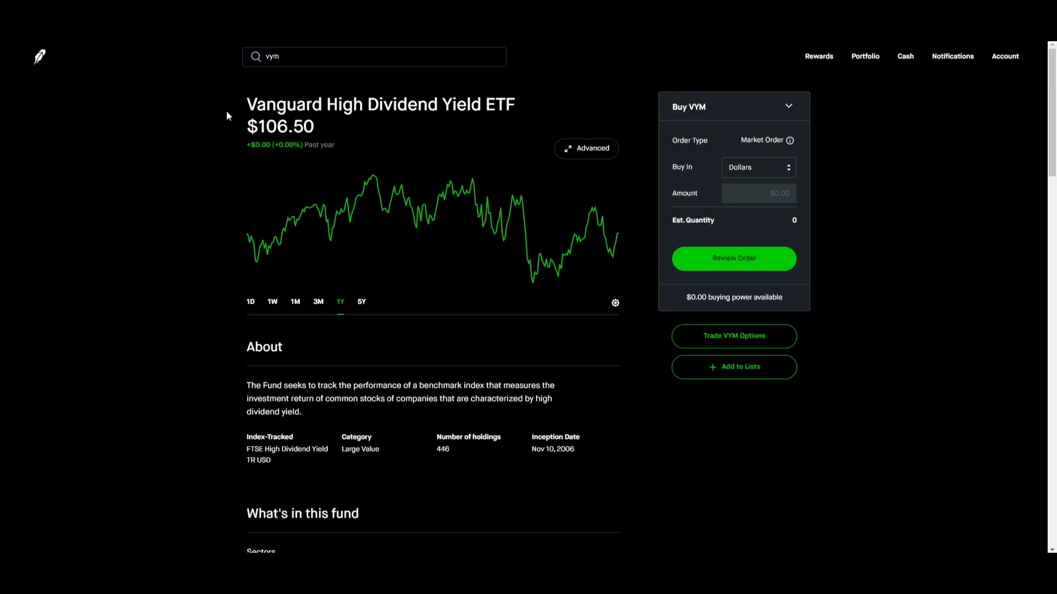
{"action": "mouse_move", "coordinate": [209, 132]}
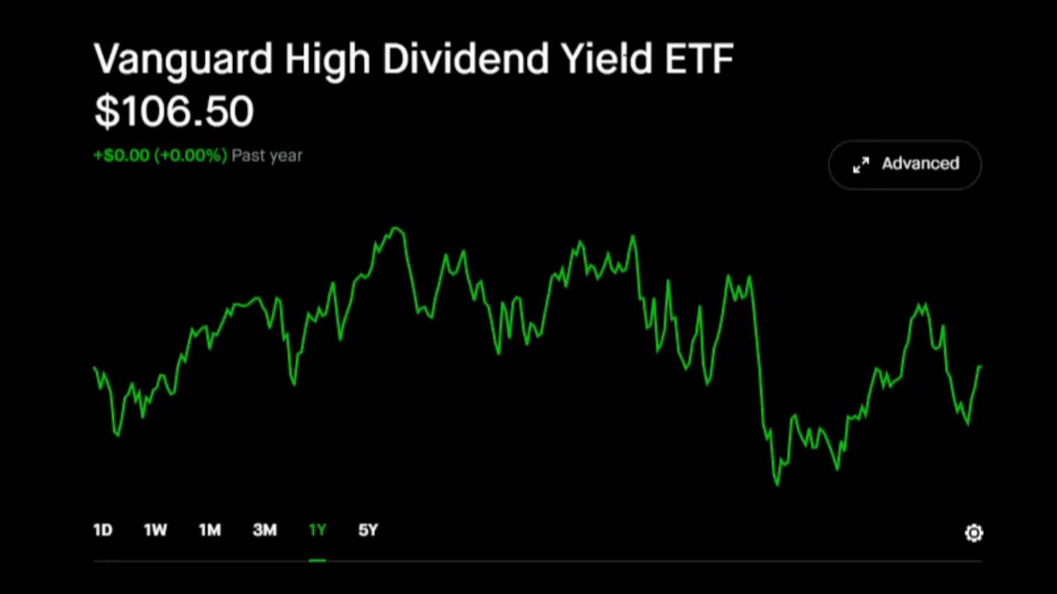
- Scroll the Robinhood VYM page down to the Top 10 Holdings table led by Johnson & Johnson at 3.28%
{"action": "scroll", "scroll_direction": "down", "scroll_amount": 3}
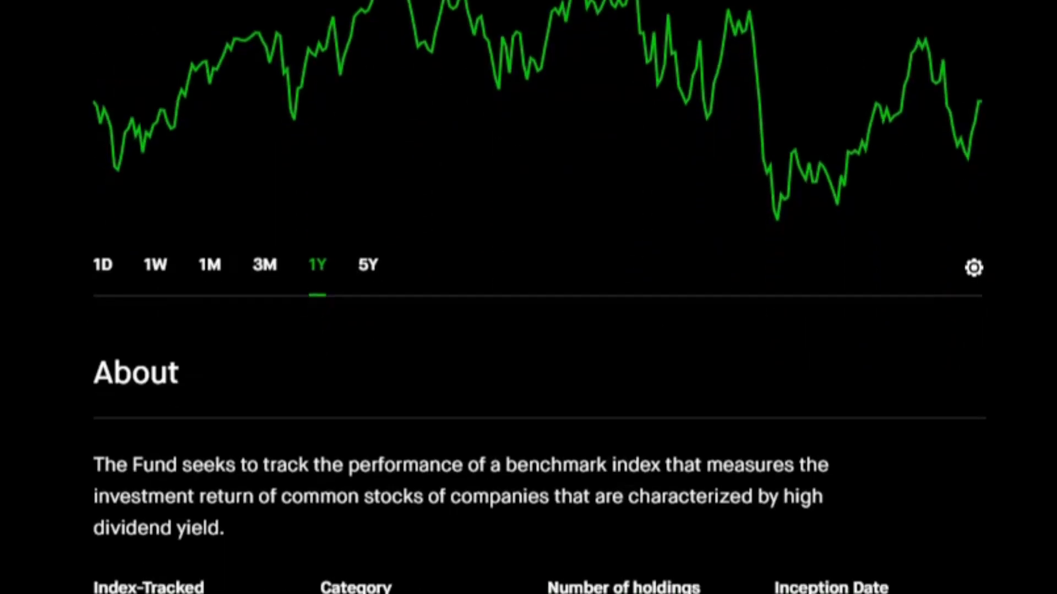
{"action": "scroll", "scroll_direction": "down", "scroll_amount": 3}
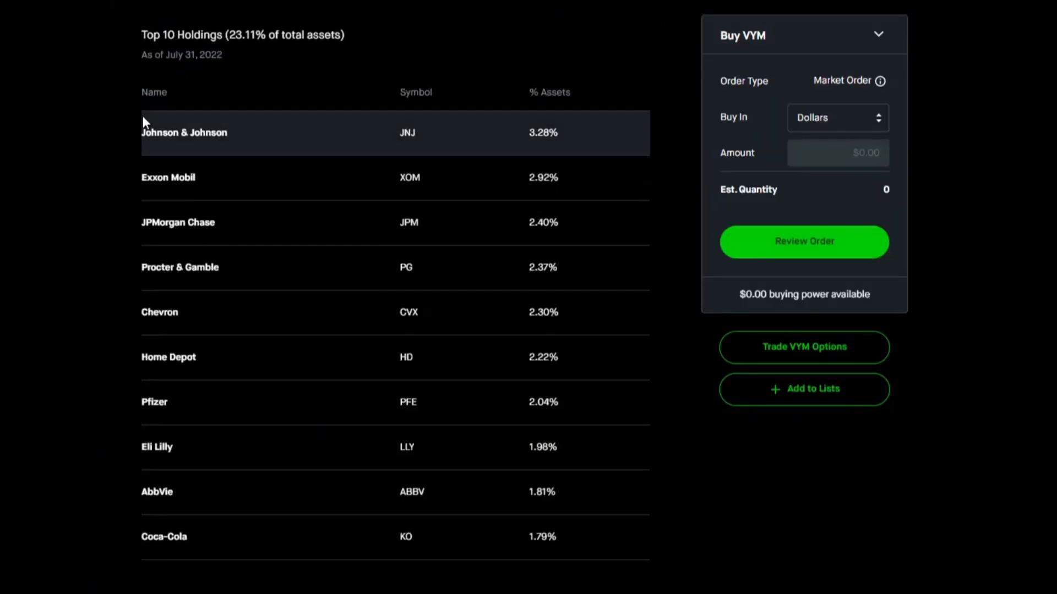
{"action": "mouse_move", "coordinate": [544, 145]}
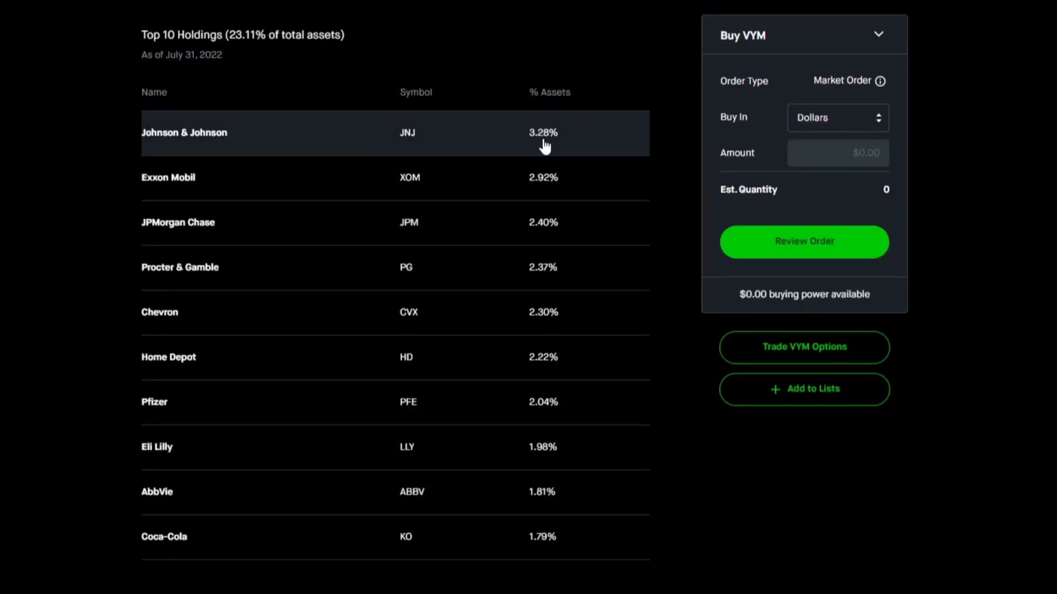
{"action": "mouse_move", "coordinate": [388, 142]}
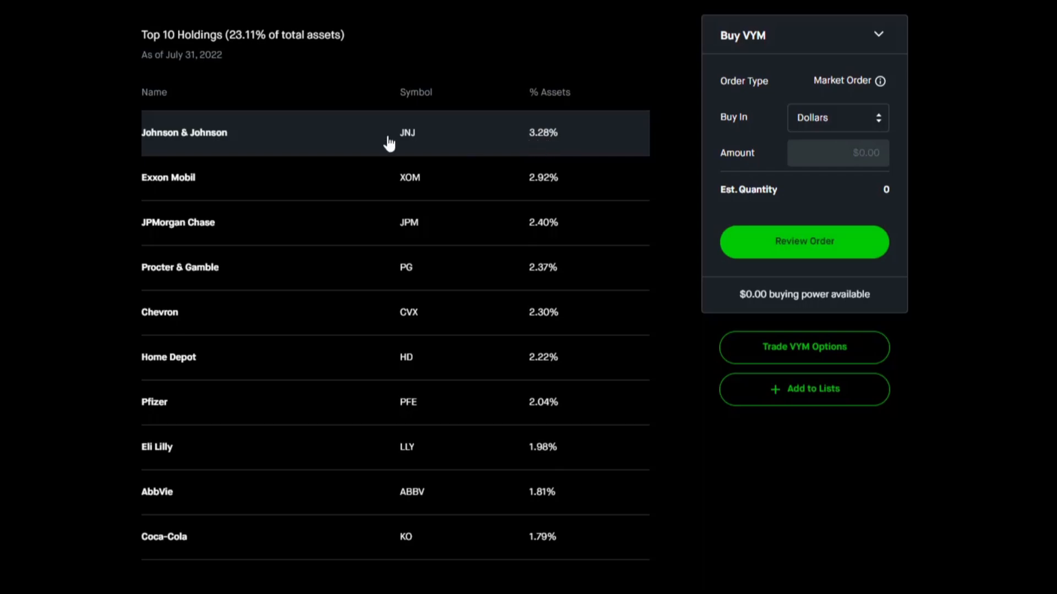
{"action": "mouse_move", "coordinate": [203, 142]}
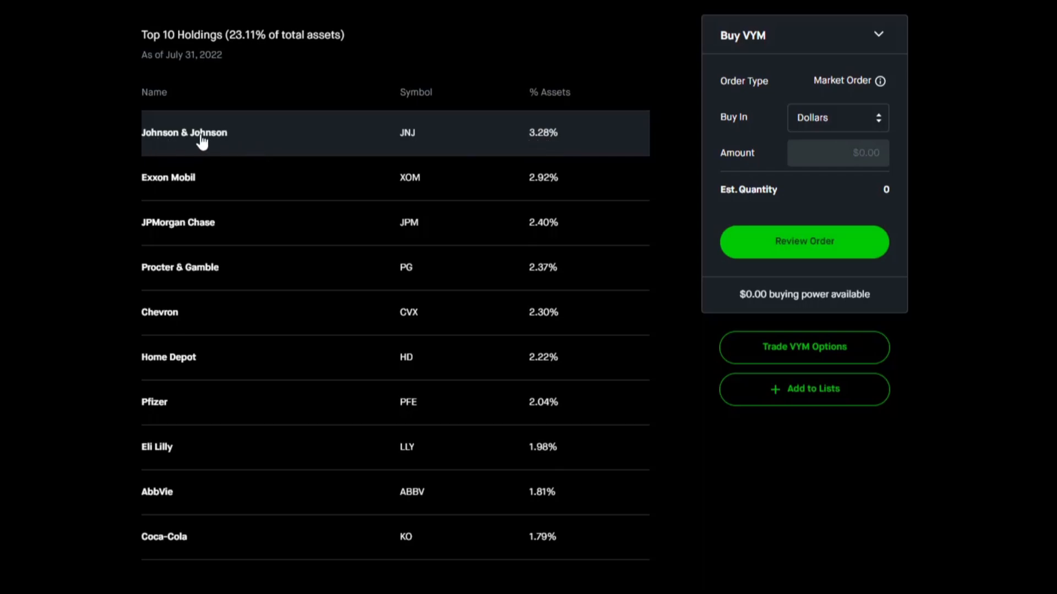
{"action": "mouse_move", "coordinate": [86, 287]}
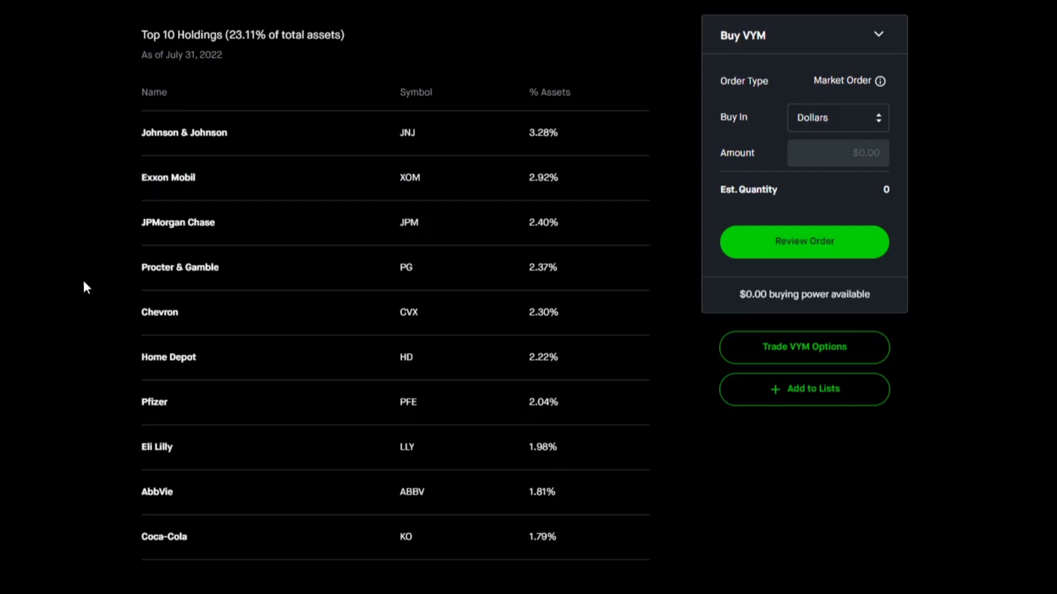
{"action": "mouse_move", "coordinate": [277, 317]}
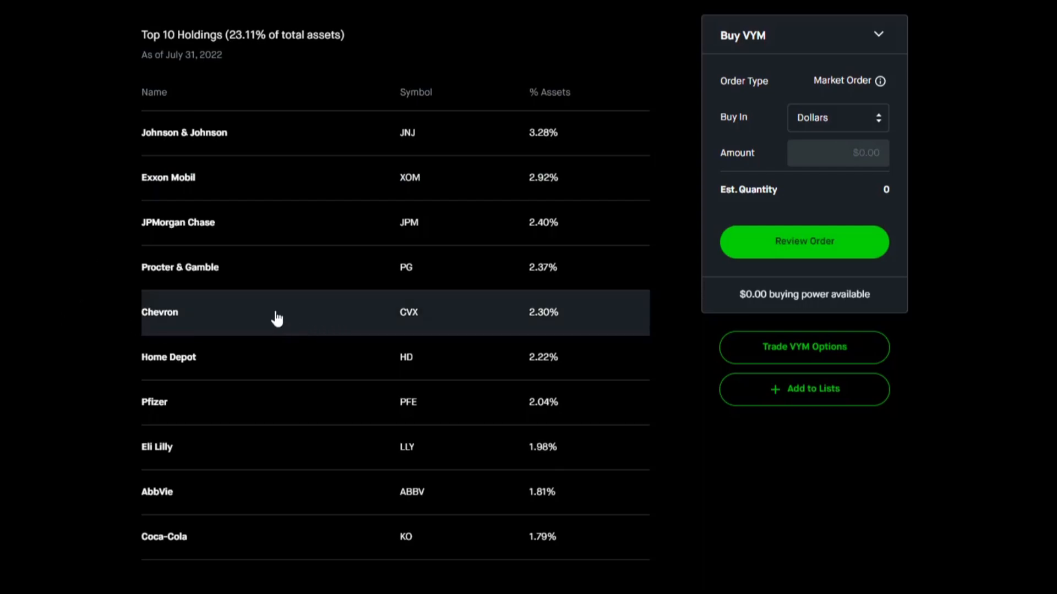
{"action": "mouse_move", "coordinate": [280, 175]}
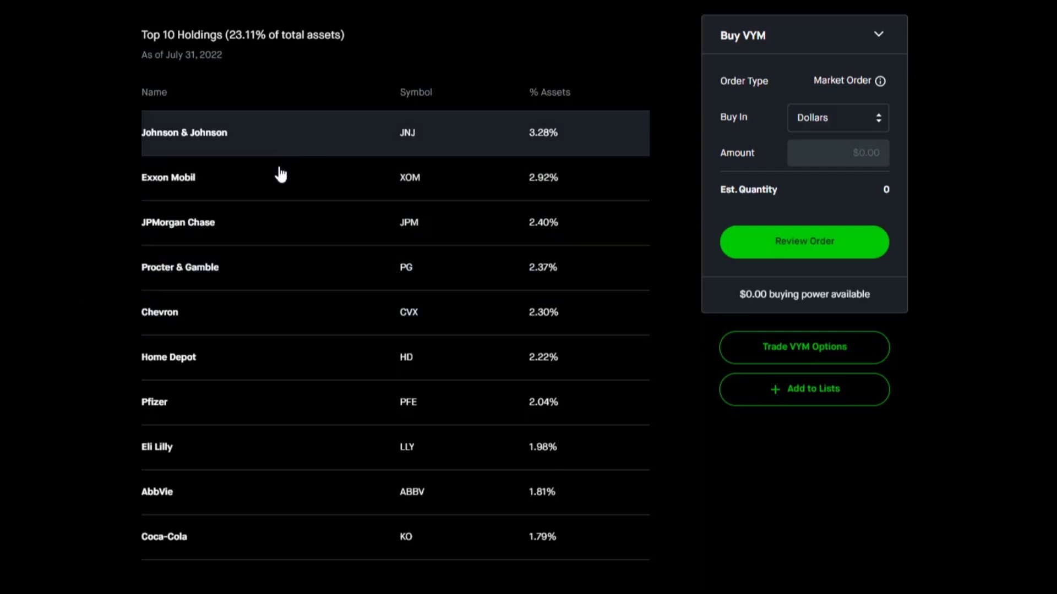
{"action": "mouse_move", "coordinate": [342, 188]}
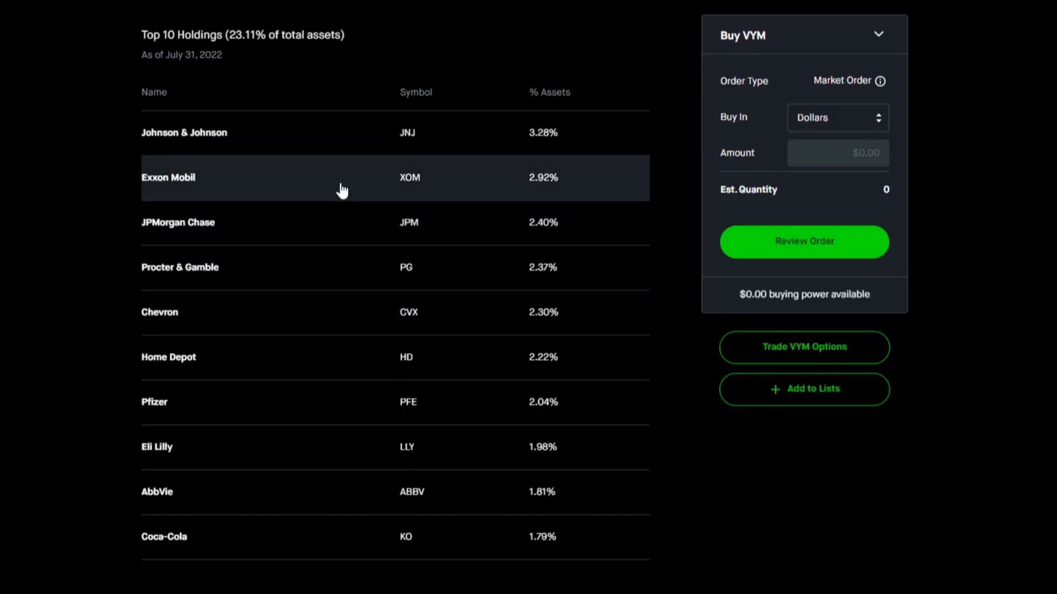
- Open Johnson & Johnson from VYM's holdings table and scroll through its stock page
{"action": "left_click", "coordinate": [184, 132]}
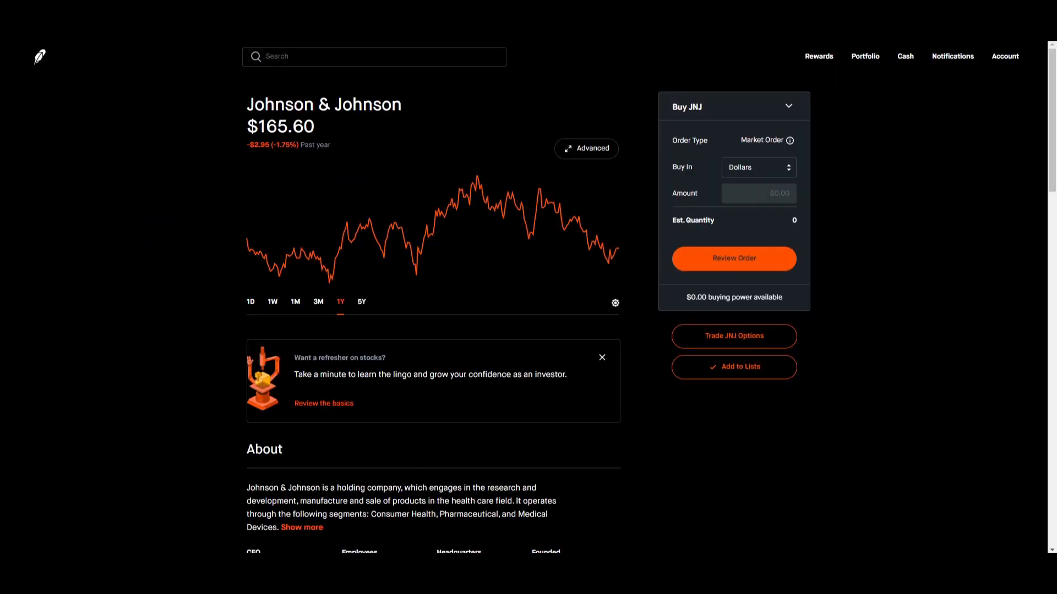
{"action": "scroll", "scroll_direction": "down", "scroll_amount": 3}
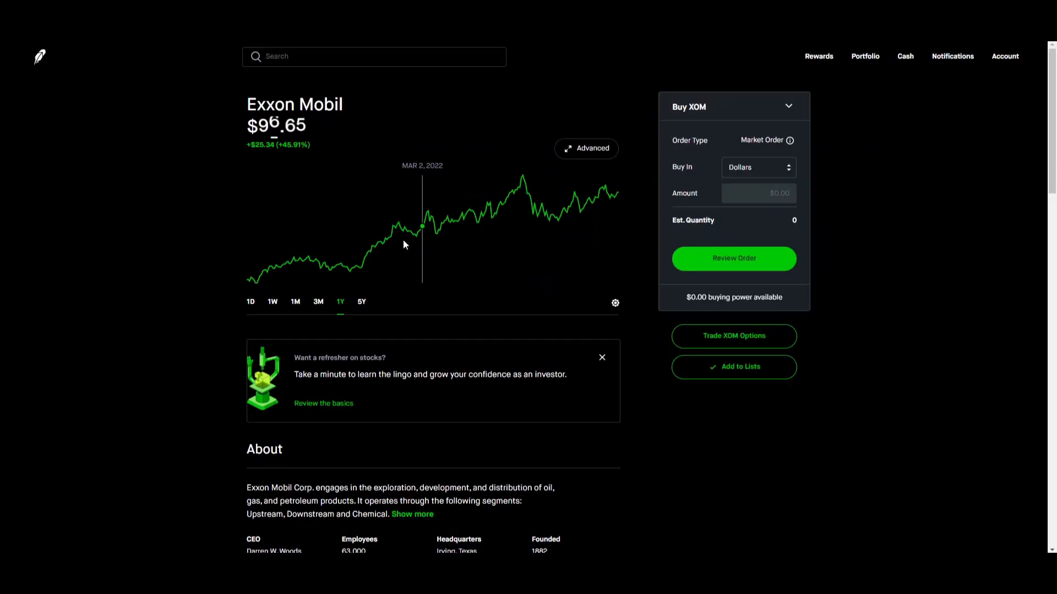
{"action": "scroll", "scroll_direction": "down", "scroll_amount": 3}
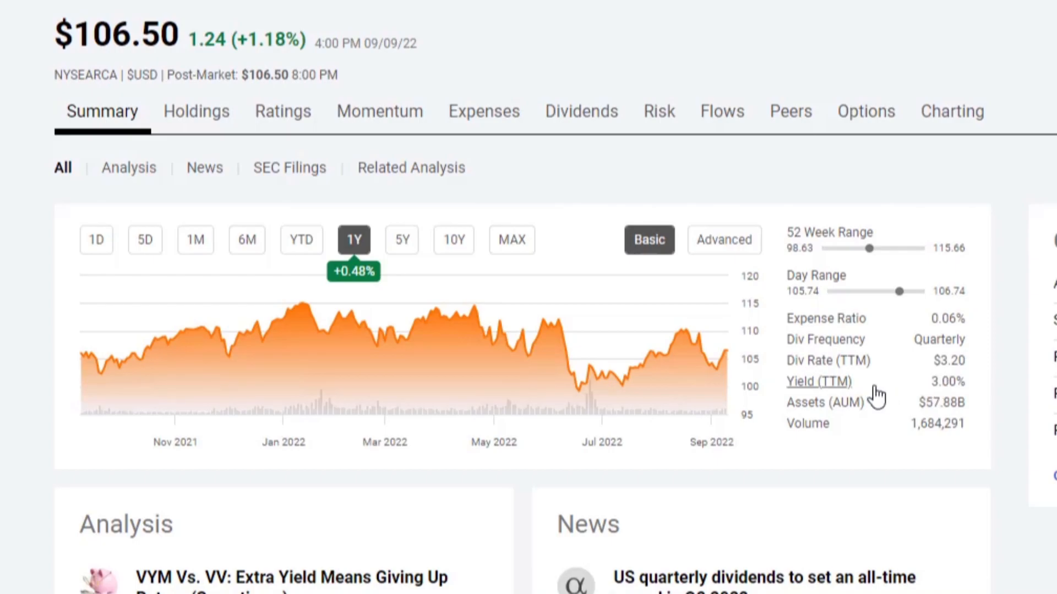
{"action": "mouse_move", "coordinate": [818, 382]}
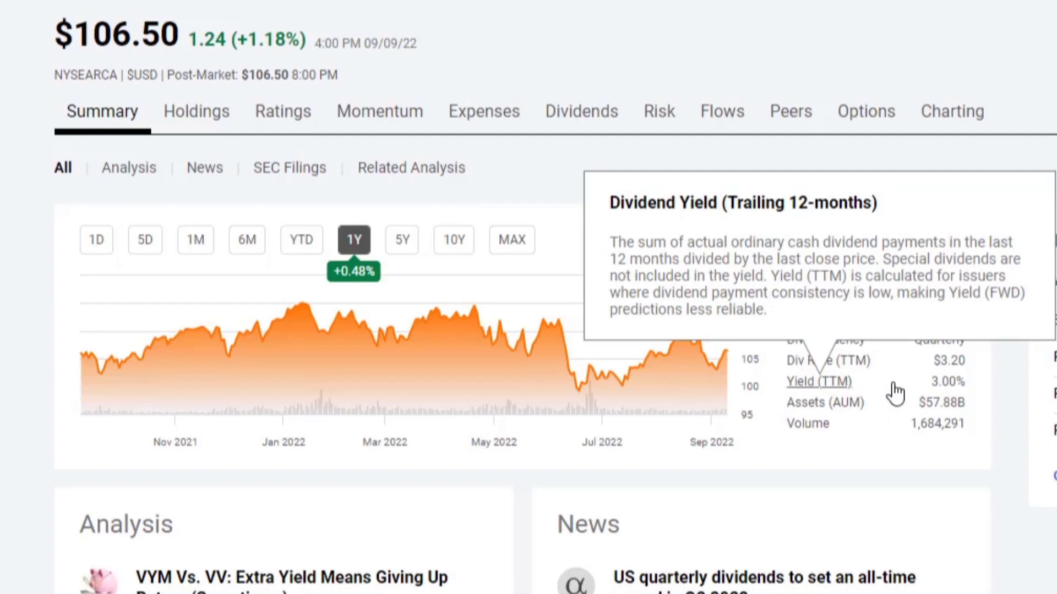
{"action": "mouse_move", "coordinate": [866, 367]}
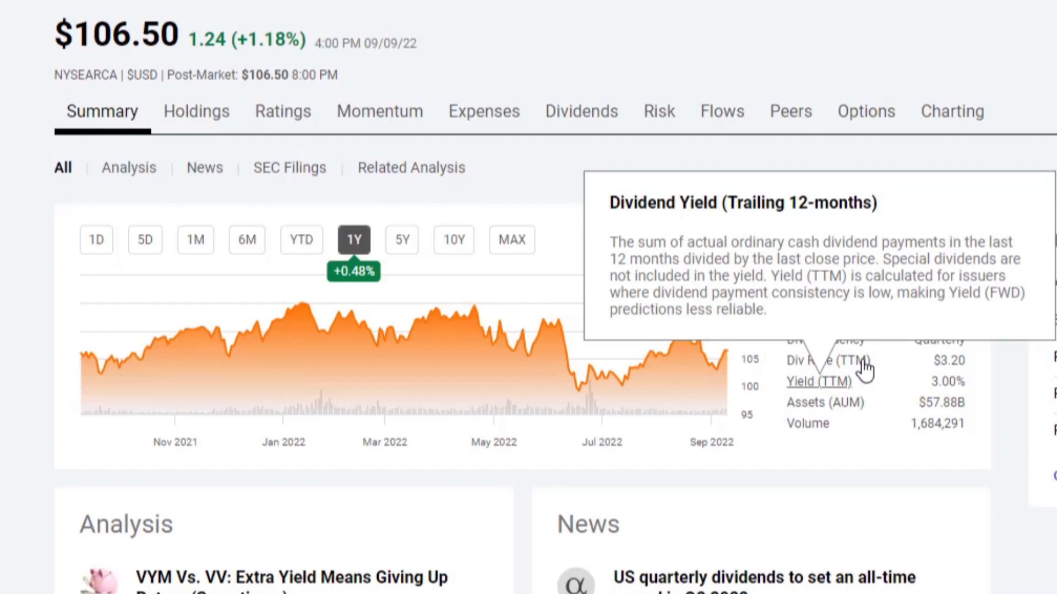
- Show VYM's Dividends scorecard grading its 3.00% yield and 9.37% growth rate
{"action": "left_click", "coordinate": [580, 111]}
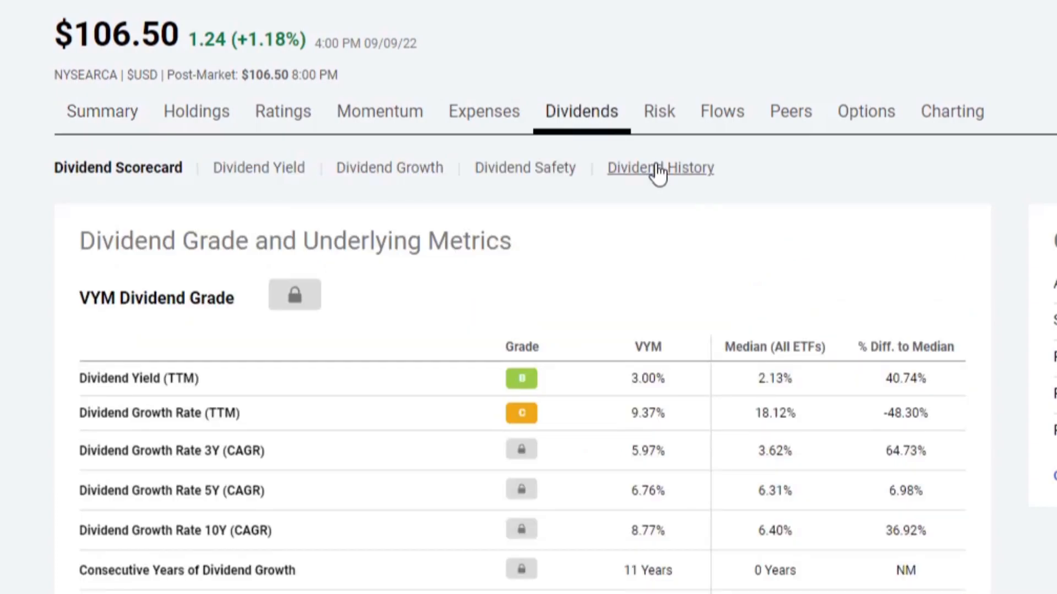
{"action": "mouse_move", "coordinate": [654, 176]}
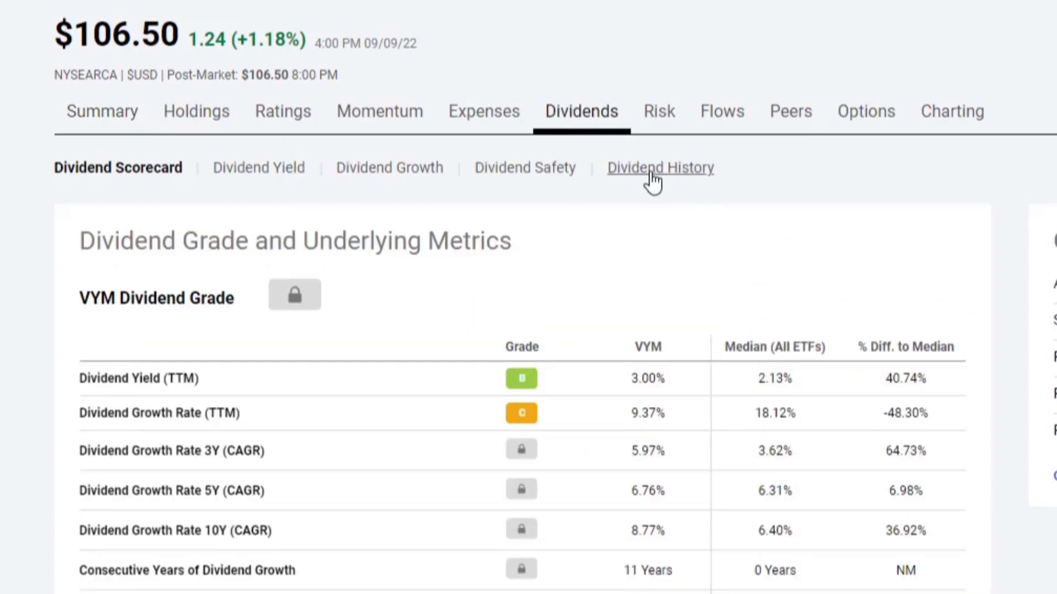
- View VYM's five-year quarterly dividend history, then its historical dividend yield chart
{"action": "left_click", "coordinate": [660, 167]}
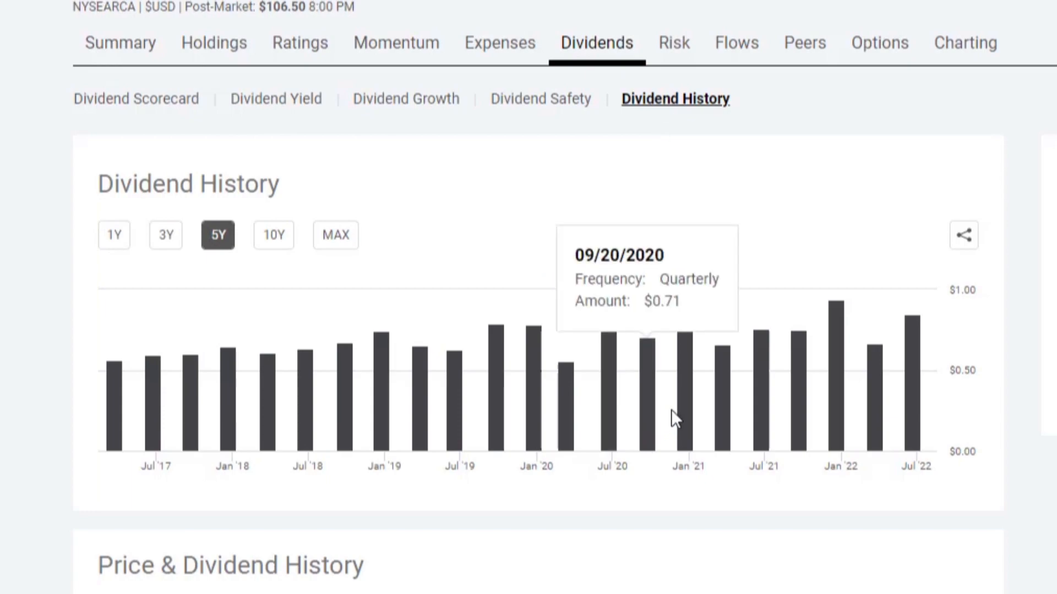
{"action": "mouse_move", "coordinate": [836, 404]}
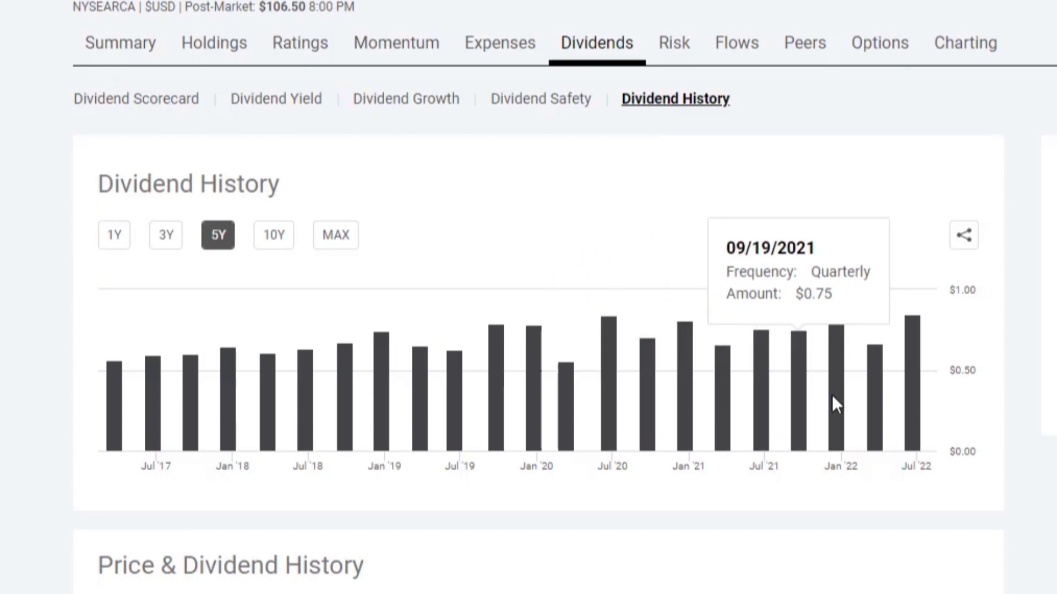
{"action": "mouse_move", "coordinate": [886, 415]}
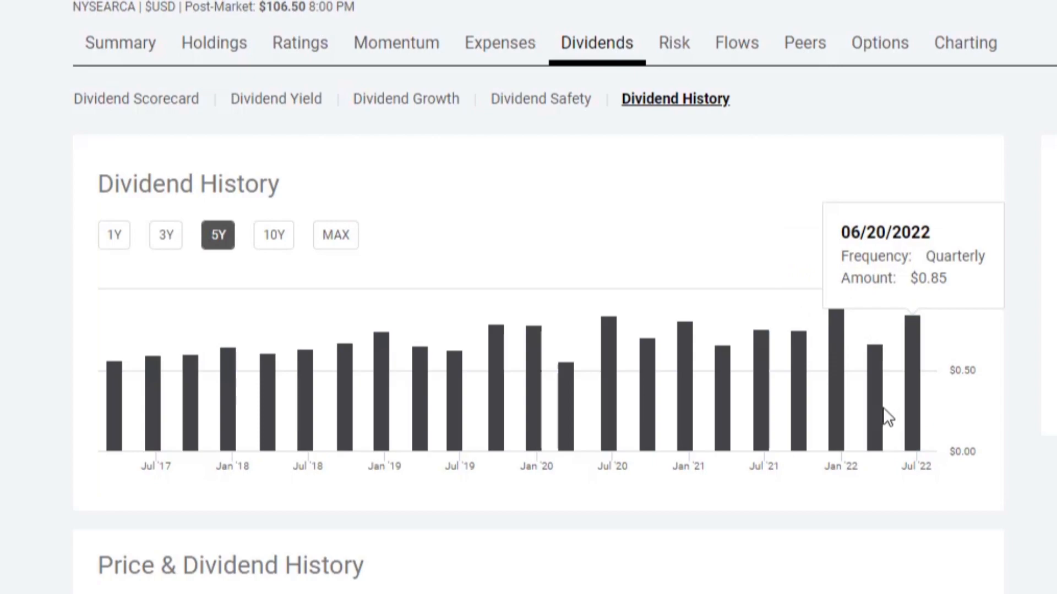
{"action": "mouse_move", "coordinate": [799, 408]}
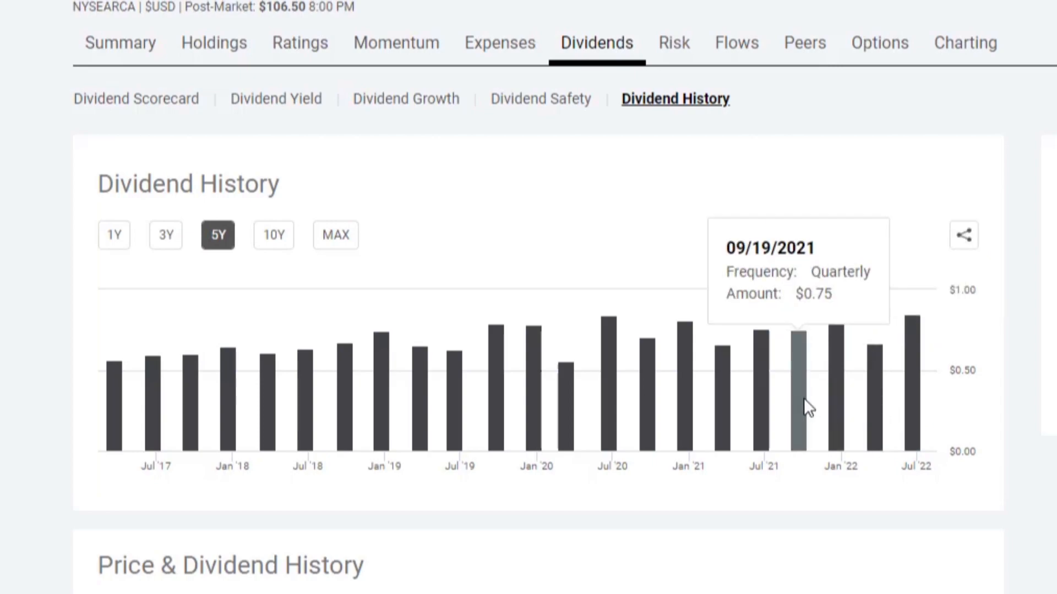
{"action": "mouse_move", "coordinate": [846, 404]}
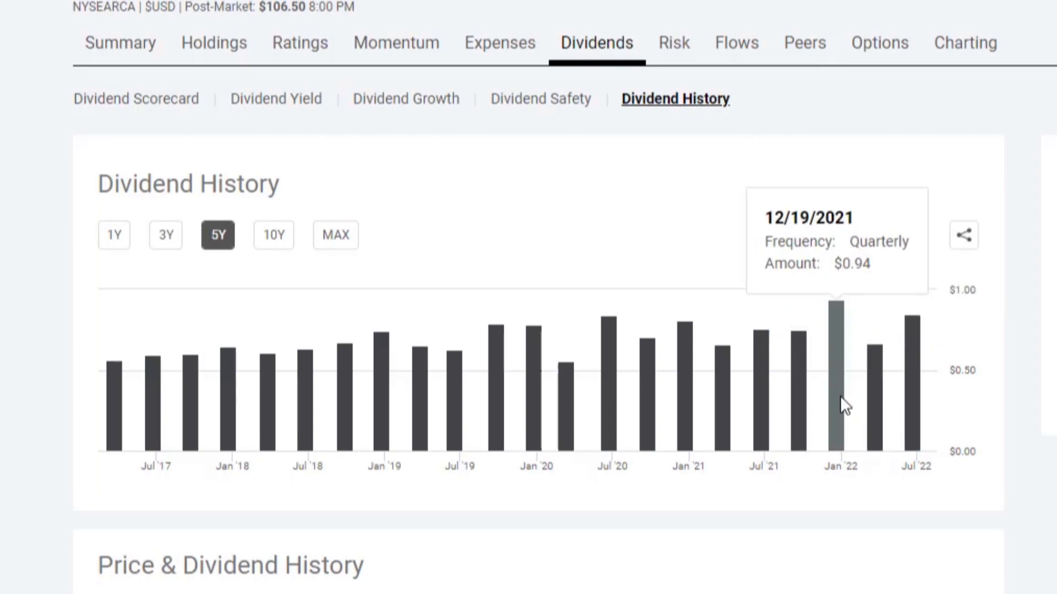
{"action": "mouse_move", "coordinate": [916, 398]}
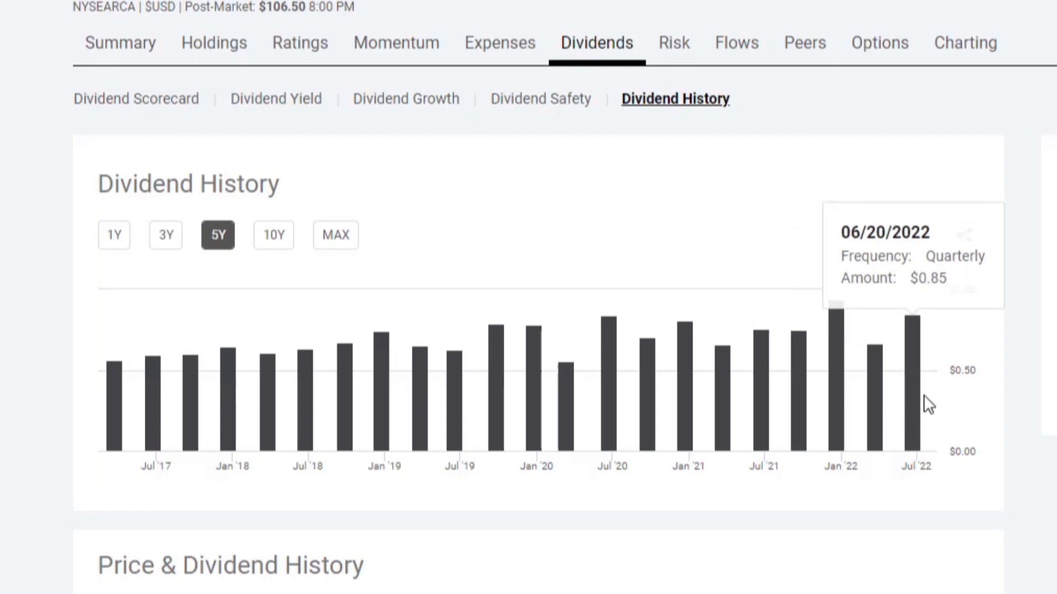
{"action": "mouse_move", "coordinate": [797, 400]}
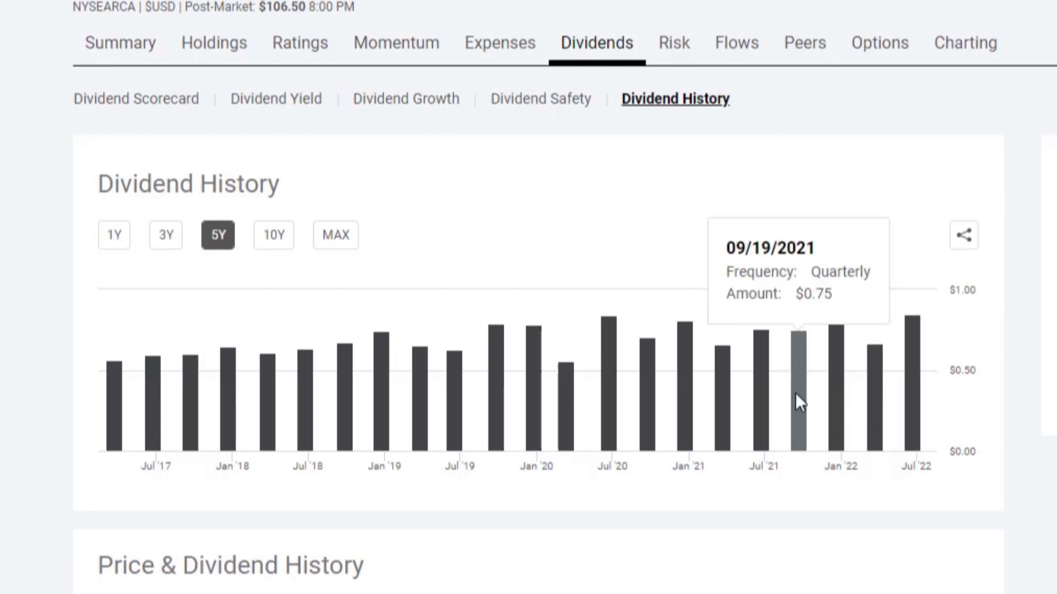
{"action": "mouse_move", "coordinate": [799, 410]}
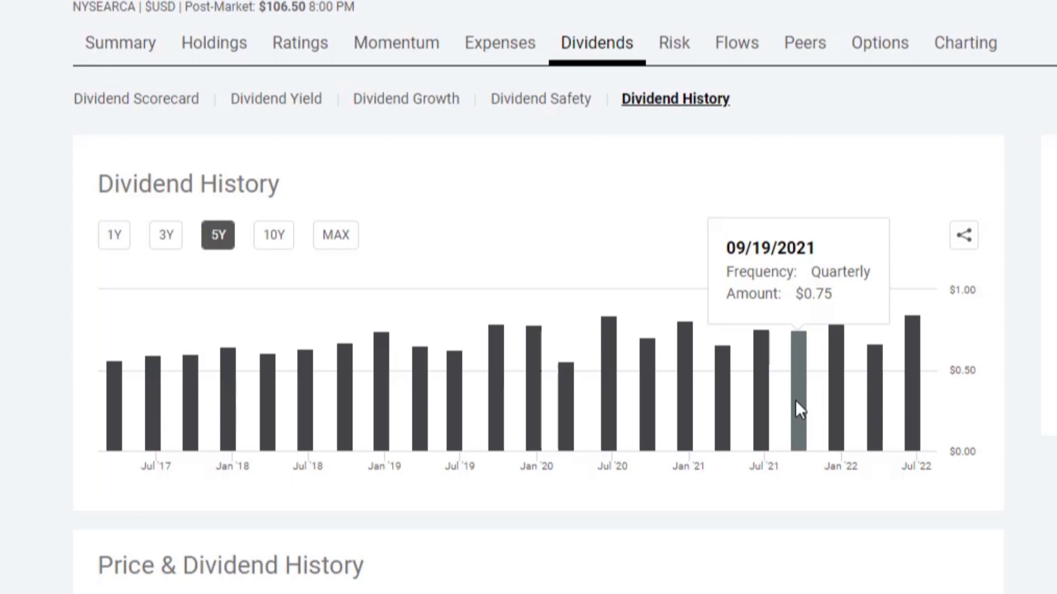
{"action": "mouse_move", "coordinate": [806, 403]}
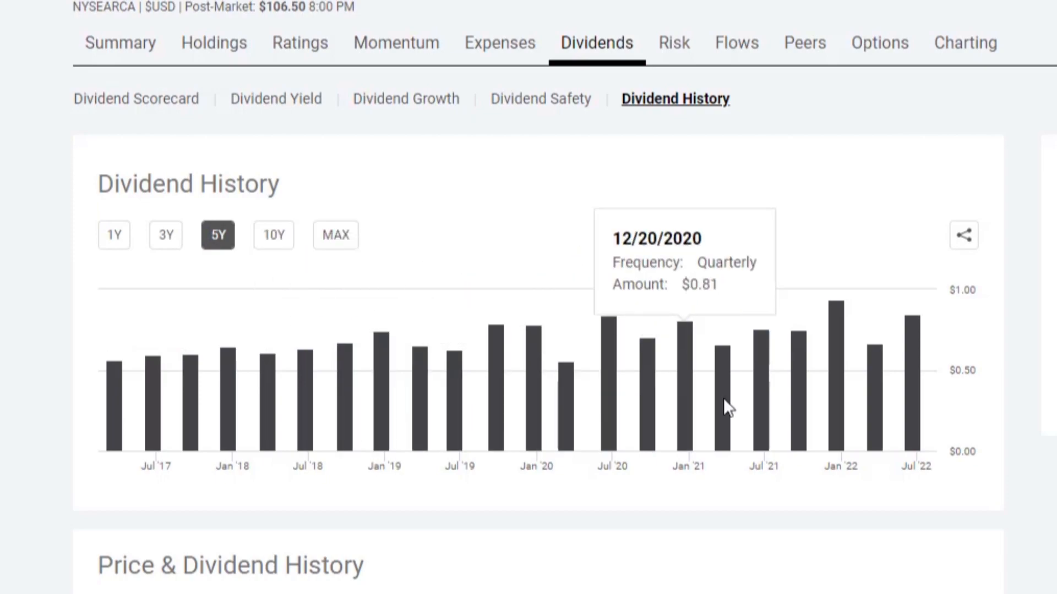
{"action": "mouse_move", "coordinate": [535, 378]}
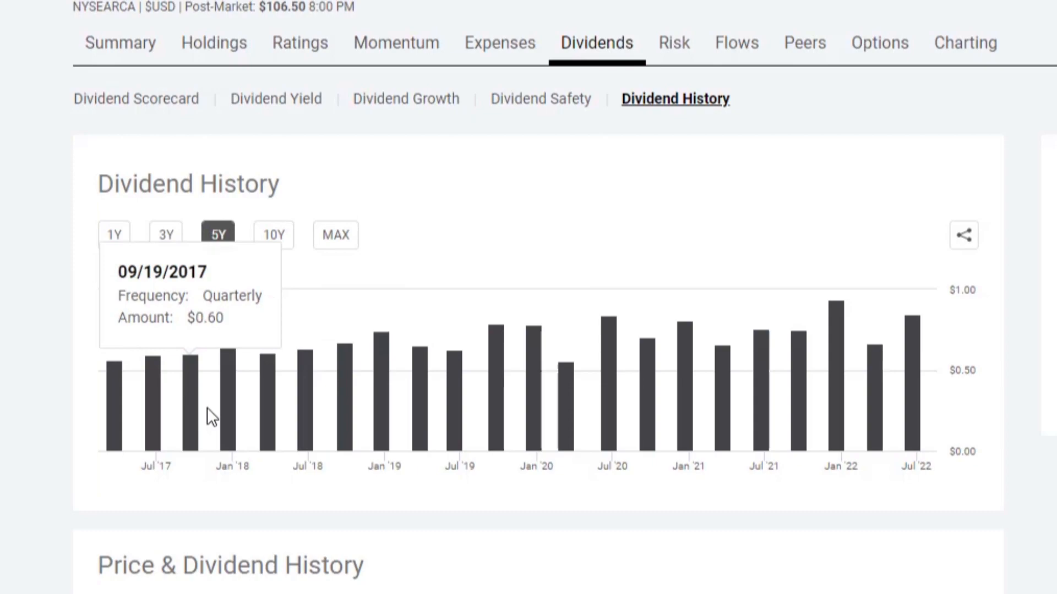
{"action": "mouse_move", "coordinate": [310, 410]}
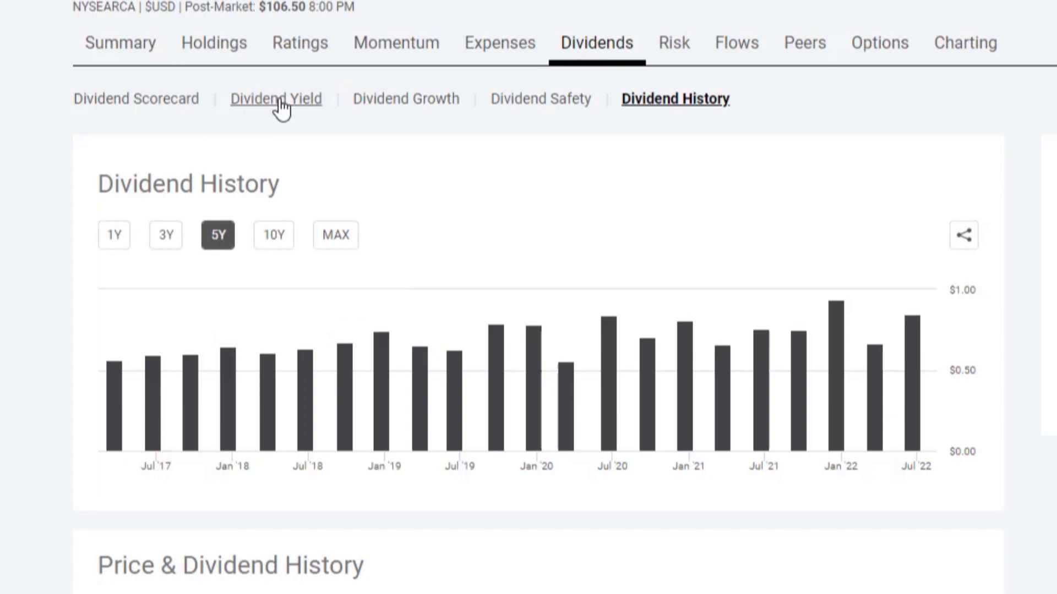
{"action": "left_click", "coordinate": [275, 98]}
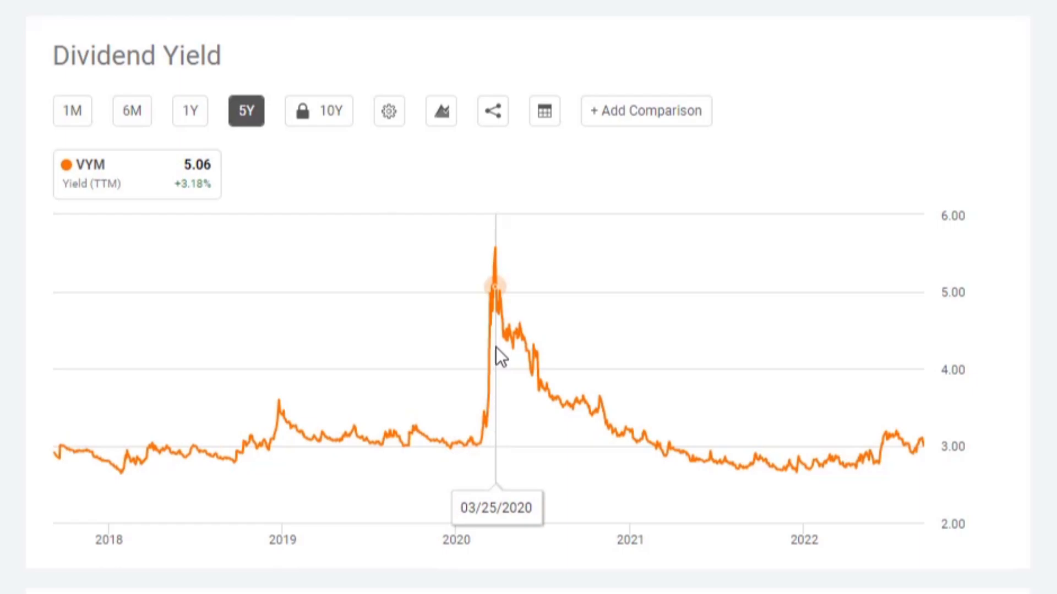
{"action": "mouse_move", "coordinate": [496, 270]}
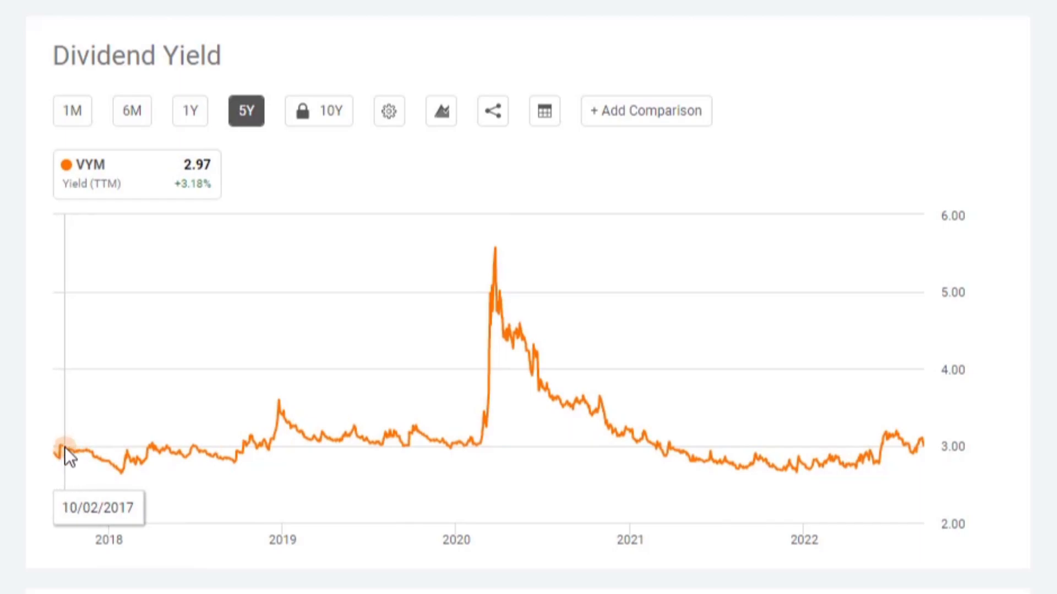
{"action": "mouse_move", "coordinate": [125, 465]}
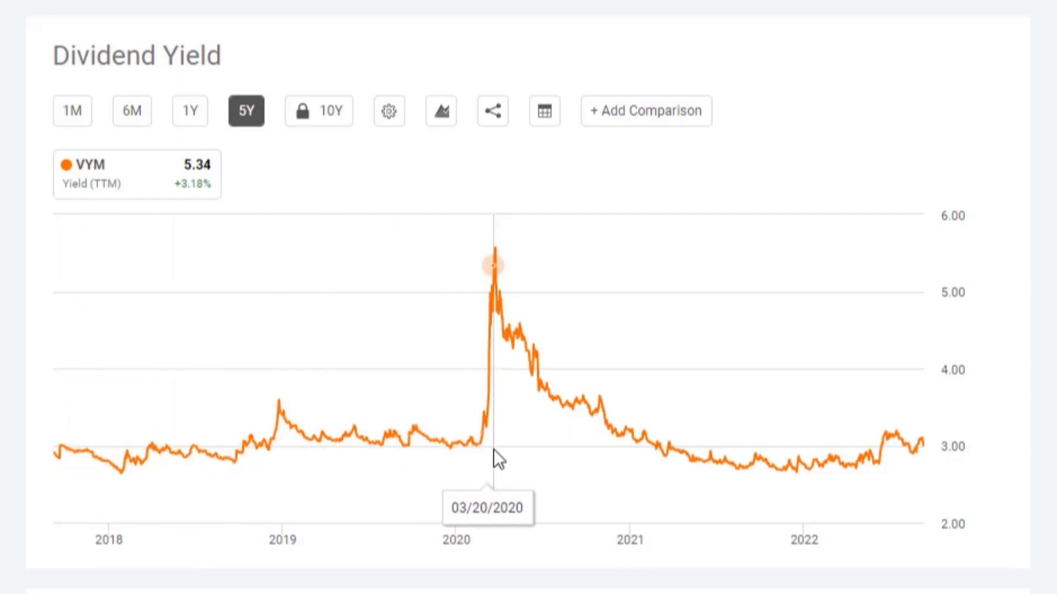
{"action": "mouse_move", "coordinate": [950, 464]}
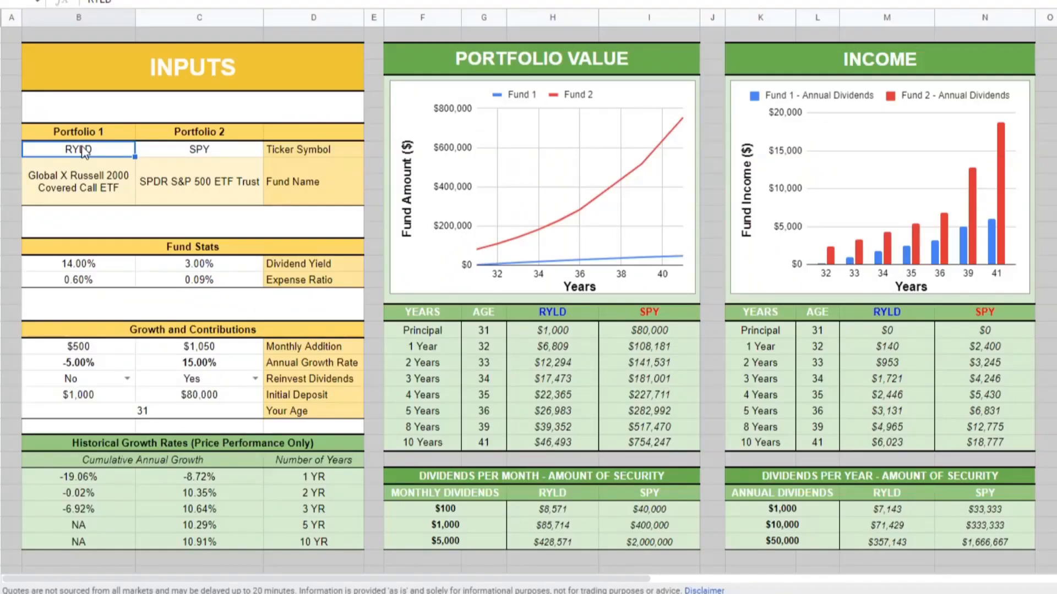
- Enter VYM as Portfolio 1's ticker with a 0.06% expense ratio in Fund Stats
{"action": "type", "text": "VYM"}
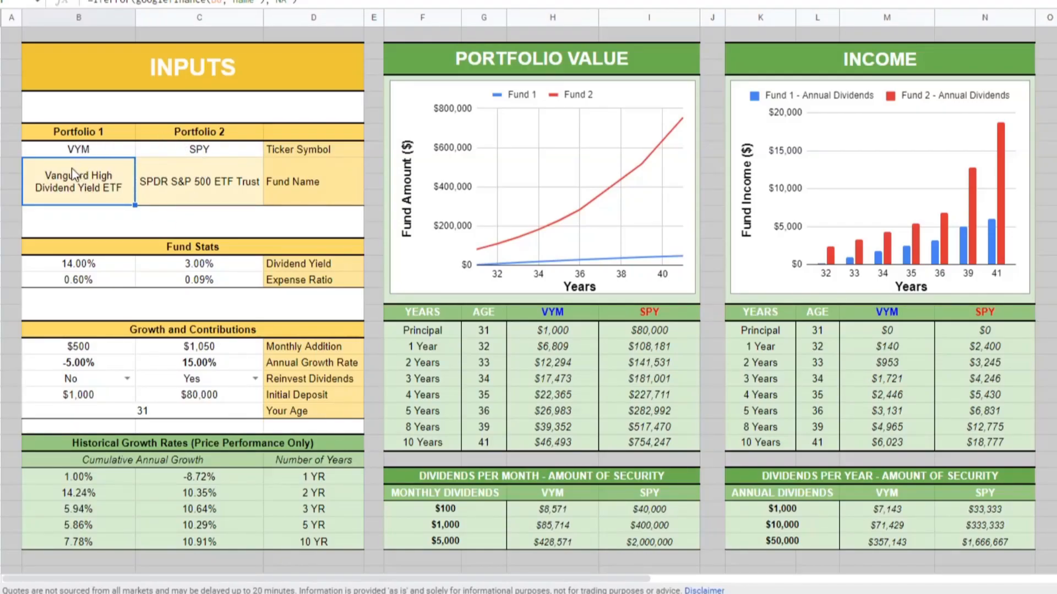
{"action": "left_click", "coordinate": [78, 148]}
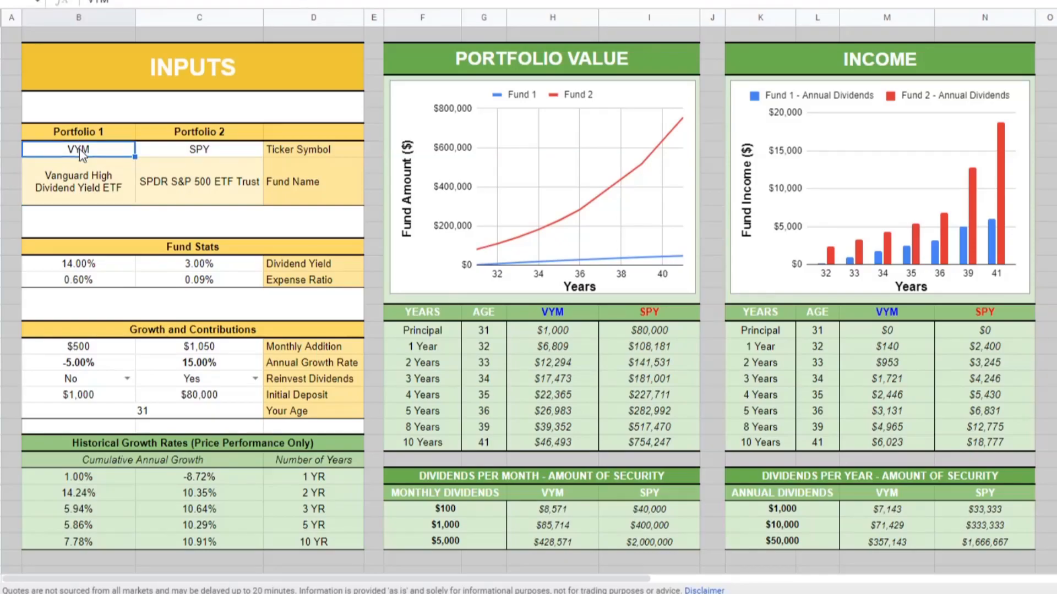
{"action": "left_click", "coordinate": [77, 263]}
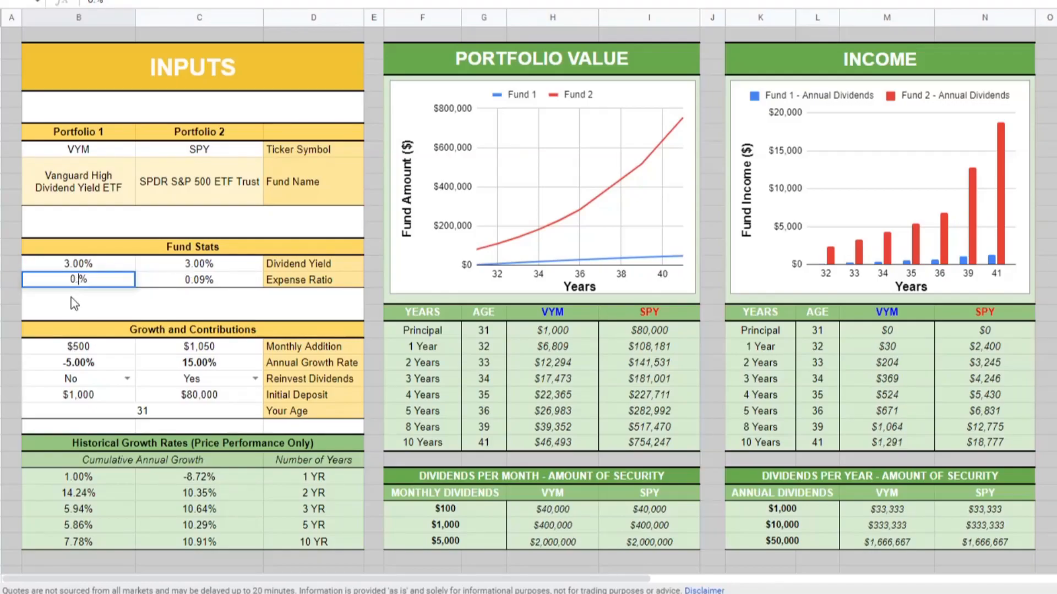
{"action": "type", "text": "0.06%"}
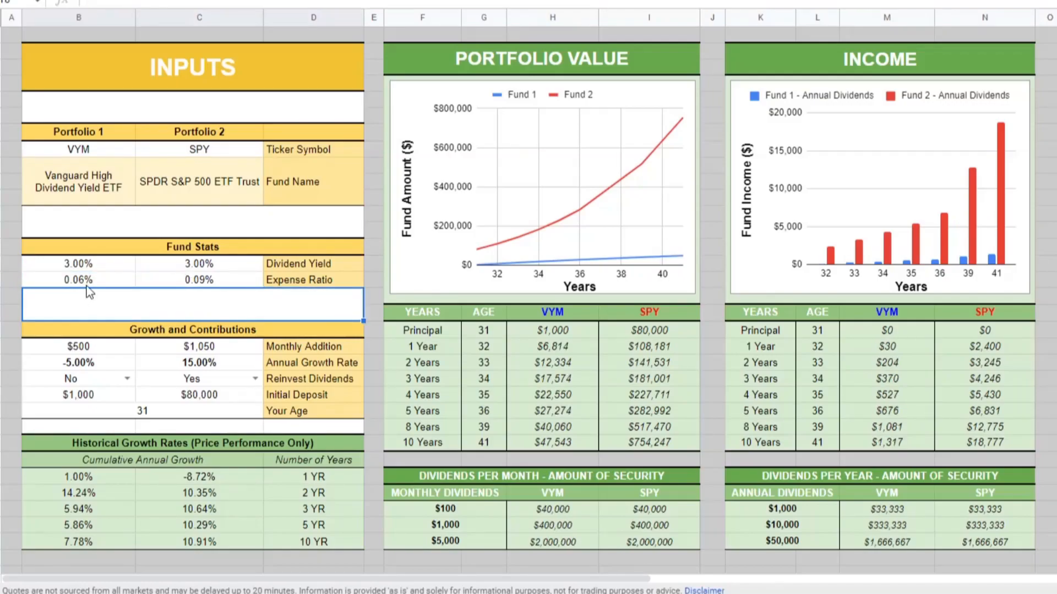
{"action": "left_click", "coordinate": [77, 362]}
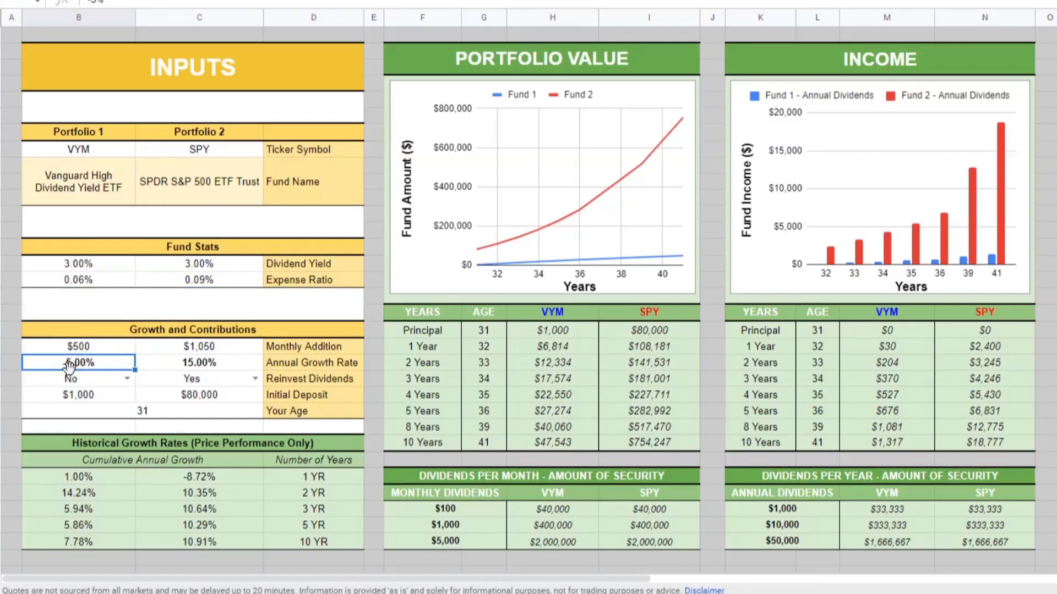
- Try a -5.00% annual growth rate and compare it against the historical growth figures
{"action": "type", "text": "-5.00%"}
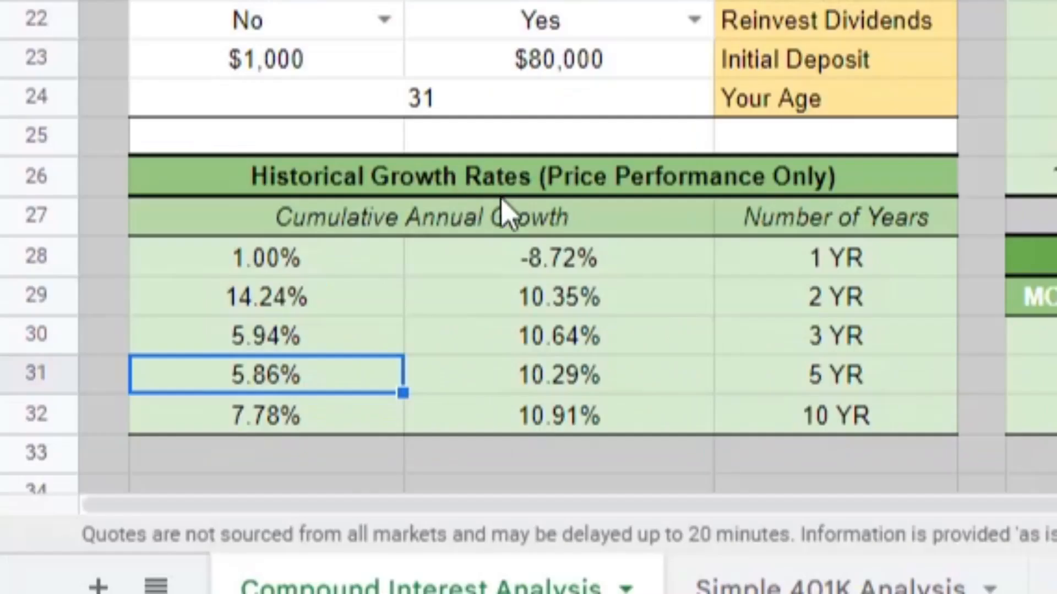
{"action": "mouse_move", "coordinate": [839, 397]}
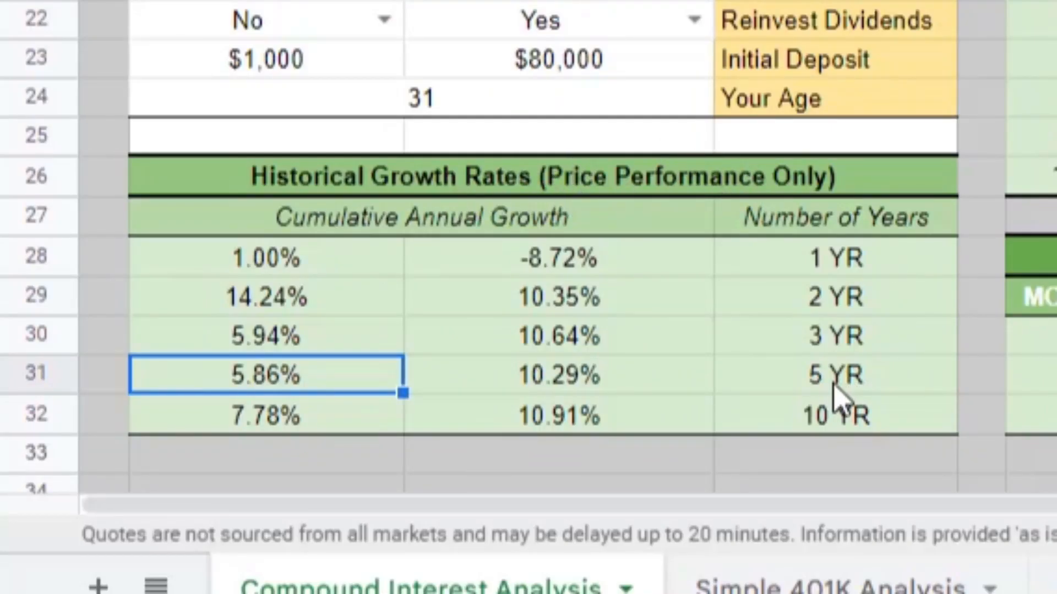
{"action": "left_click", "coordinate": [833, 374]}
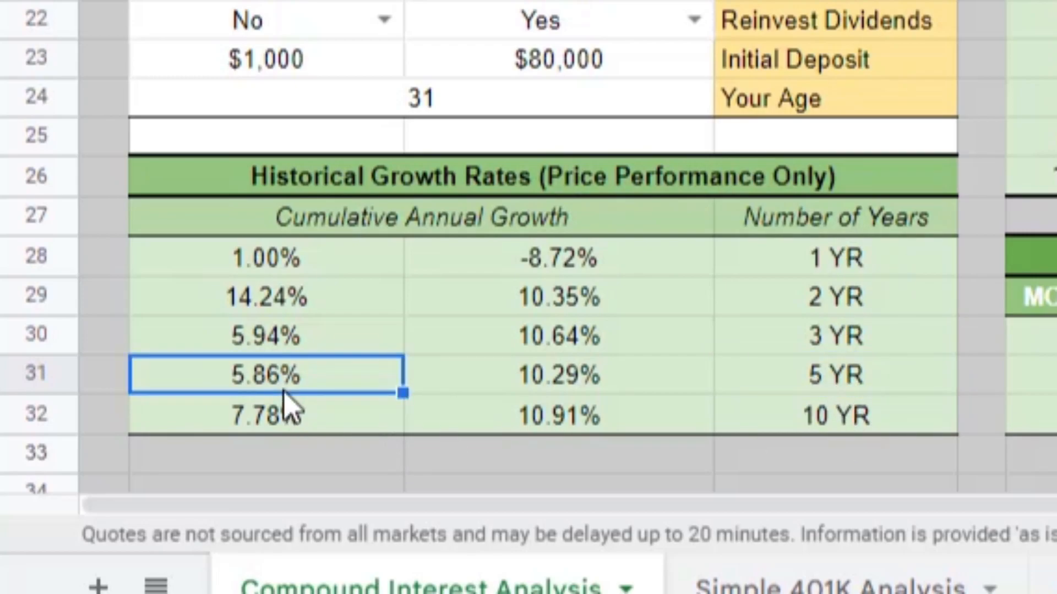
{"action": "left_click", "coordinate": [267, 415]}
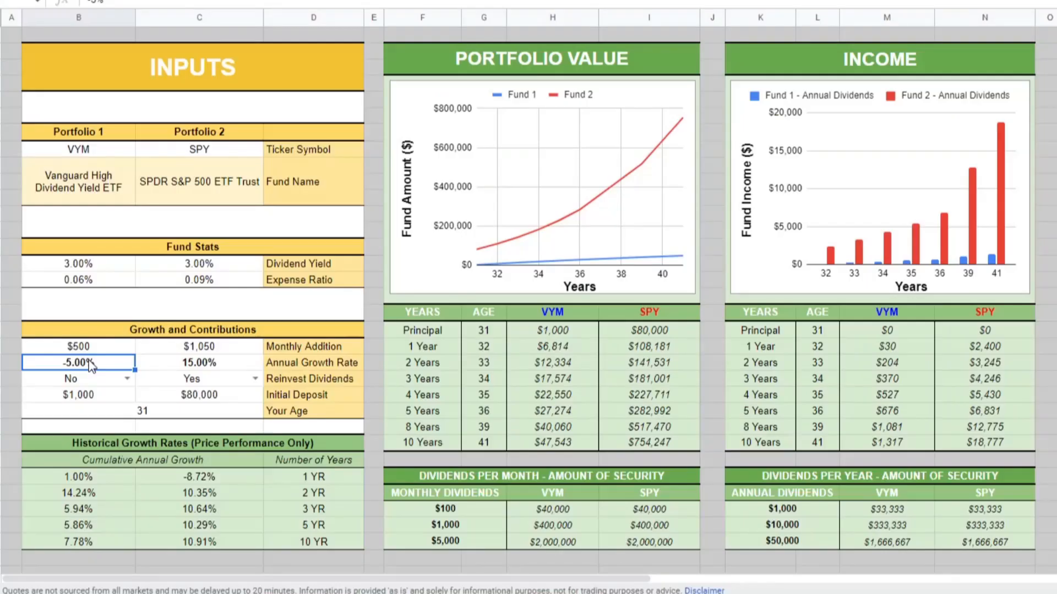
- Set VYM's annual growth rate to 6.00% and check its 10-year portfolio value and dividend income
{"action": "type", "text": "6.00%"}
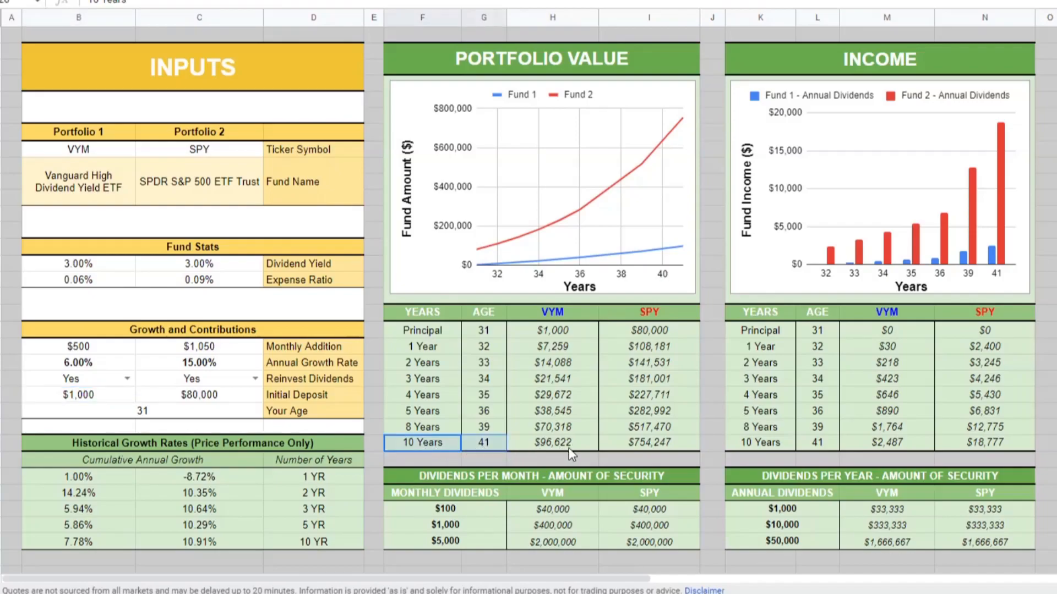
{"action": "left_click", "coordinate": [551, 442]}
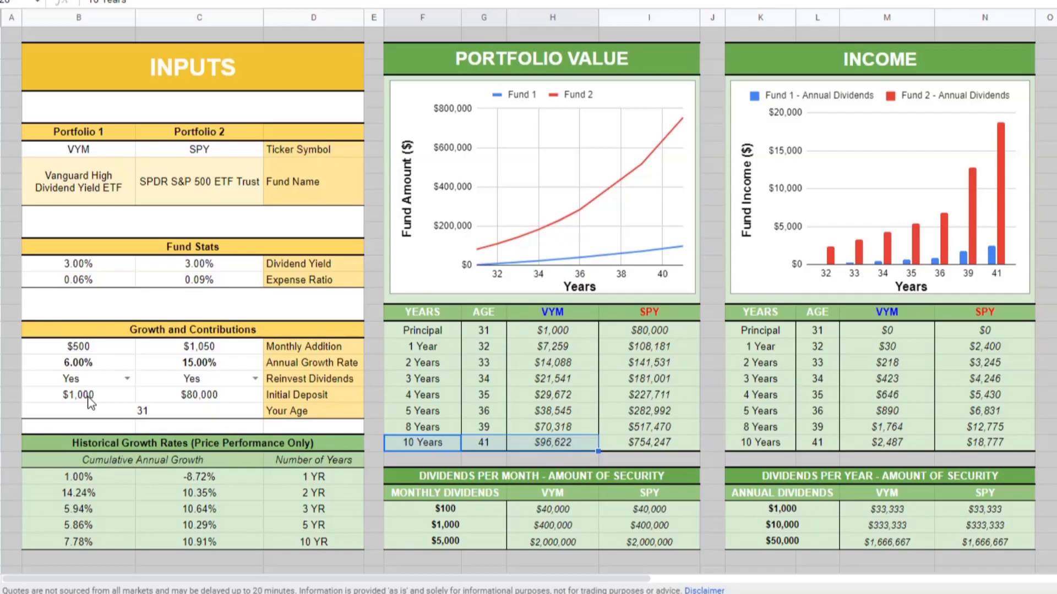
{"action": "left_click", "coordinate": [886, 443]}
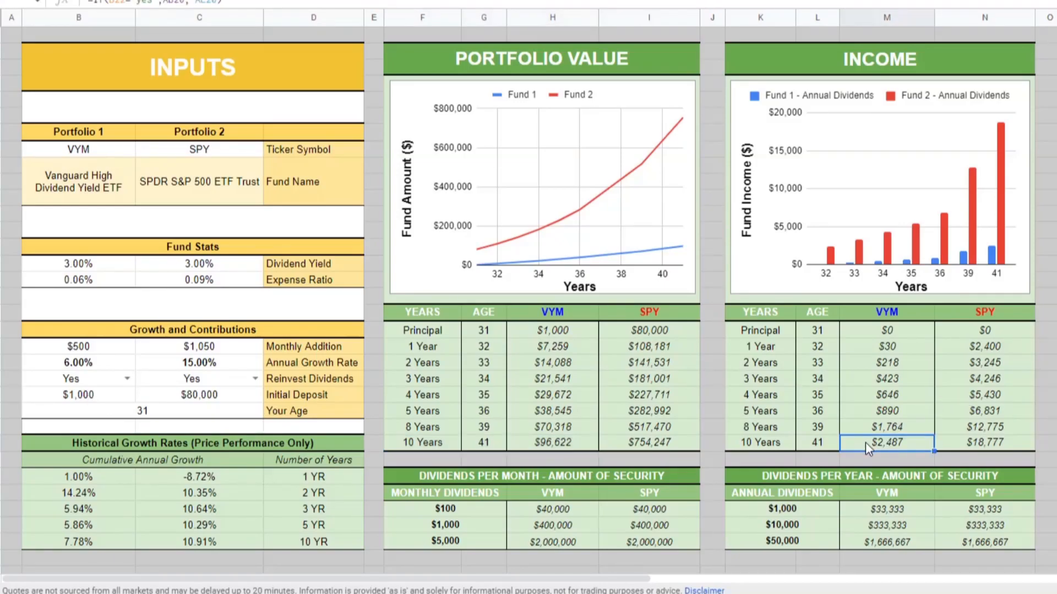
{"action": "mouse_move", "coordinate": [884, 464]}
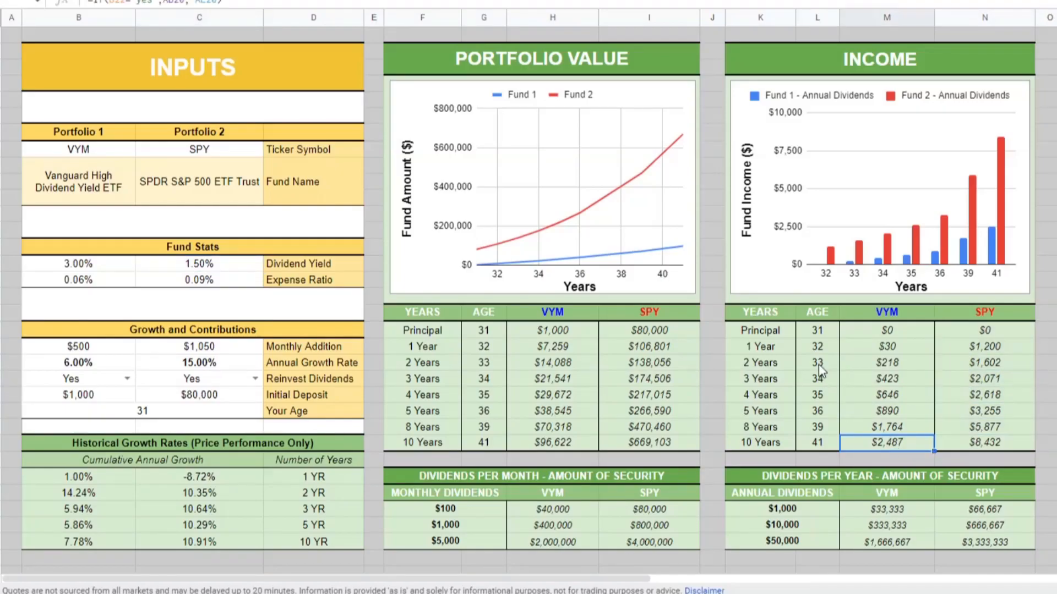
{"action": "mouse_move", "coordinate": [769, 451]}
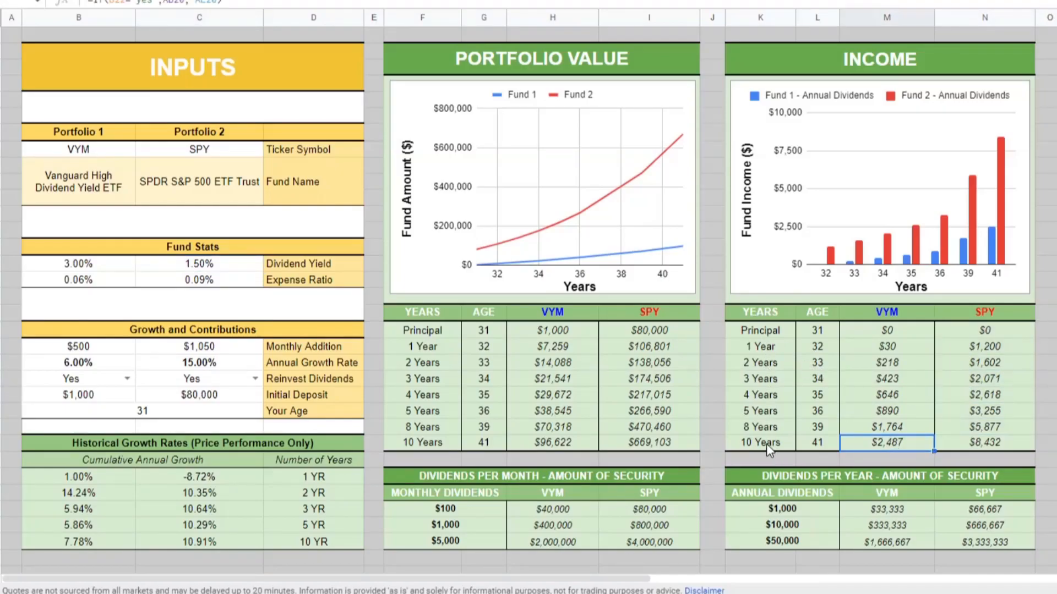
{"action": "mouse_move", "coordinate": [762, 452]}
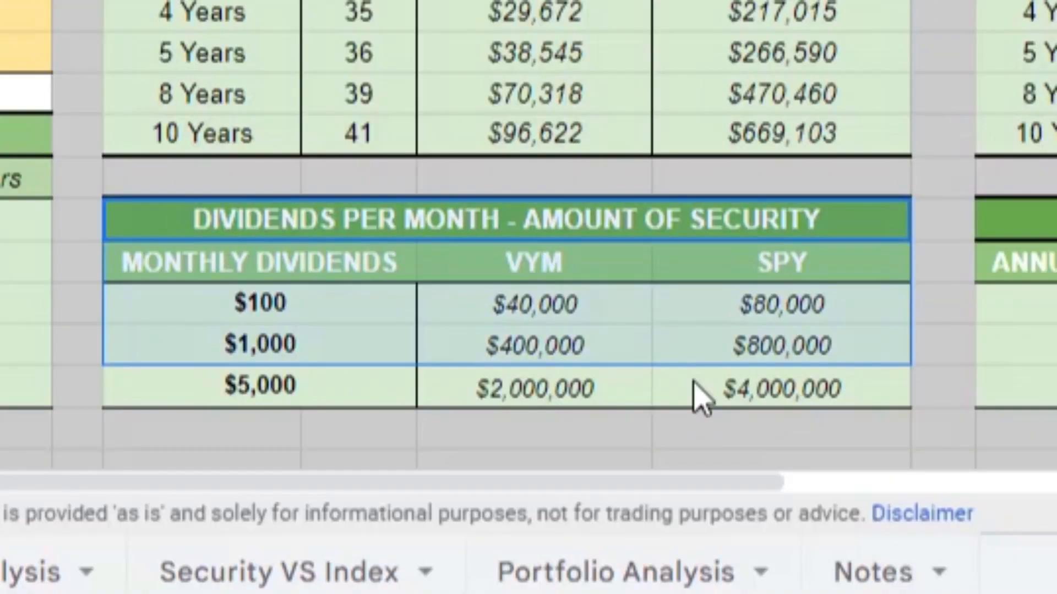
- Review the VYM amounts needed for $100, $1,000 and $5,000 monthly dividend targets
{"action": "left_click", "coordinate": [533, 344]}
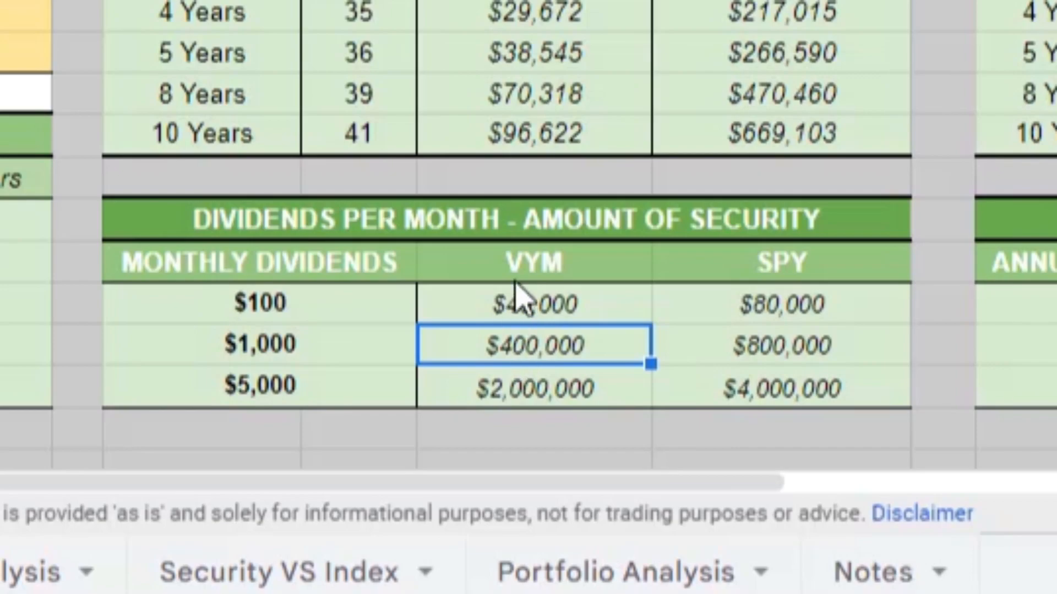
{"action": "mouse_move", "coordinate": [530, 364]}
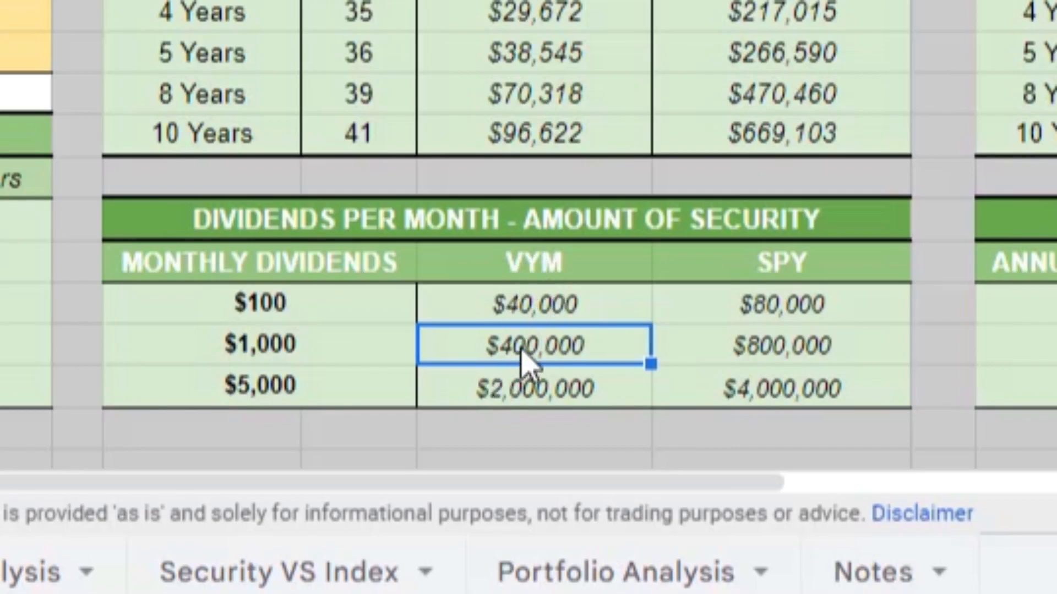
{"action": "mouse_move", "coordinate": [536, 353]}
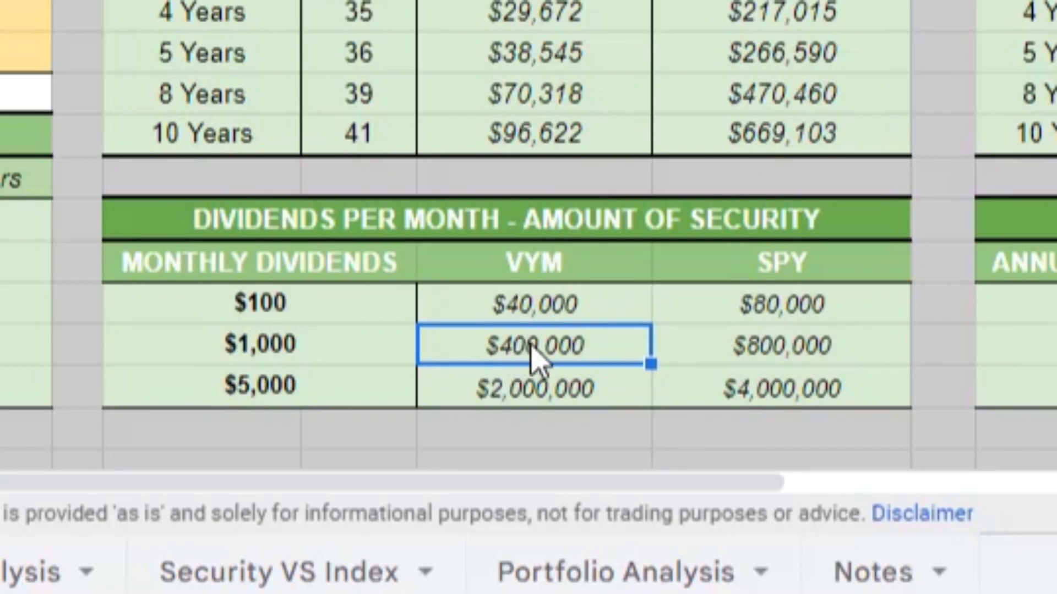
{"action": "mouse_move", "coordinate": [418, 367]}
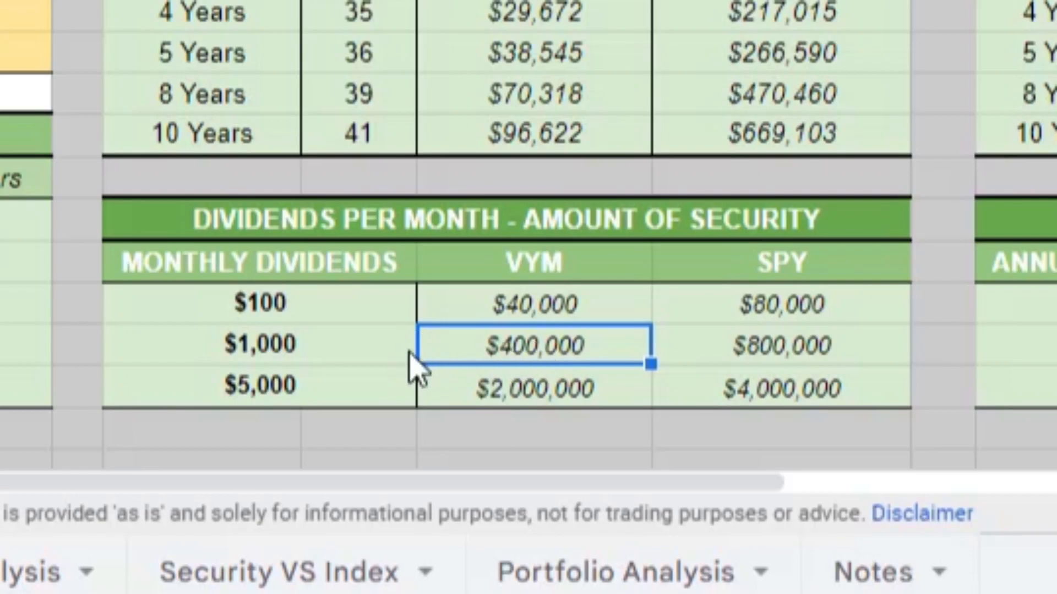
{"action": "left_click", "coordinate": [259, 343]}
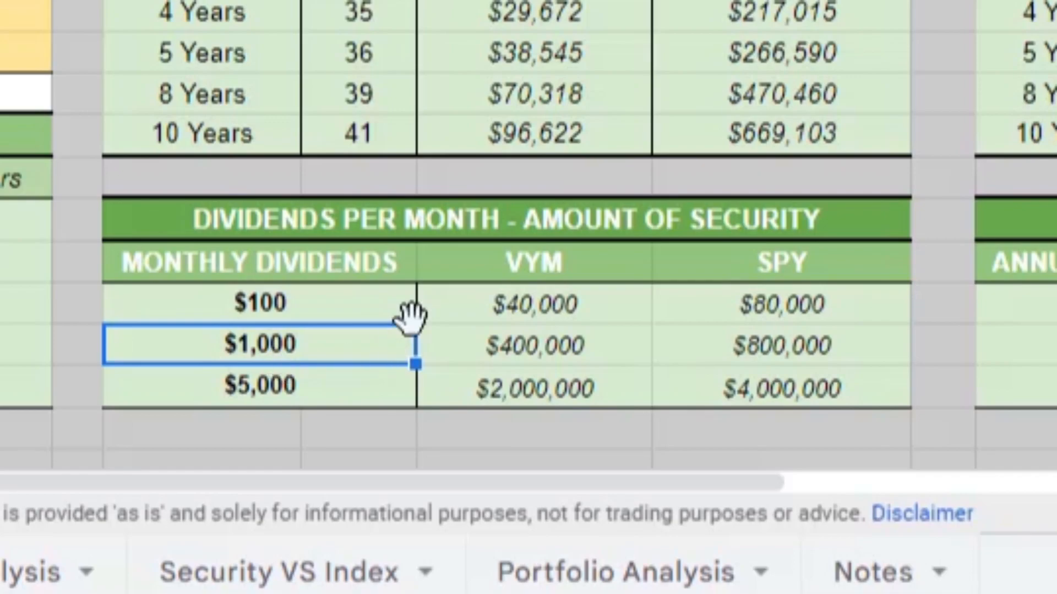
{"action": "left_click", "coordinate": [534, 304]}
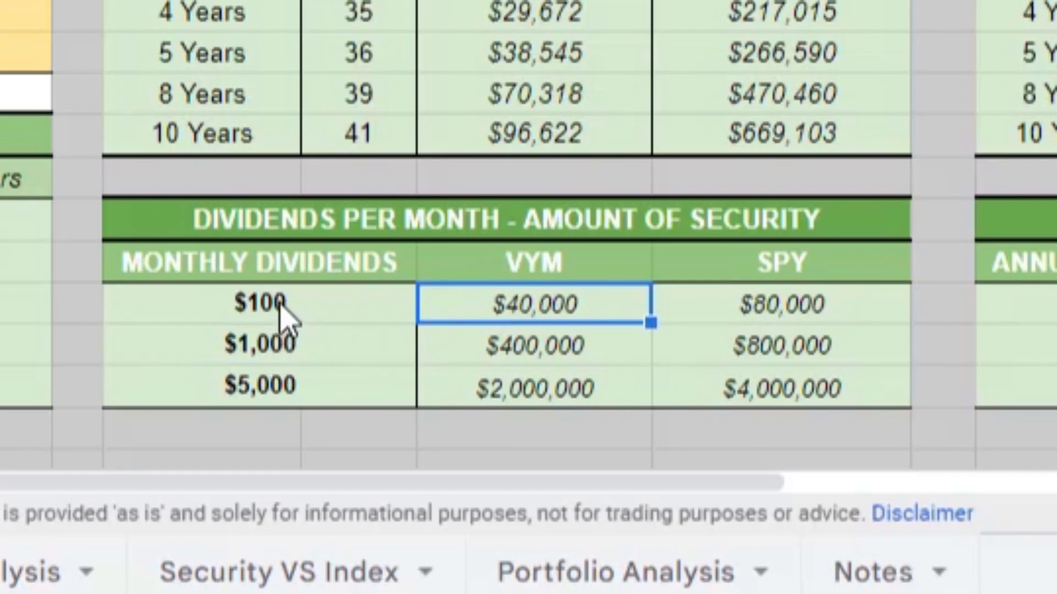
{"action": "left_click", "coordinate": [532, 386]}
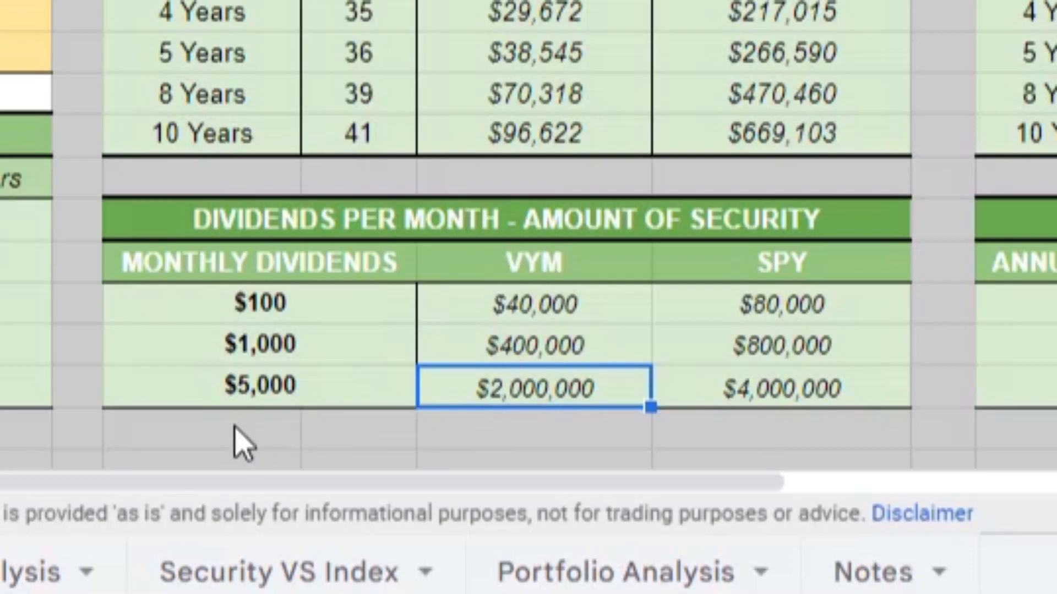
{"action": "left_click", "coordinate": [260, 384]}
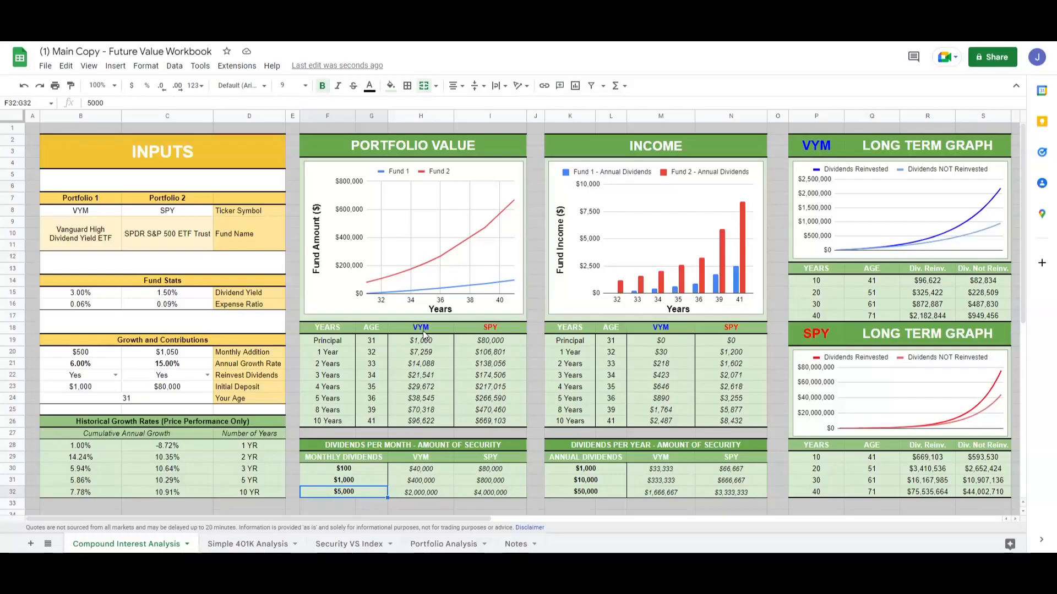
- Confirm 100% VYM versus 100% SPY in Portfolio Visualizer and run Analyze Portfolios
{"action": "left_click", "coordinate": [420, 340]}
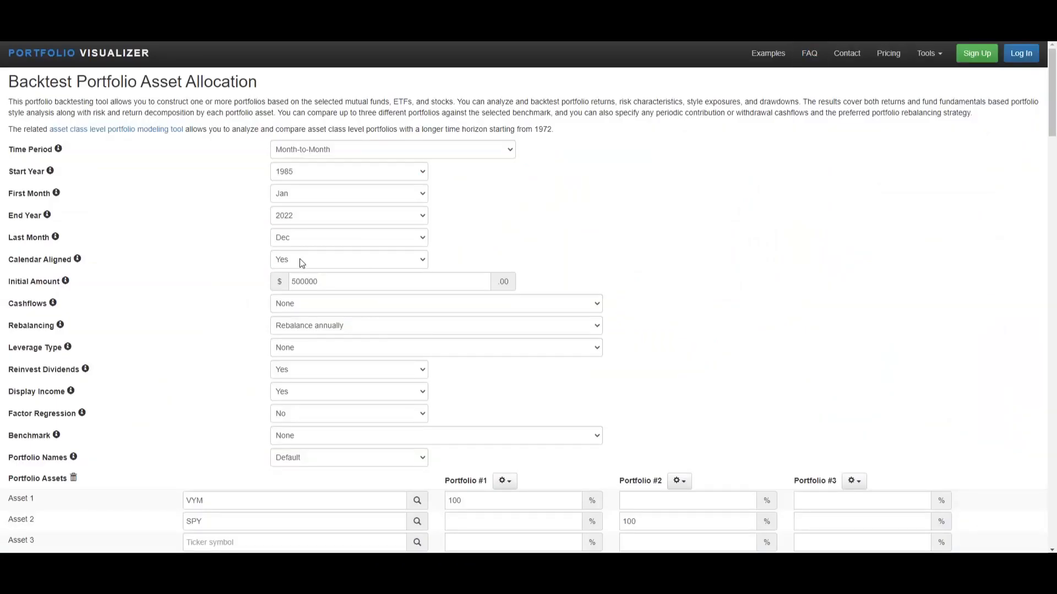
{"action": "scroll", "scroll_direction": "down", "scroll_amount": 3}
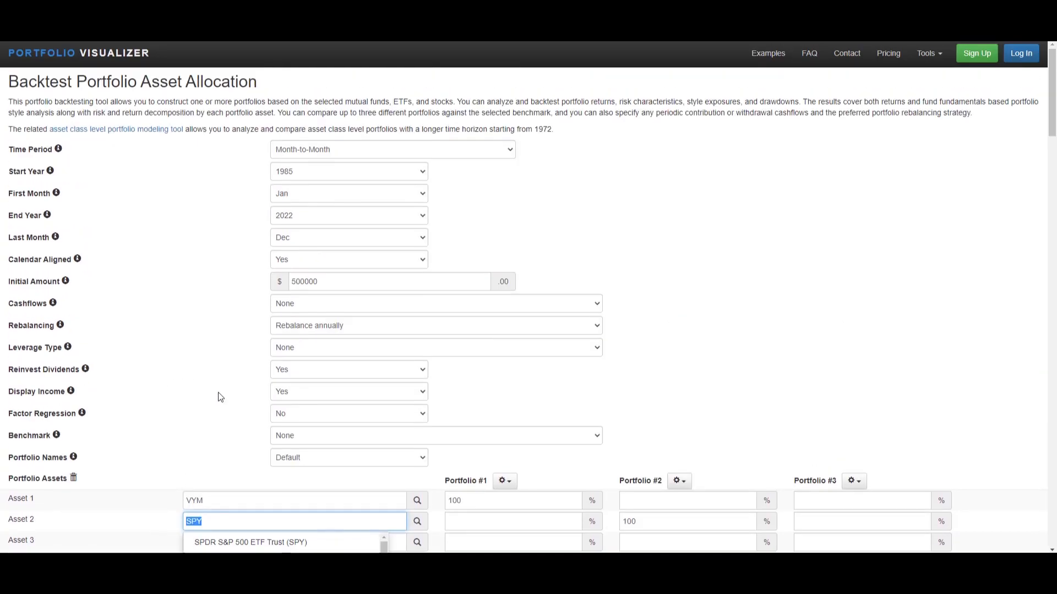
{"action": "left_click", "coordinate": [388, 281]}
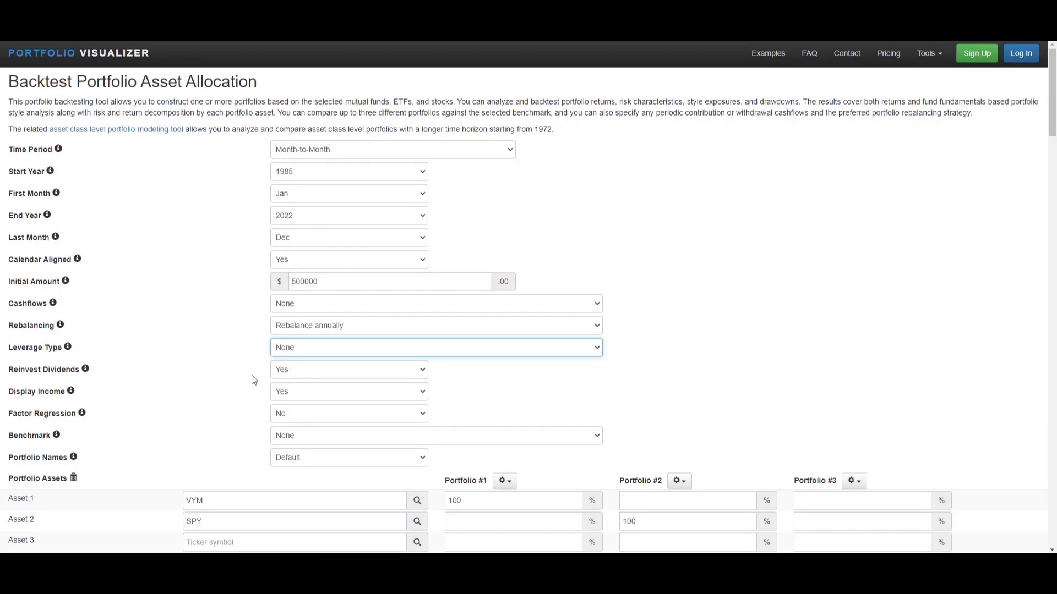
{"action": "left_click", "coordinate": [307, 464]}
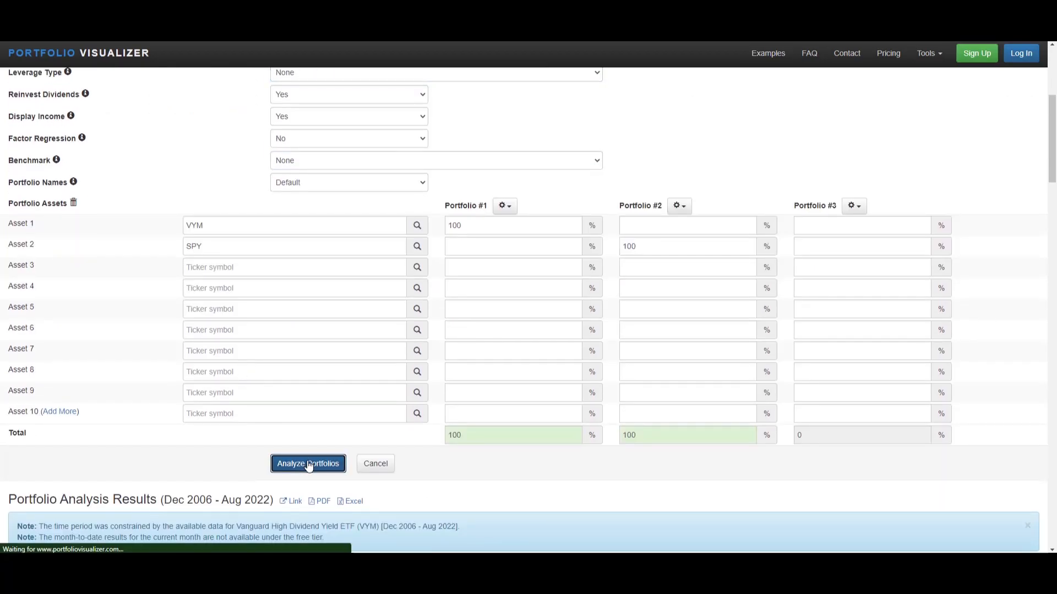
- Run the VYM versus SPY backtest showing $500,000 growing to $1,663,057 versus $1,917,194
{"action": "left_click", "coordinate": [307, 464]}
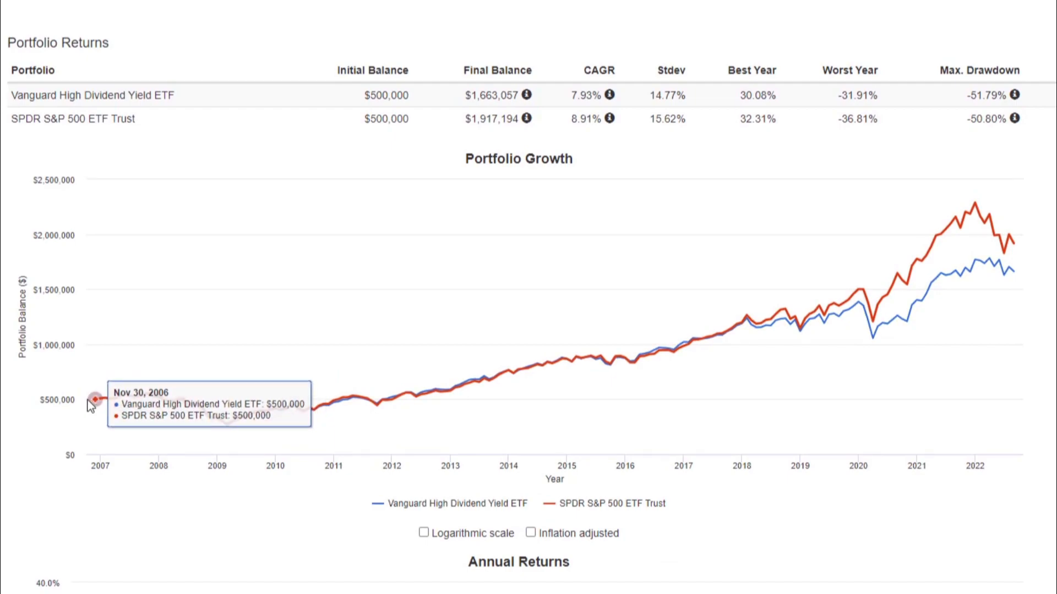
{"action": "mouse_move", "coordinate": [102, 402]}
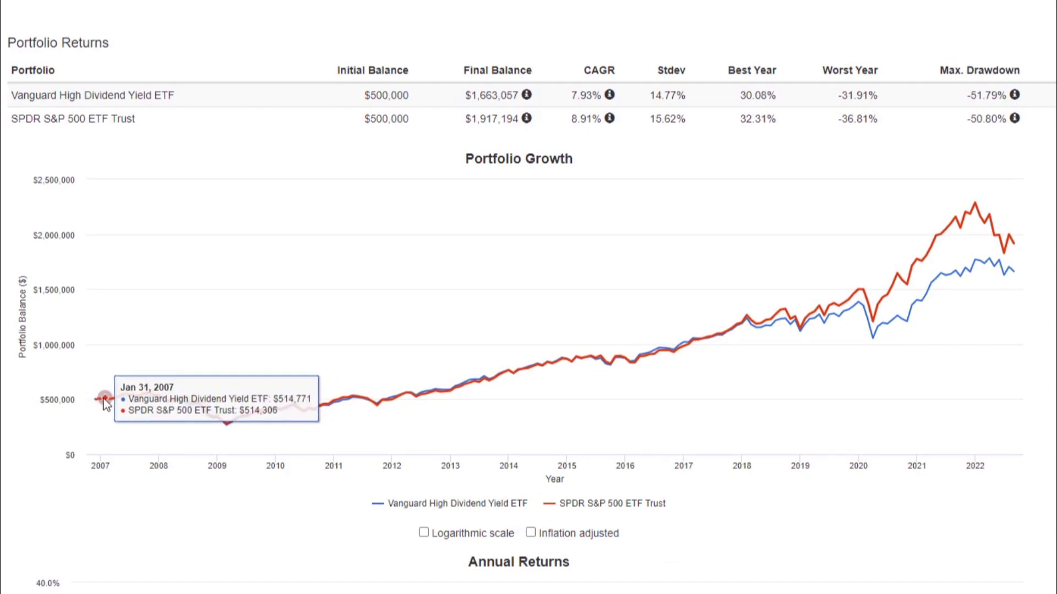
{"action": "mouse_move", "coordinate": [178, 346]}
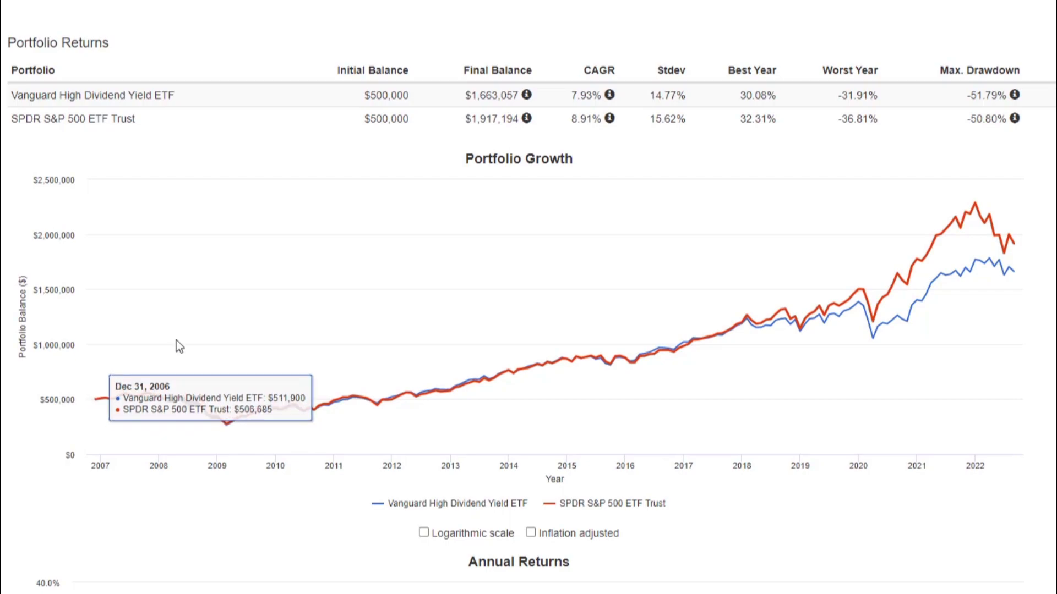
{"action": "mouse_move", "coordinate": [644, 356]}
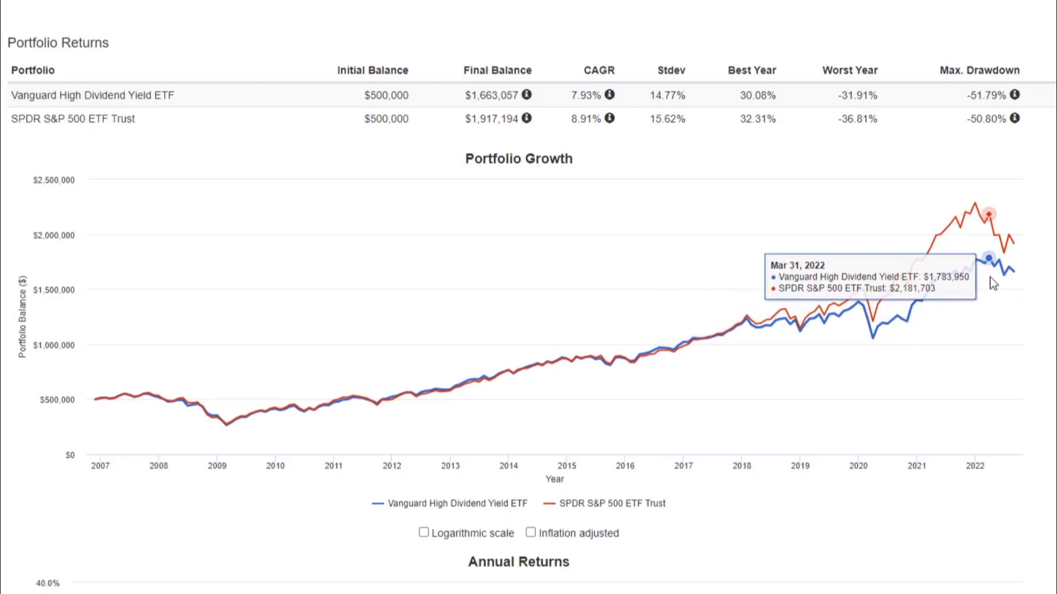
{"action": "mouse_move", "coordinate": [1019, 256]}
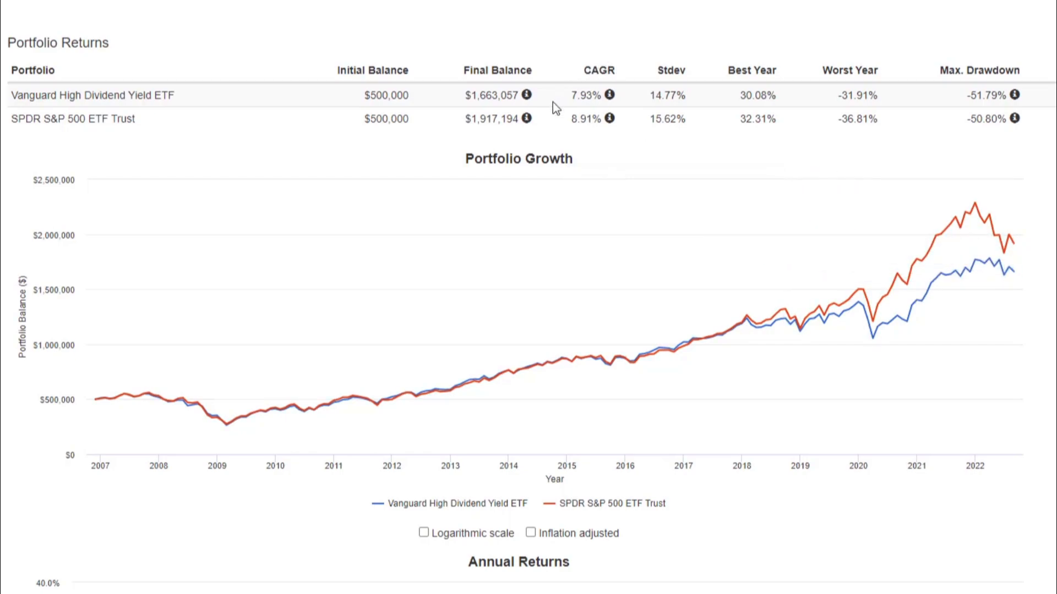
{"action": "mouse_move", "coordinate": [575, 93]}
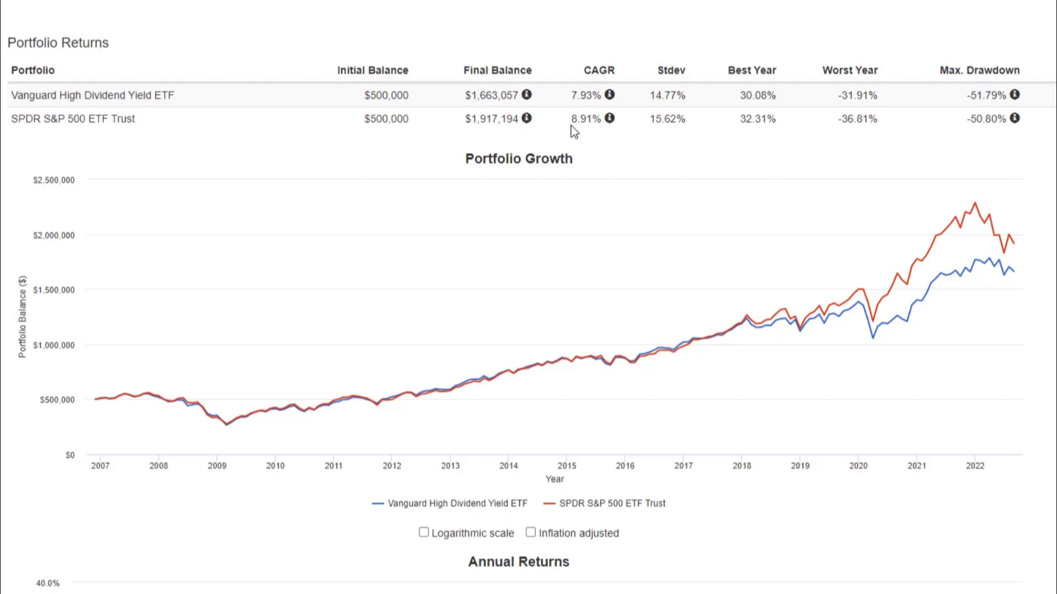
{"action": "mouse_move", "coordinate": [573, 130]}
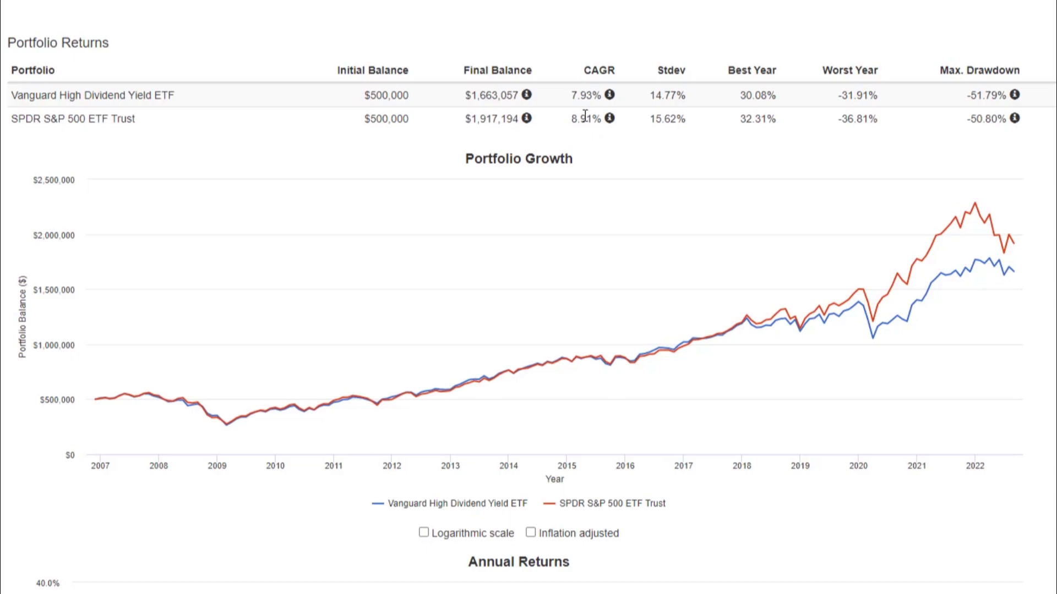
{"action": "mouse_move", "coordinate": [492, 103]}
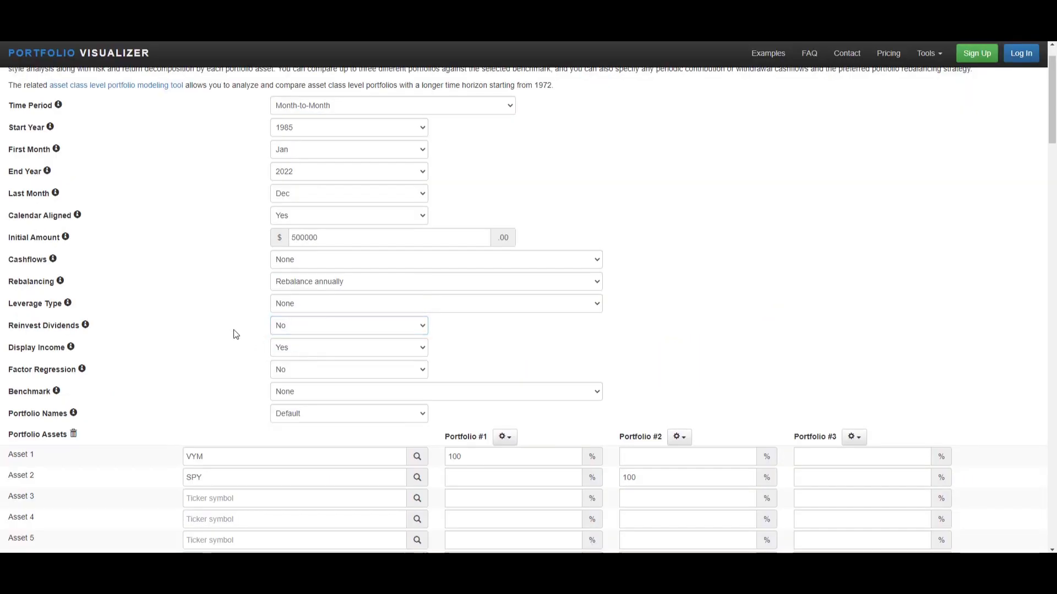
- Set Reinvest Dividends to No and rerun the analysis, comparing VYM's $1,023,777 to SPY's $1,406,034
{"action": "left_click", "coordinate": [307, 474]}
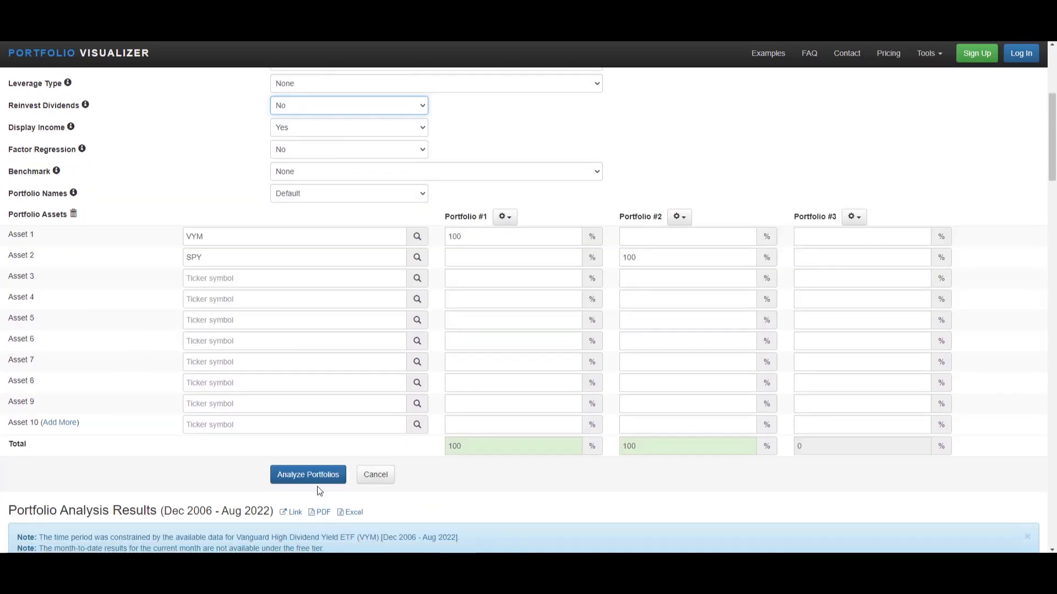
{"action": "left_click", "coordinate": [307, 475]}
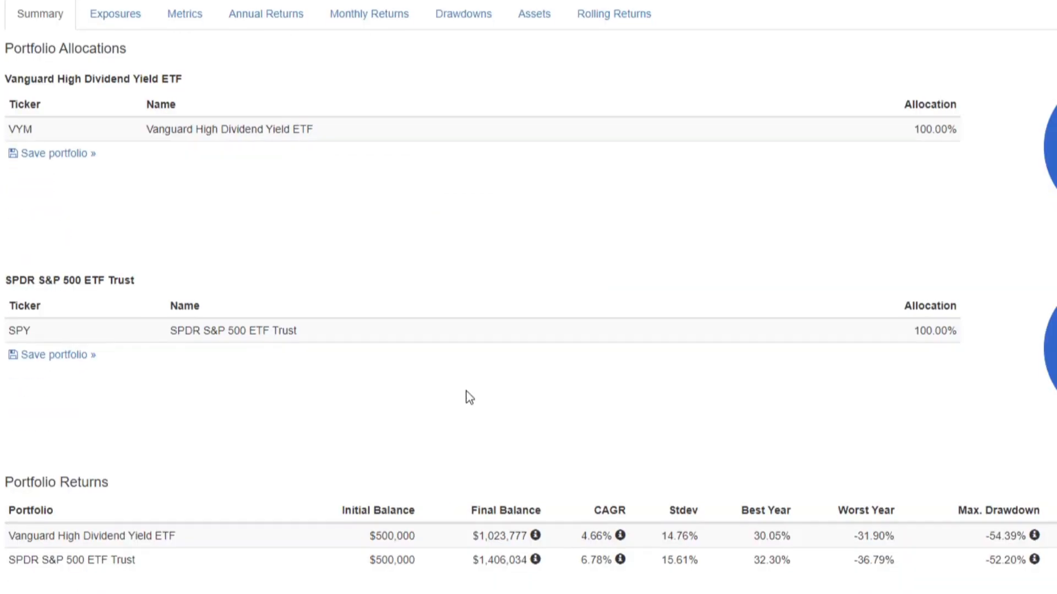
{"action": "scroll", "scroll_direction": "down", "scroll_amount": 3}
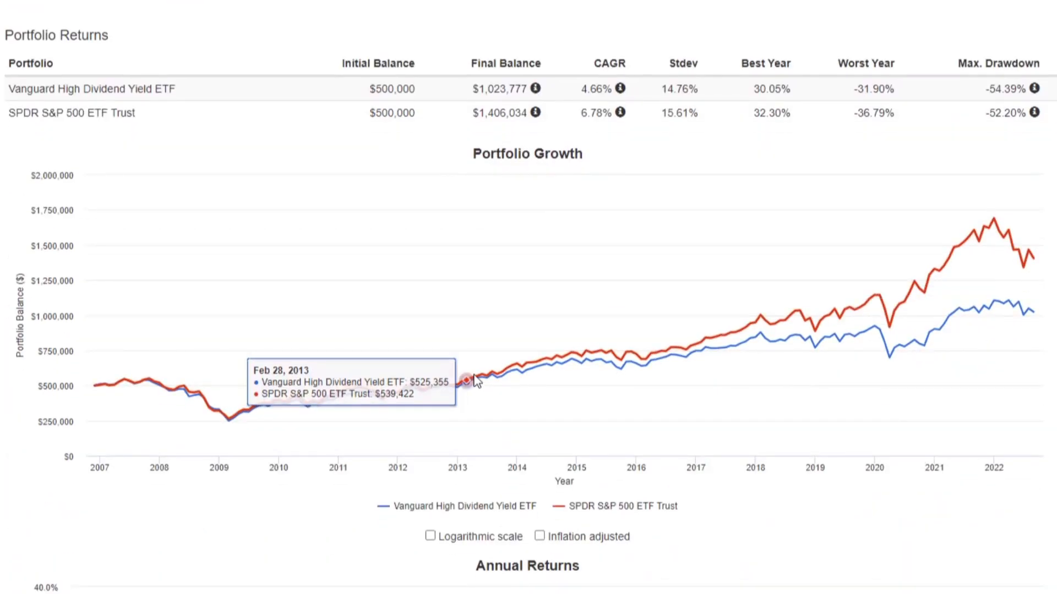
{"action": "mouse_move", "coordinate": [759, 330]}
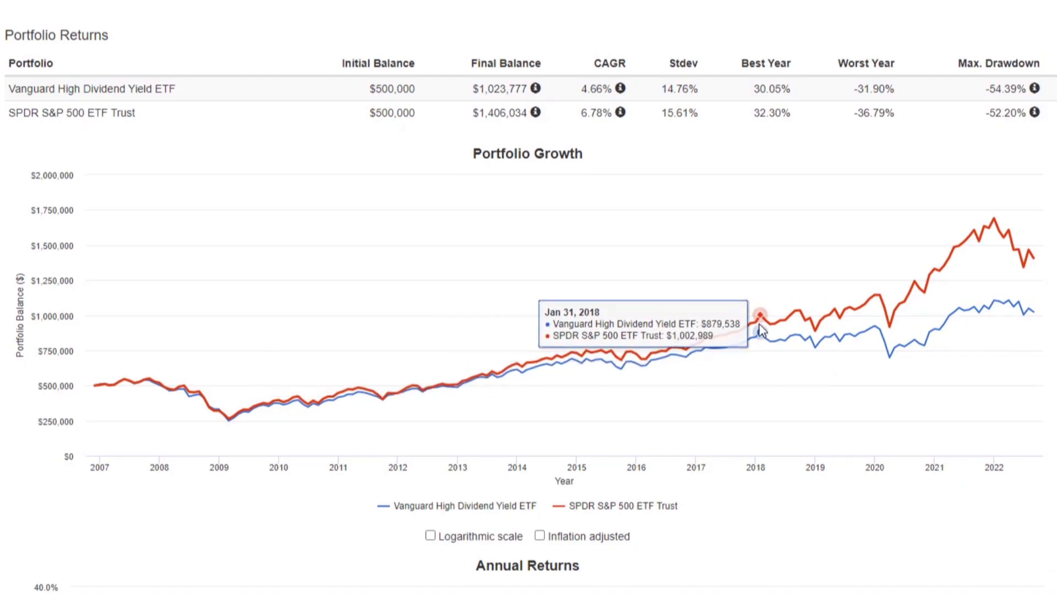
{"action": "mouse_move", "coordinate": [674, 354]}
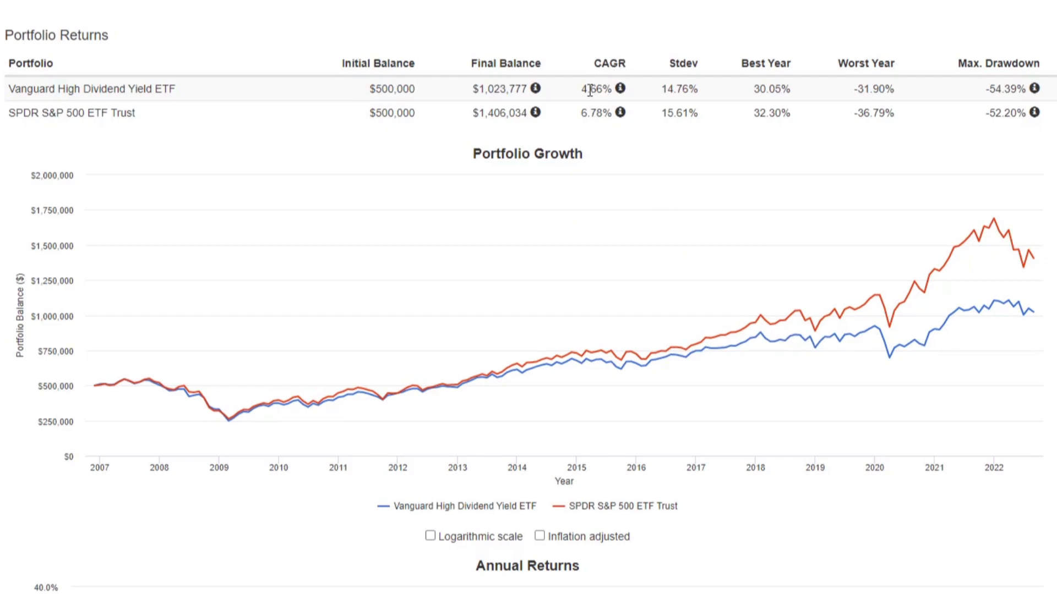
{"action": "mouse_move", "coordinate": [591, 102]}
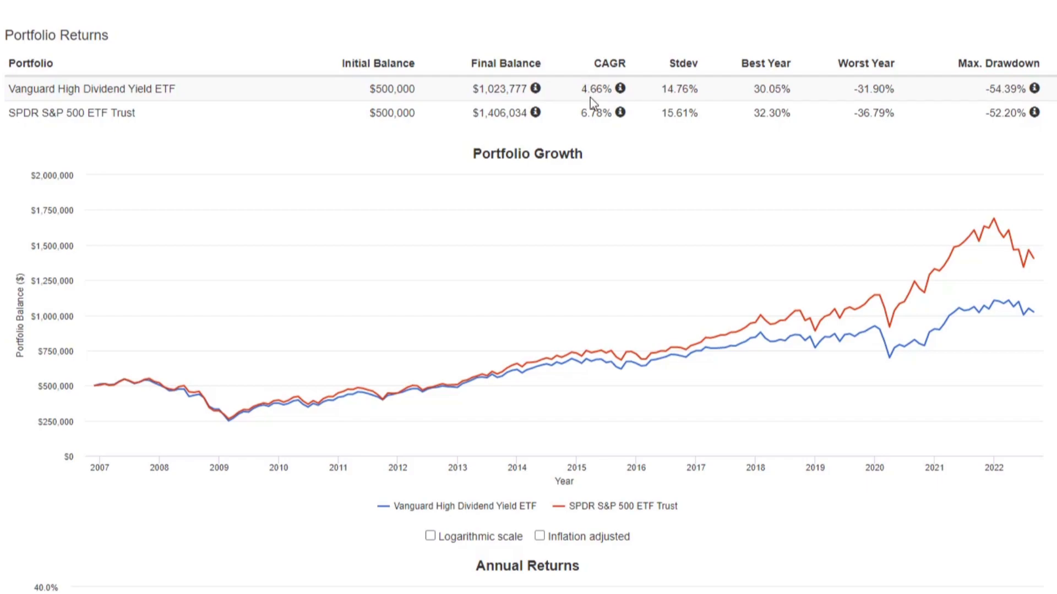
{"action": "mouse_move", "coordinate": [578, 120]}
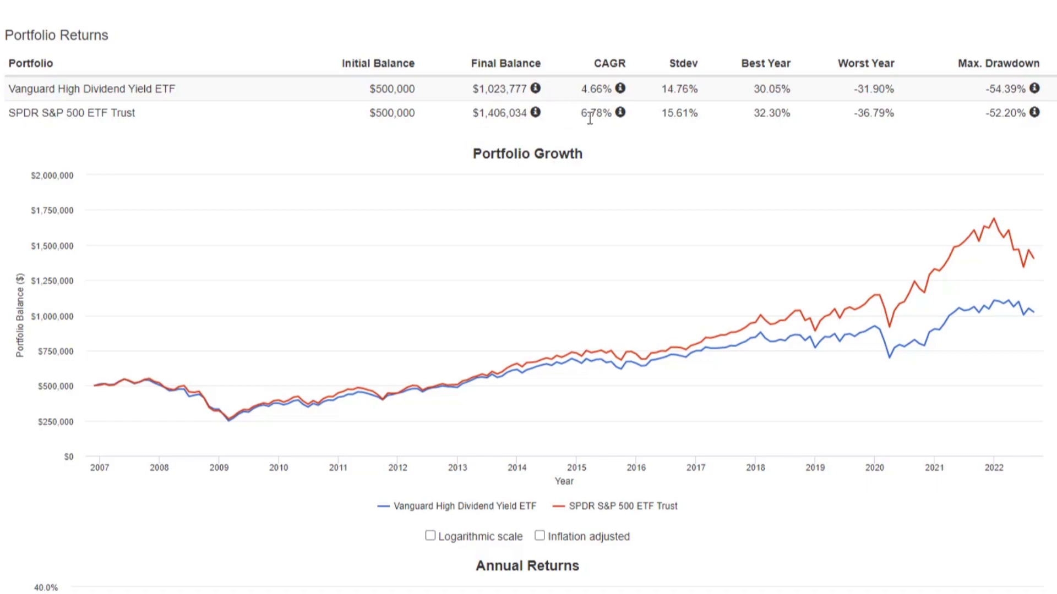
{"action": "mouse_move", "coordinate": [823, 336]}
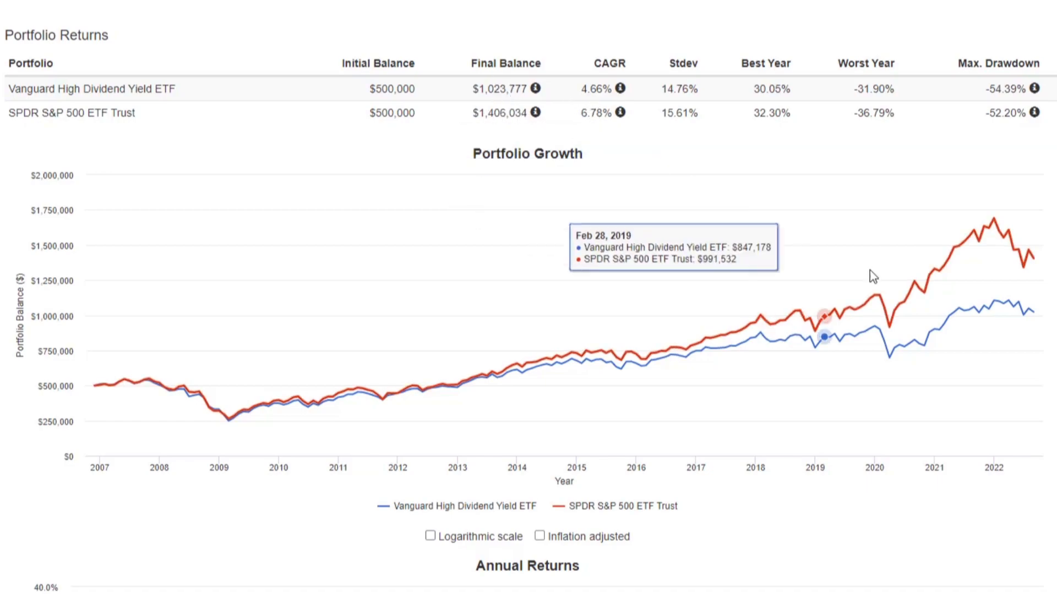
{"action": "mouse_move", "coordinate": [1038, 295]}
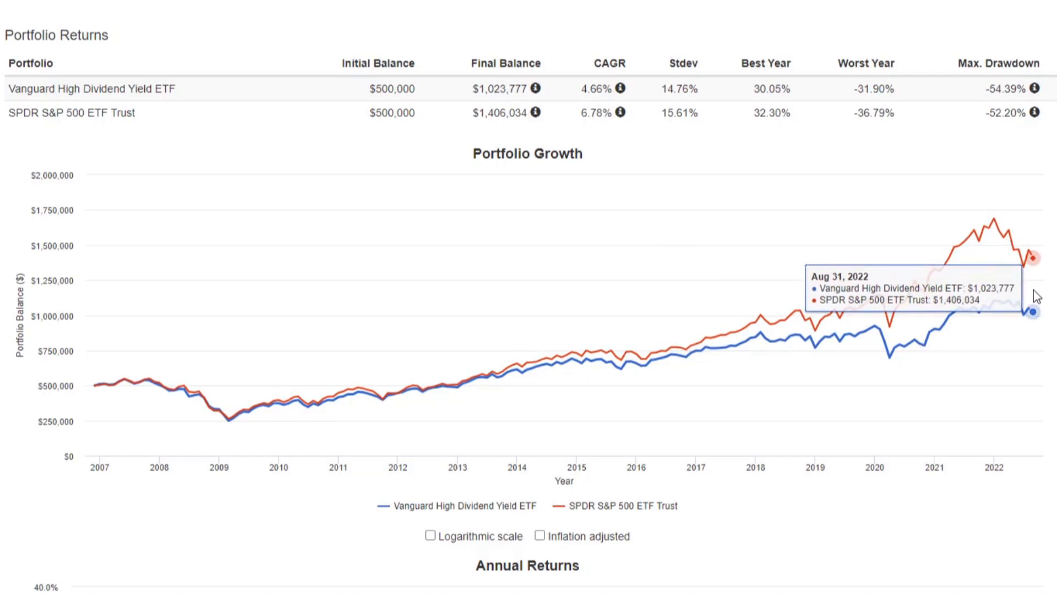
{"action": "scroll", "scroll_direction": "down", "scroll_amount": 3}
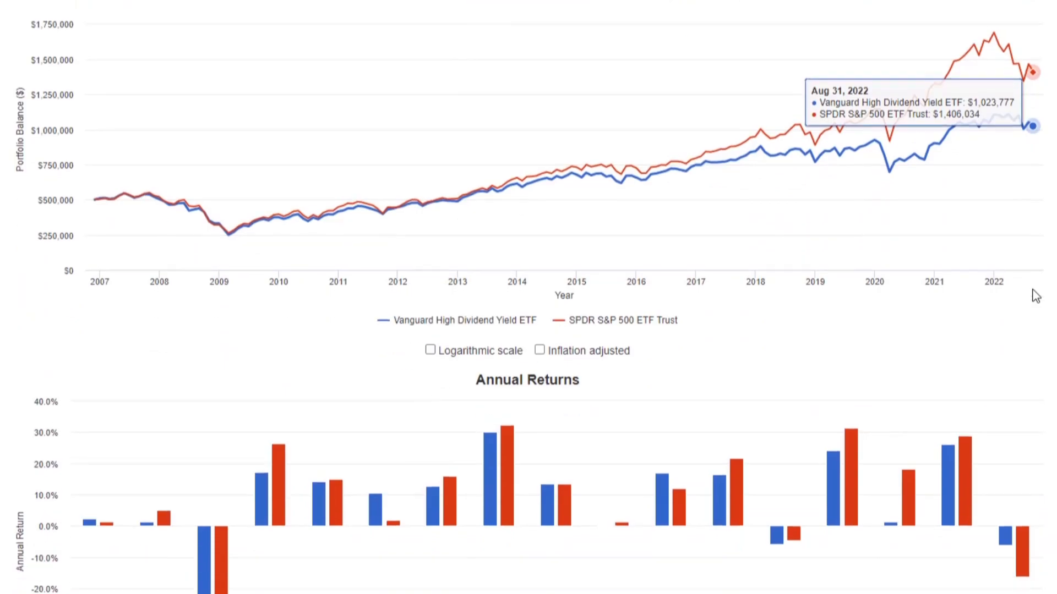
- Scroll to the Portfolio Income chart showing VYM's $13,388 versus SPY's $9,610 in 2007
{"action": "scroll", "scroll_direction": "down", "scroll_amount": 3}
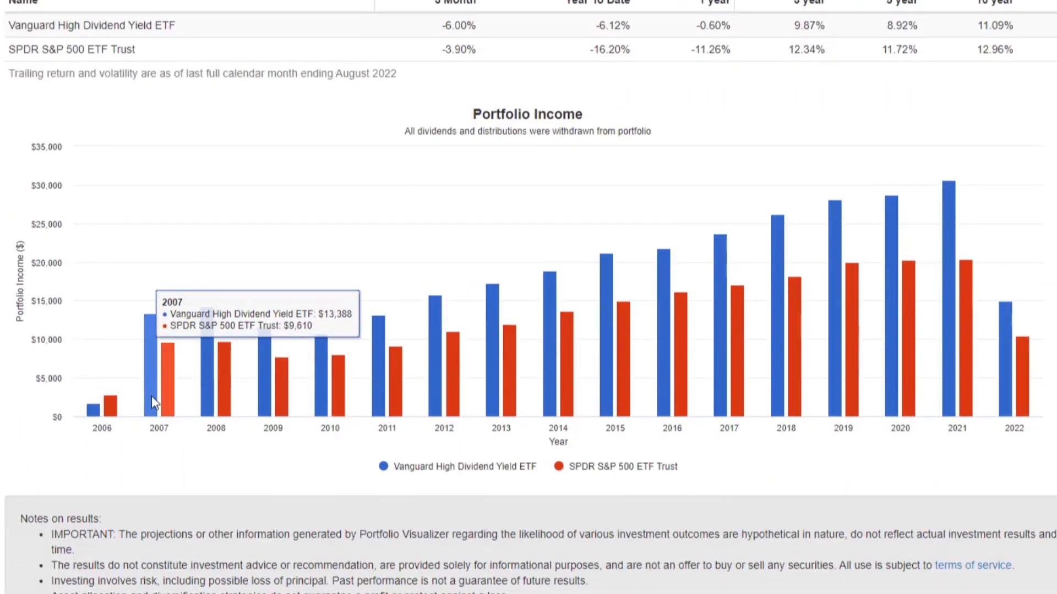
{"action": "mouse_move", "coordinate": [177, 392]}
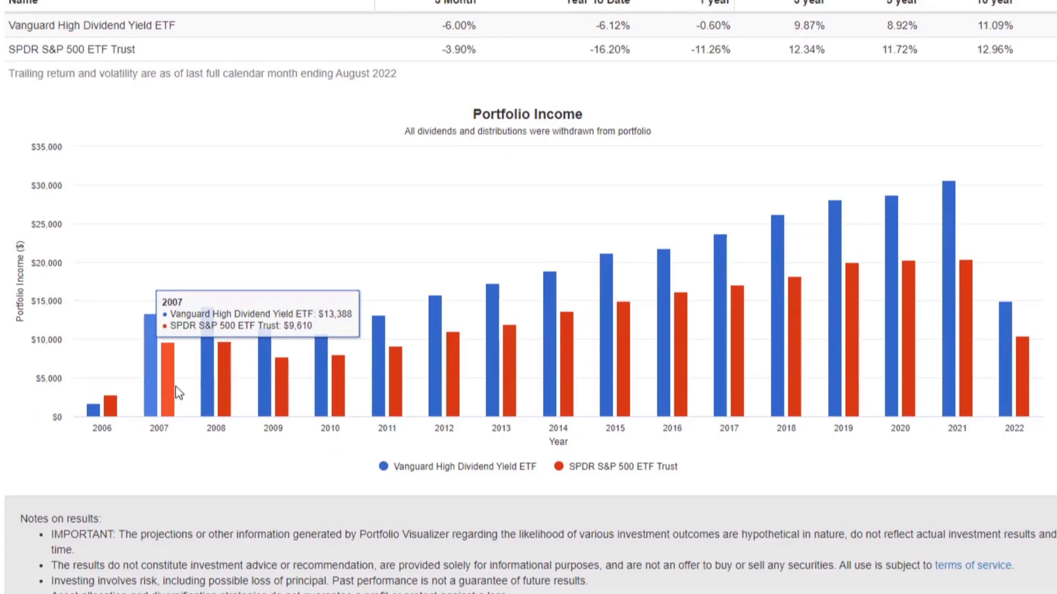
{"action": "mouse_move", "coordinate": [212, 397]}
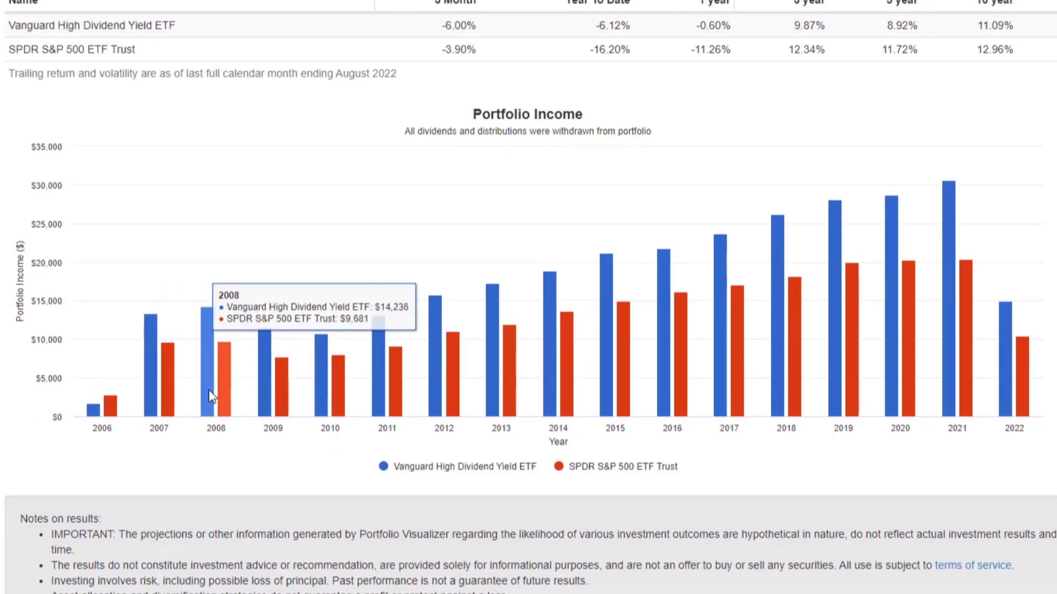
{"action": "mouse_move", "coordinate": [275, 393]}
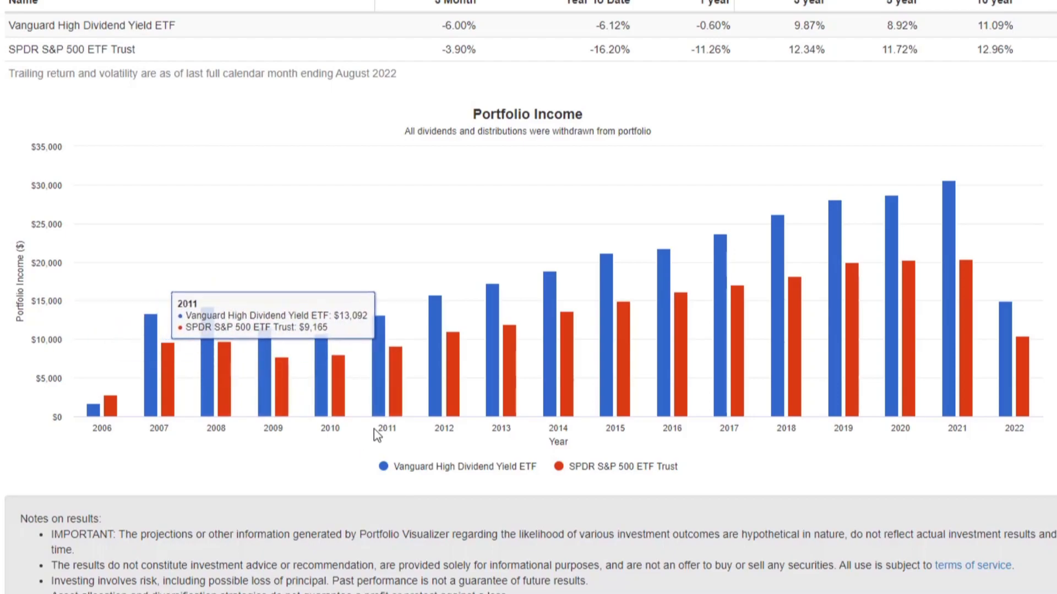
{"action": "mouse_move", "coordinate": [954, 340]}
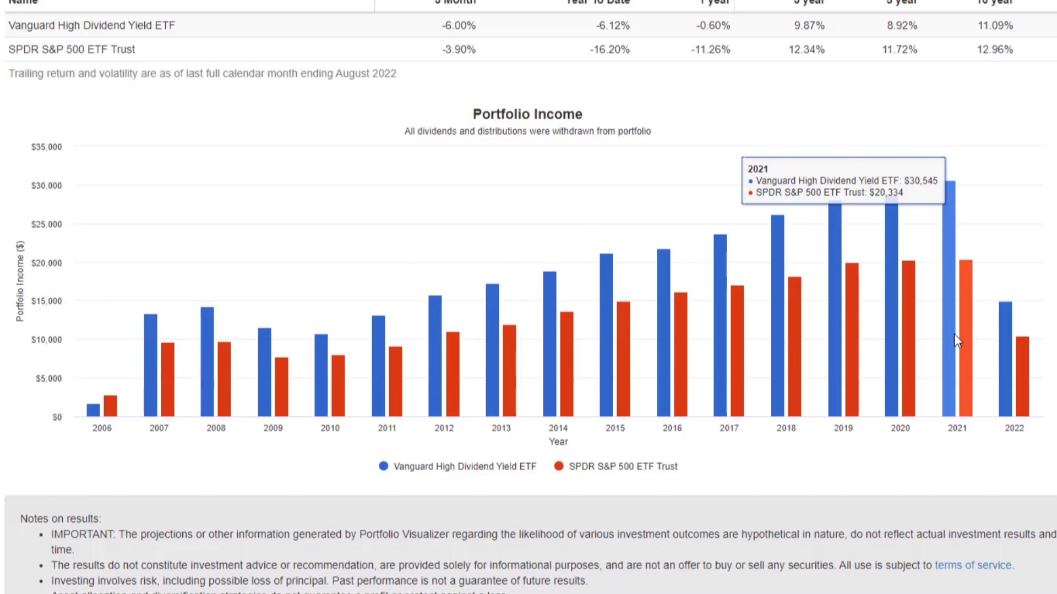
{"action": "mouse_move", "coordinate": [943, 194]}
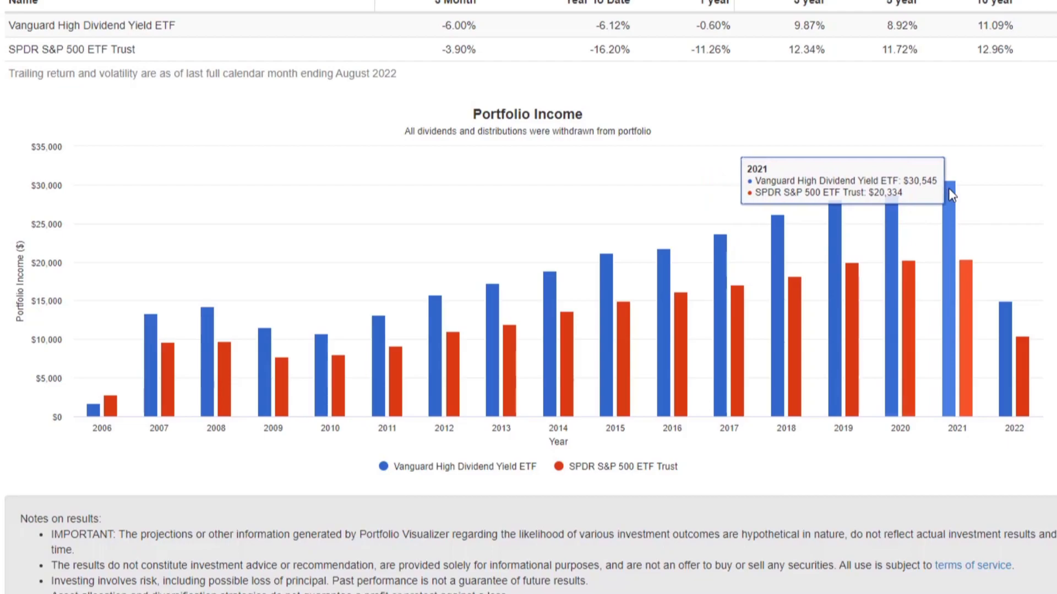
{"action": "mouse_move", "coordinate": [934, 193]}
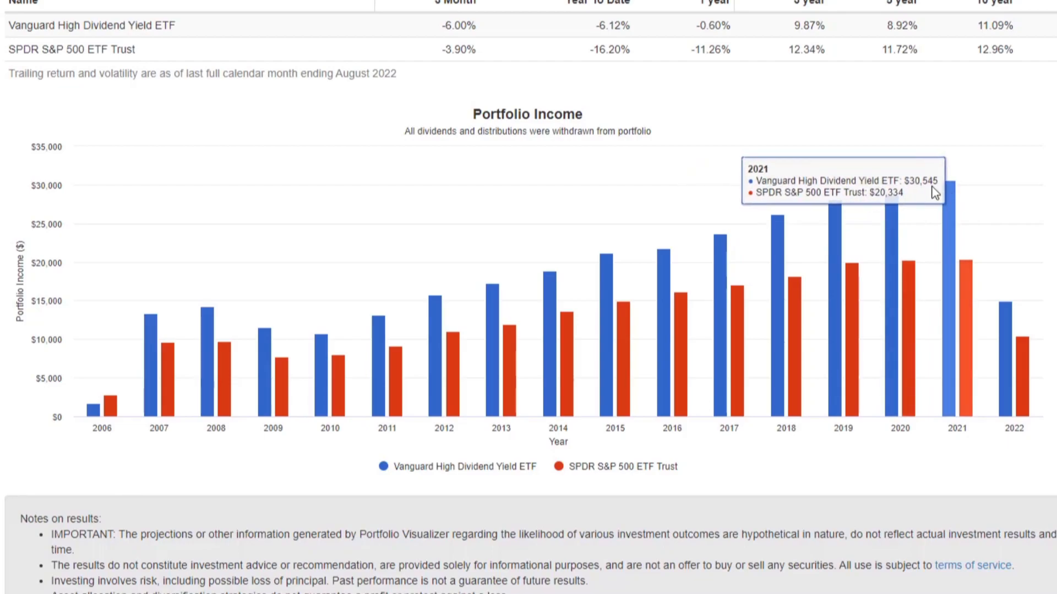
{"action": "mouse_move", "coordinate": [953, 207]}
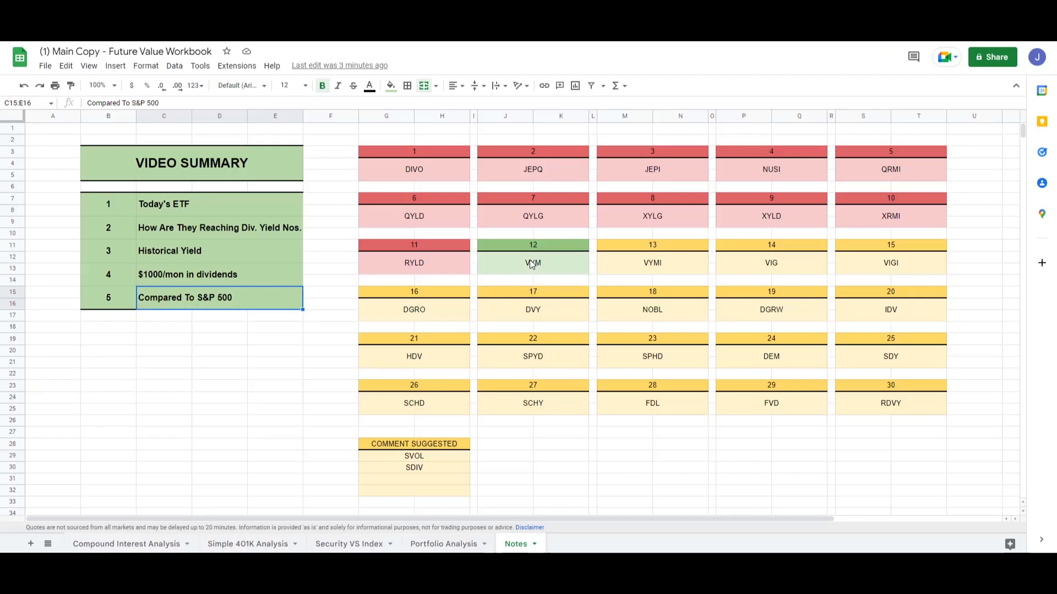
- Leave the Notes sheet and switch to the Compound Interest Analysis sheet with the VYM vs SPY projections
{"action": "left_click", "coordinate": [533, 263]}
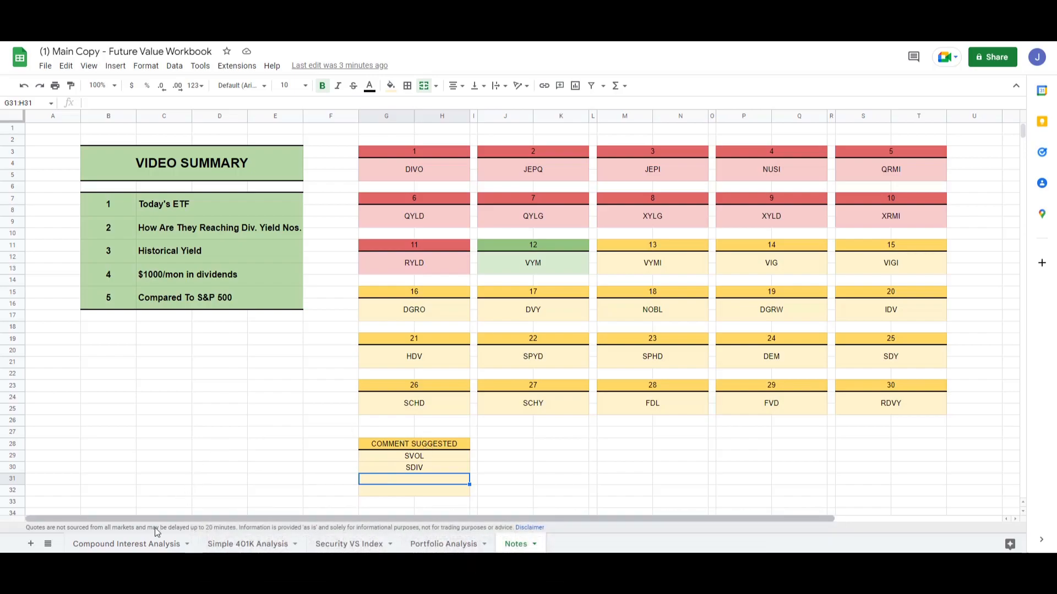
{"action": "left_click", "coordinate": [125, 543]}
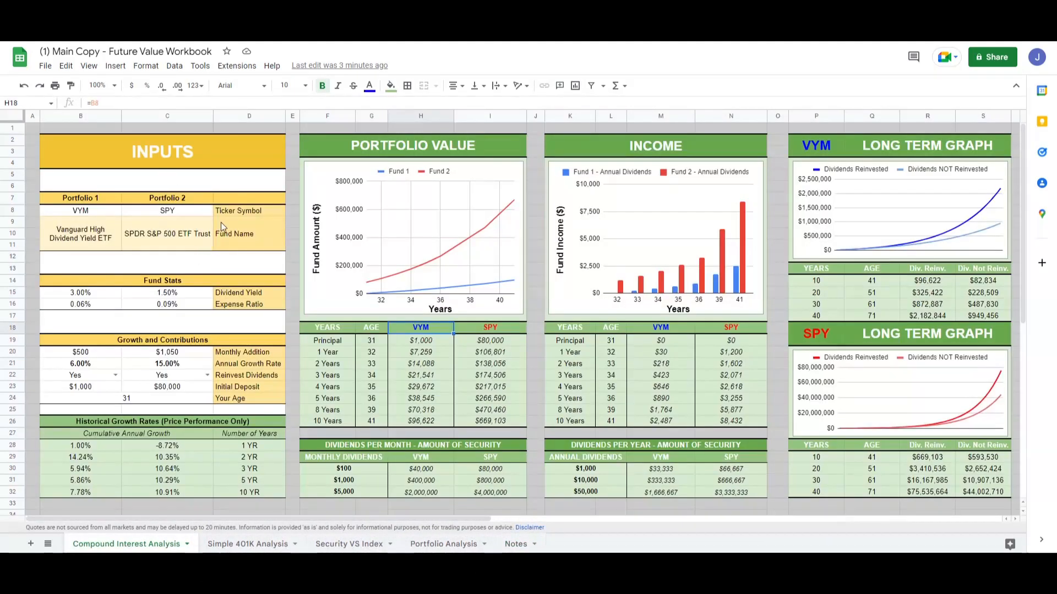
{"action": "mouse_move", "coordinate": [422, 369]}
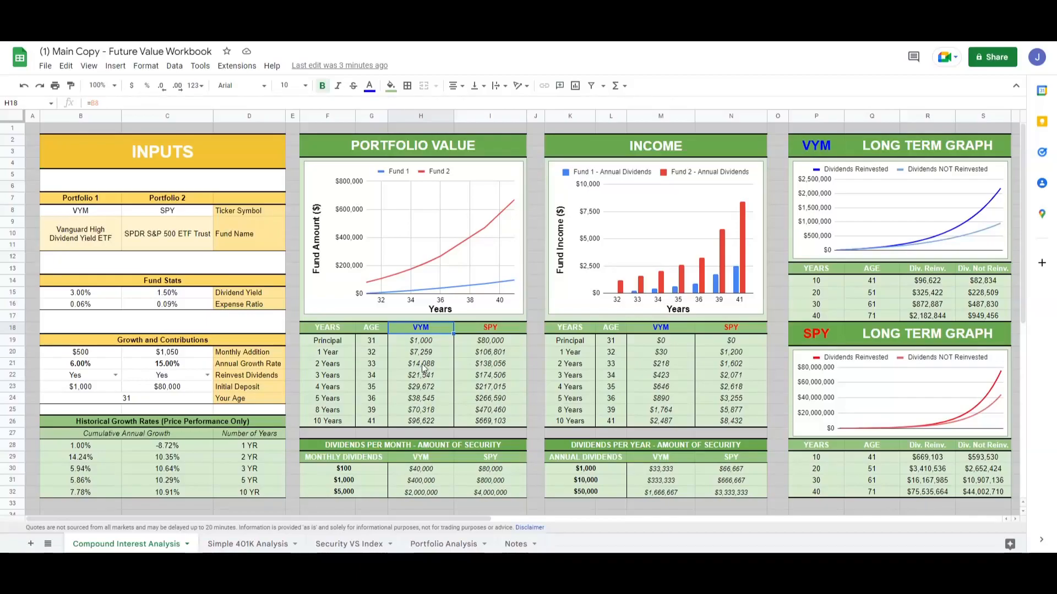